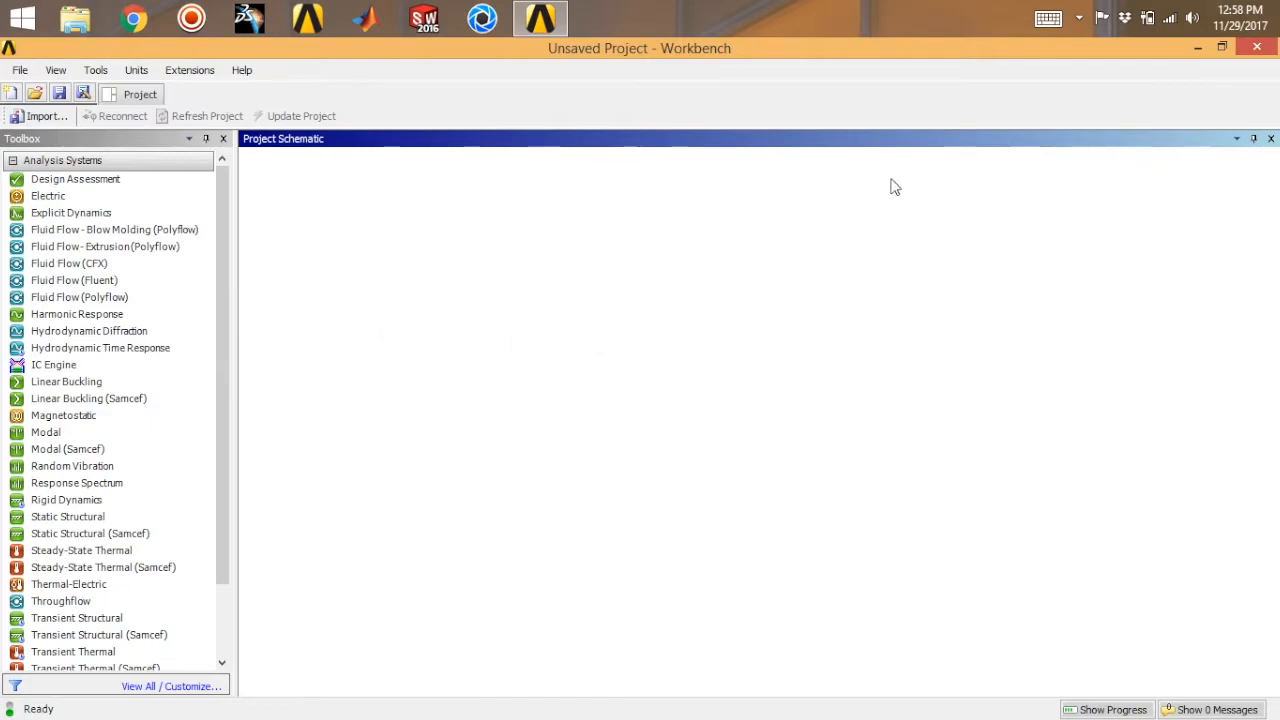
mouse_move(616, 280)
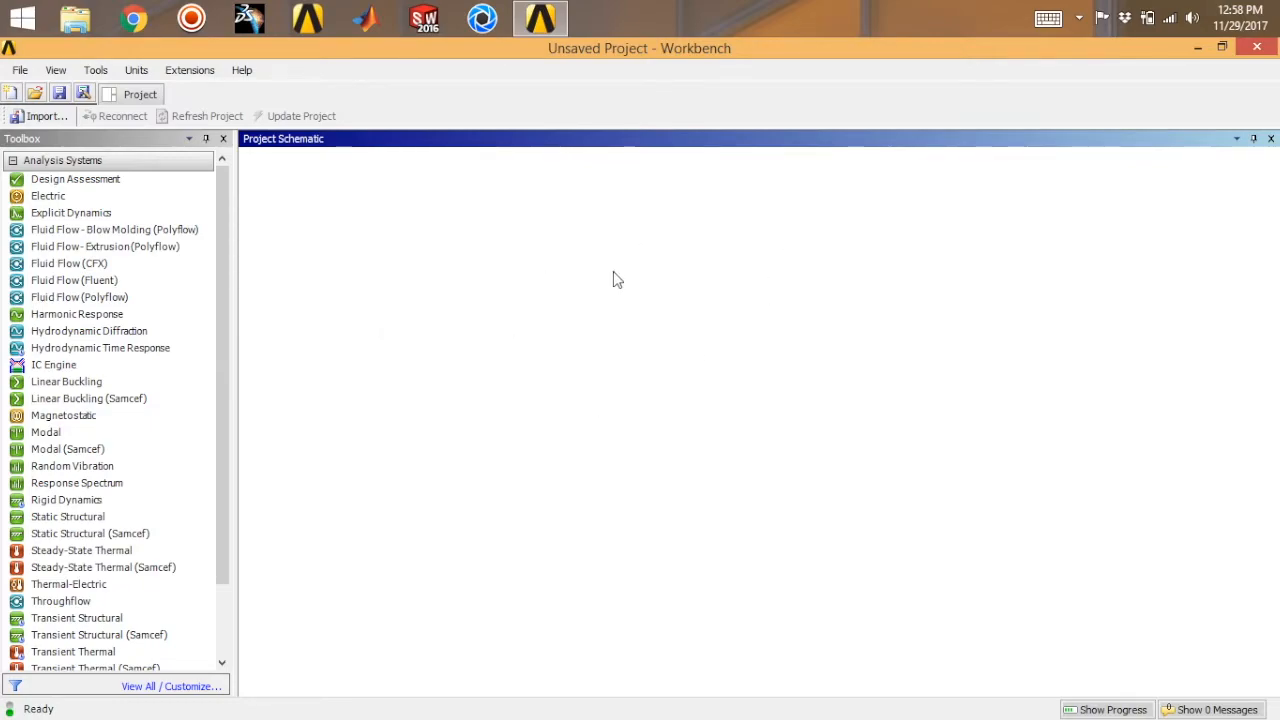
mouse_move(322, 228)
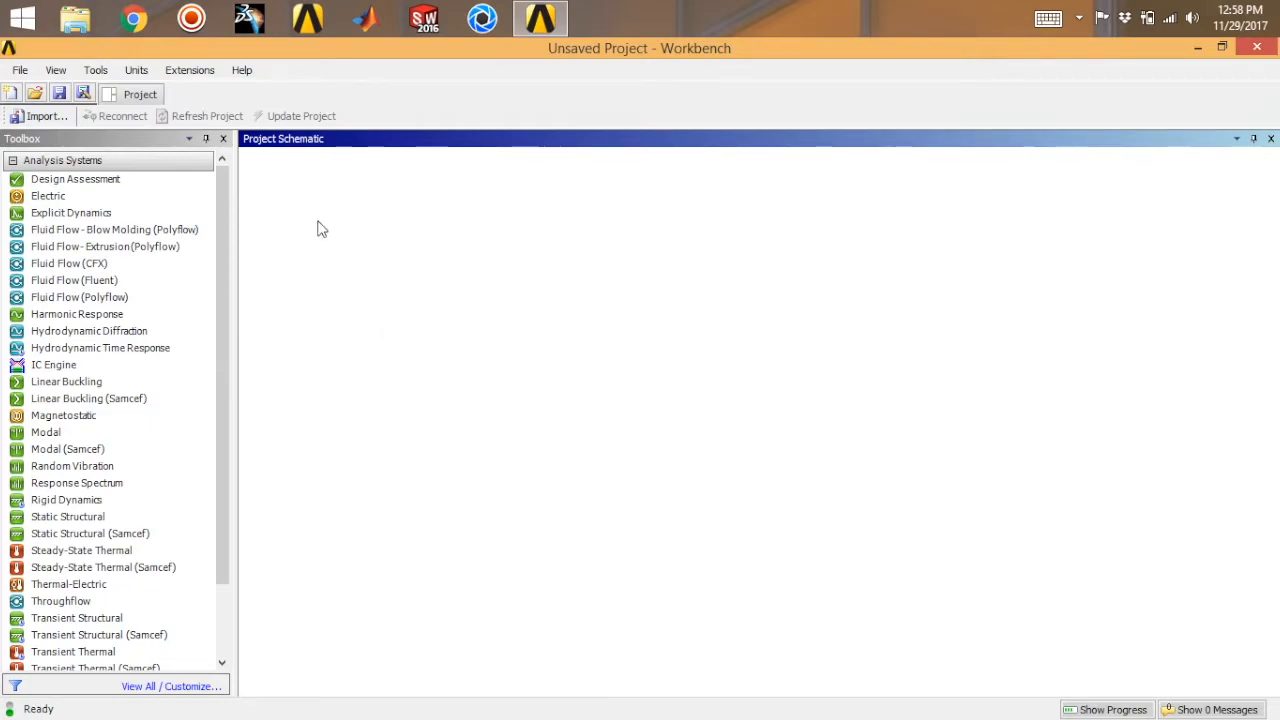
mouse_move(276, 272)
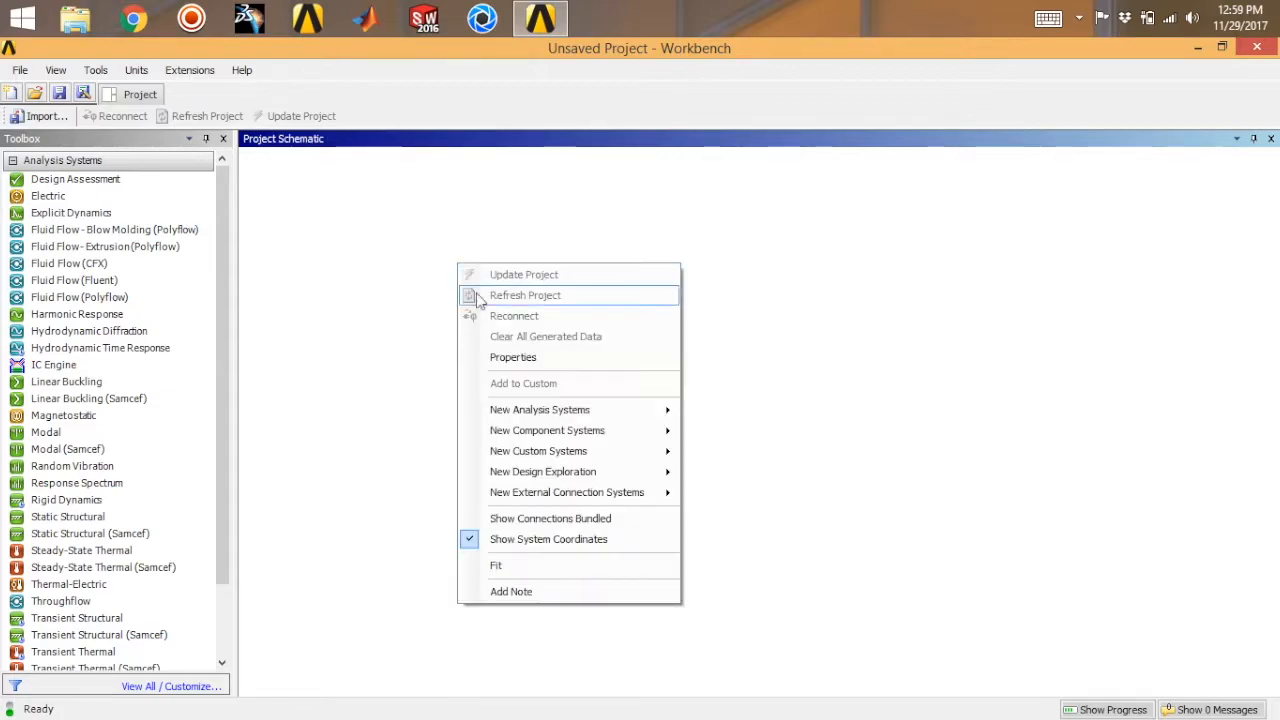
mouse_move(548, 430)
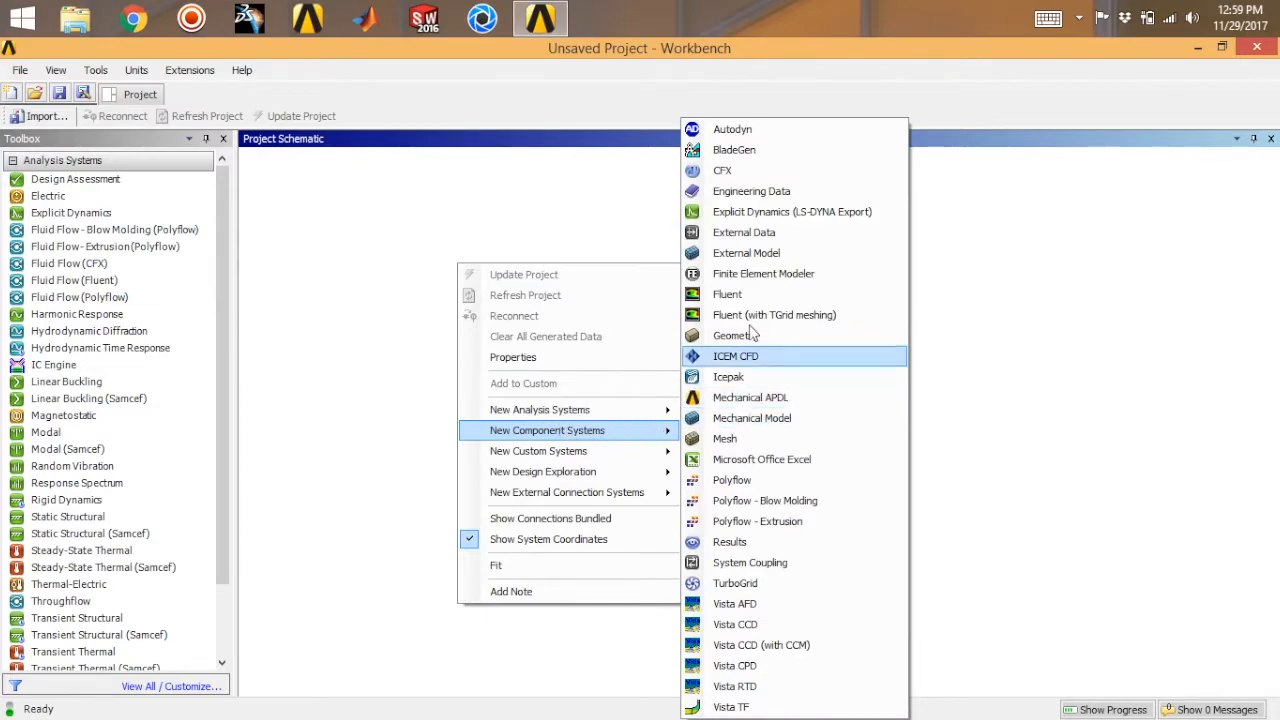
mouse_move(750, 336)
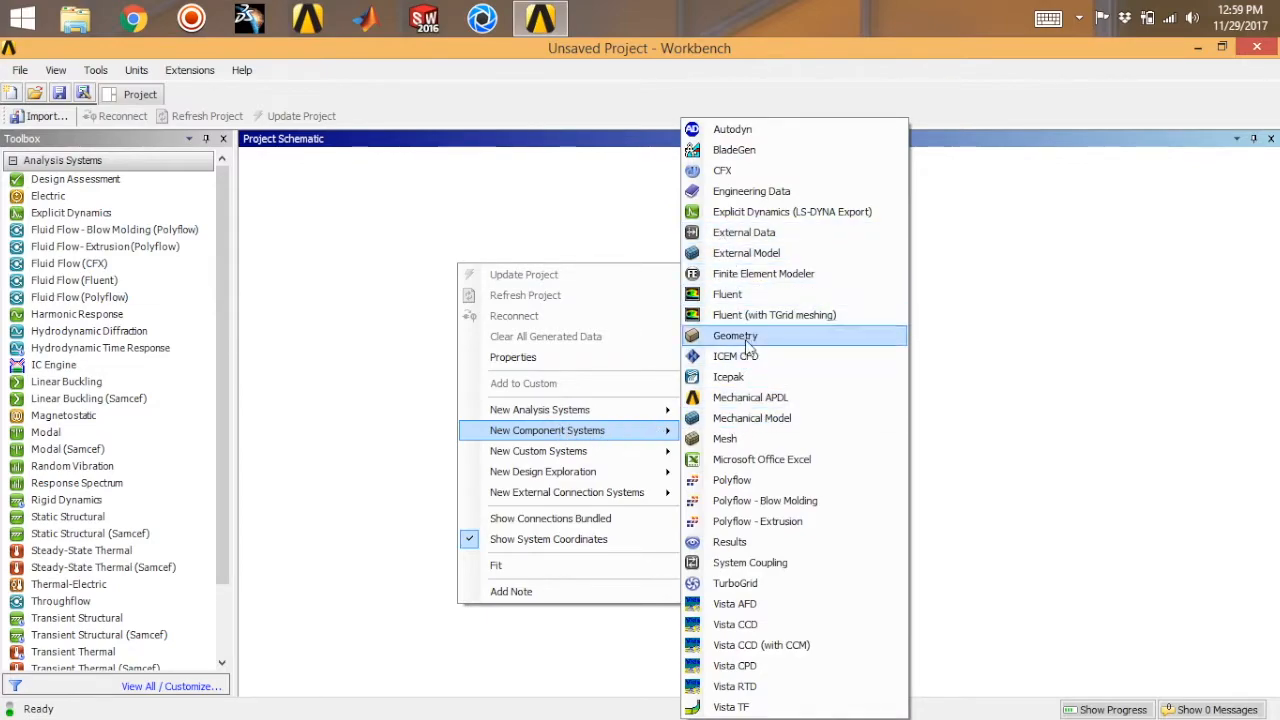
Step: Add a standalone Geometry system and start naming it 'Cir' for Circular plate
left_click(736, 336)
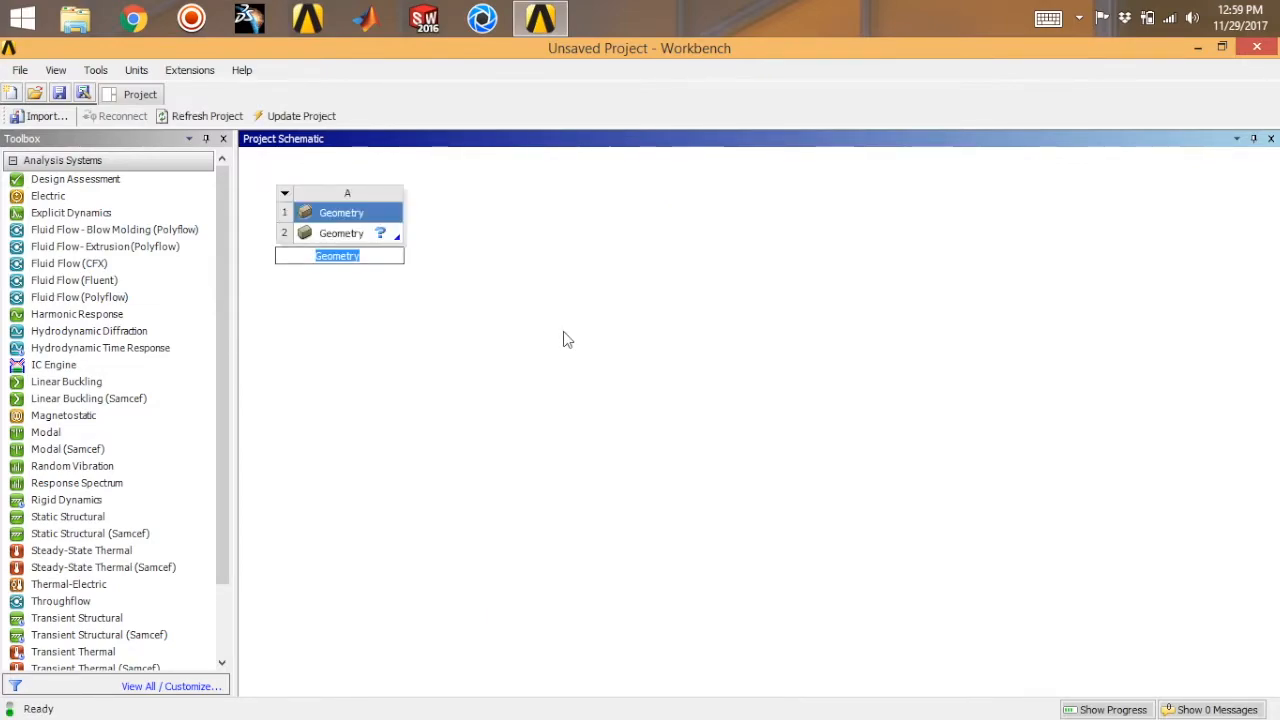
type("Circular plate")
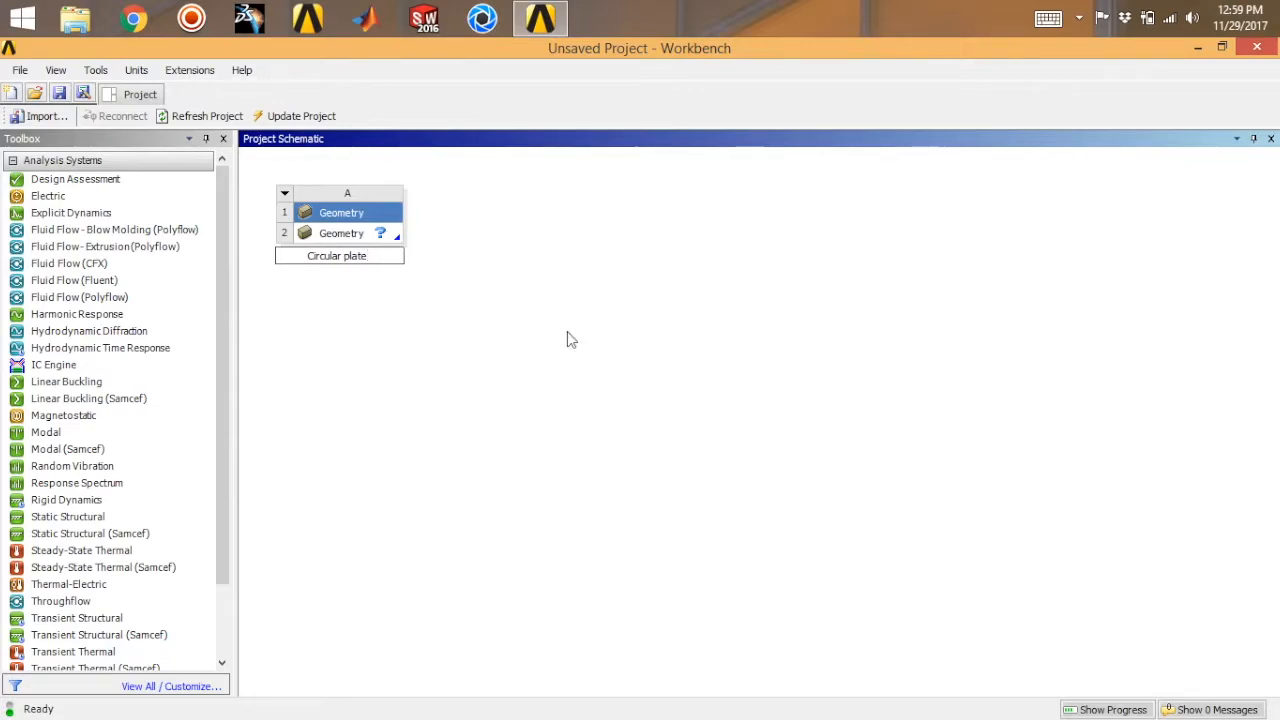
Step: Launch DesignModeler from the Circular plate system's Geometry cell
left_click(340, 232)
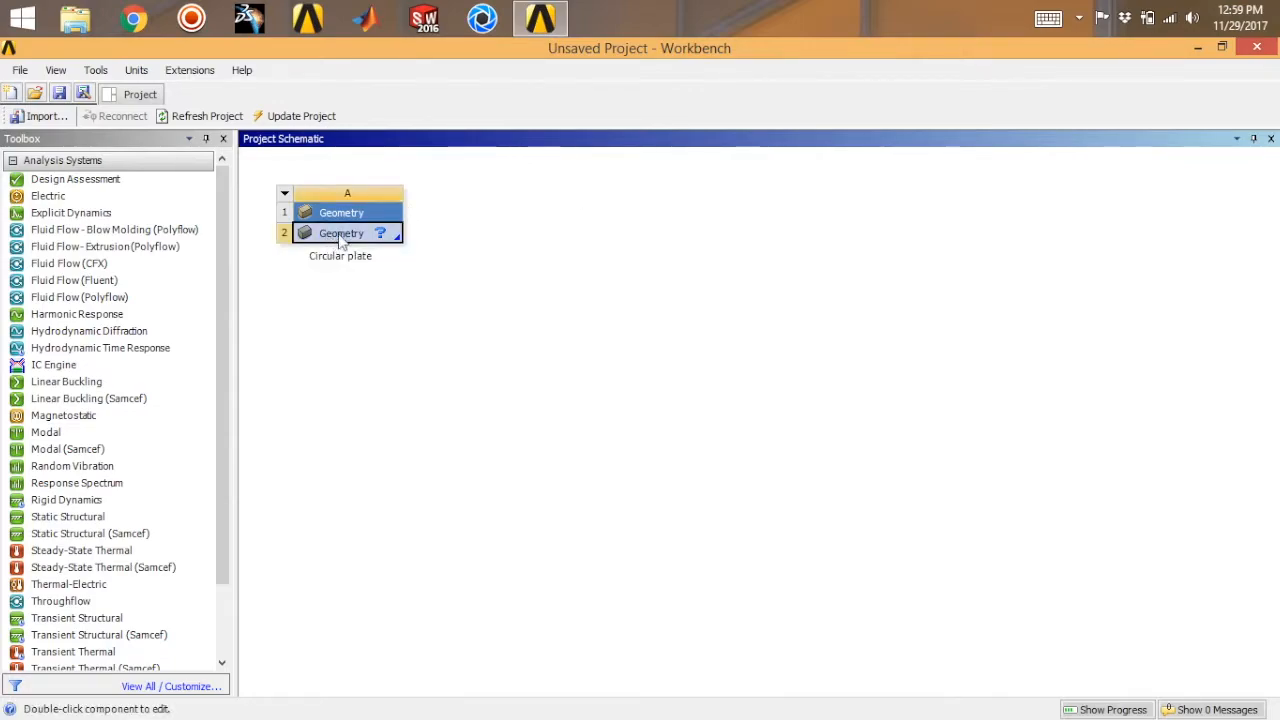
double_click(340, 232)
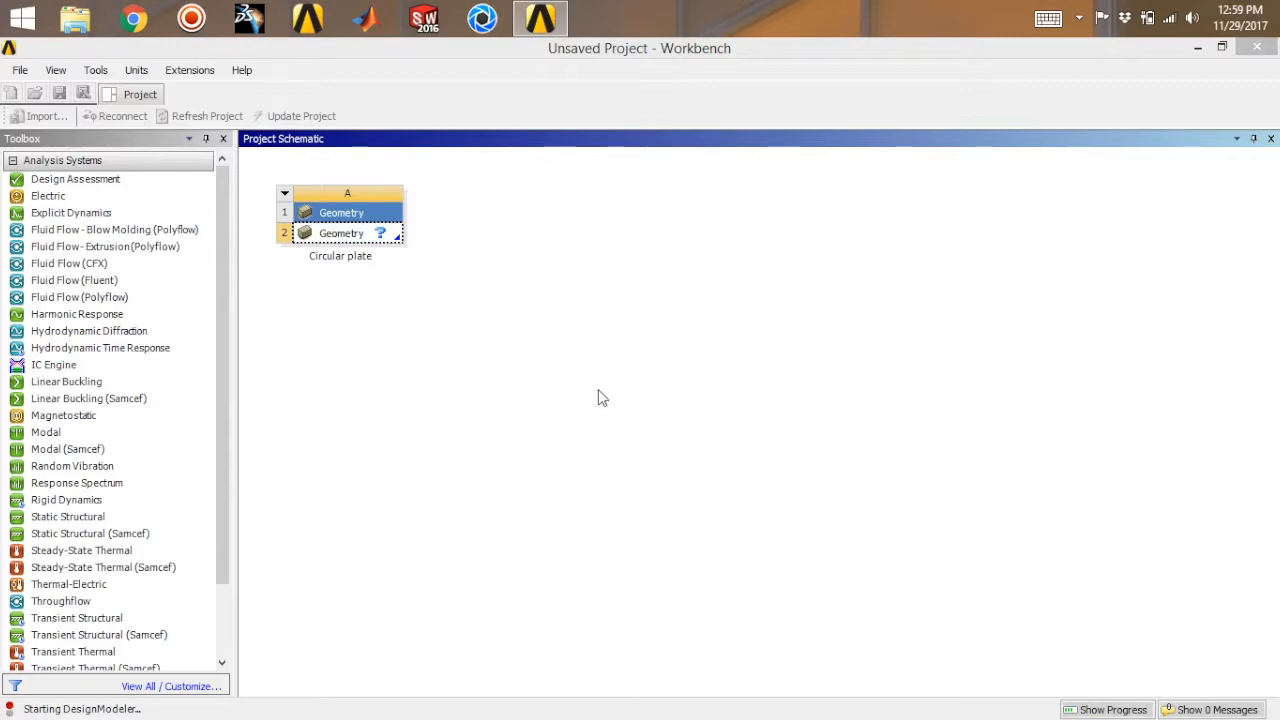
double_click(340, 212)
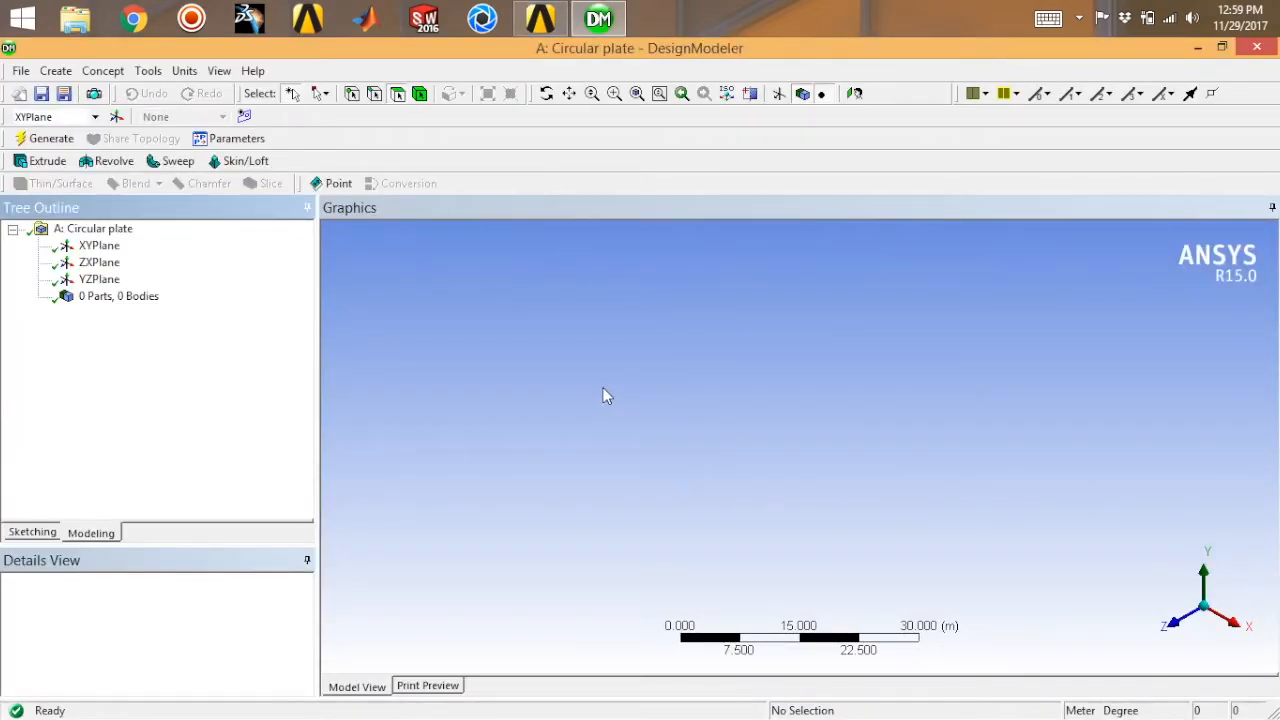
mouse_move(424, 370)
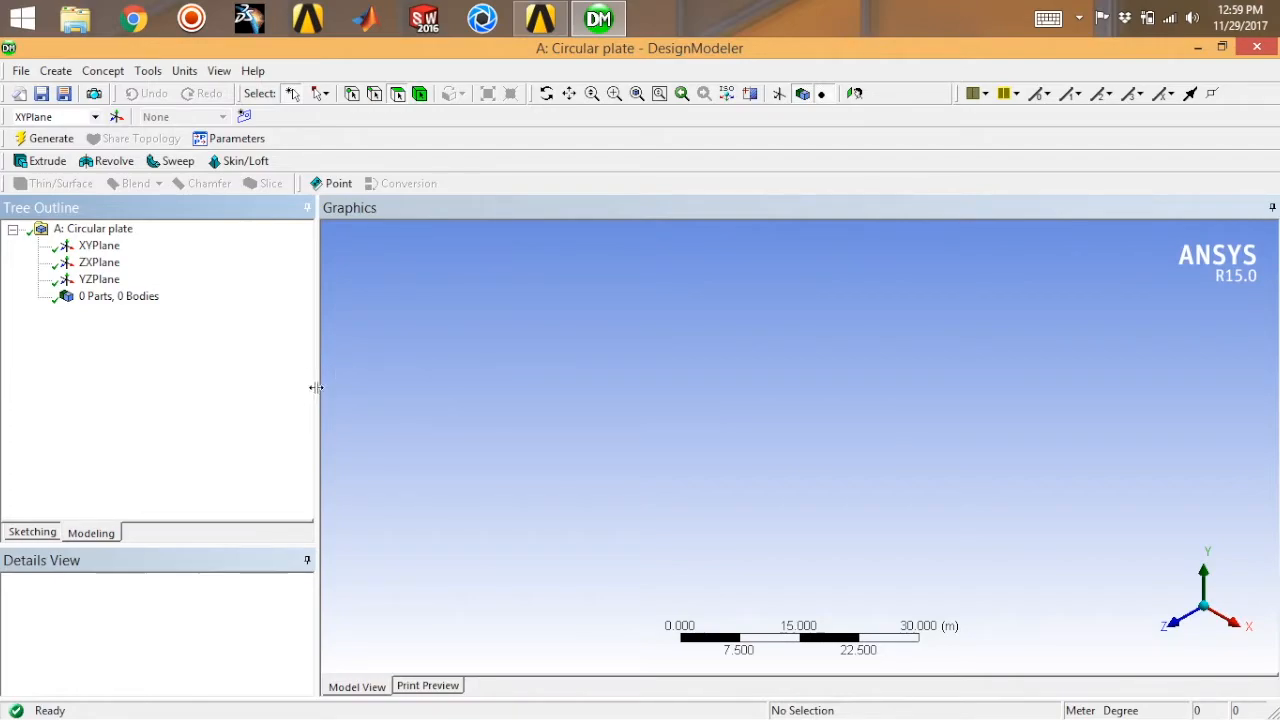
mouse_move(400, 442)
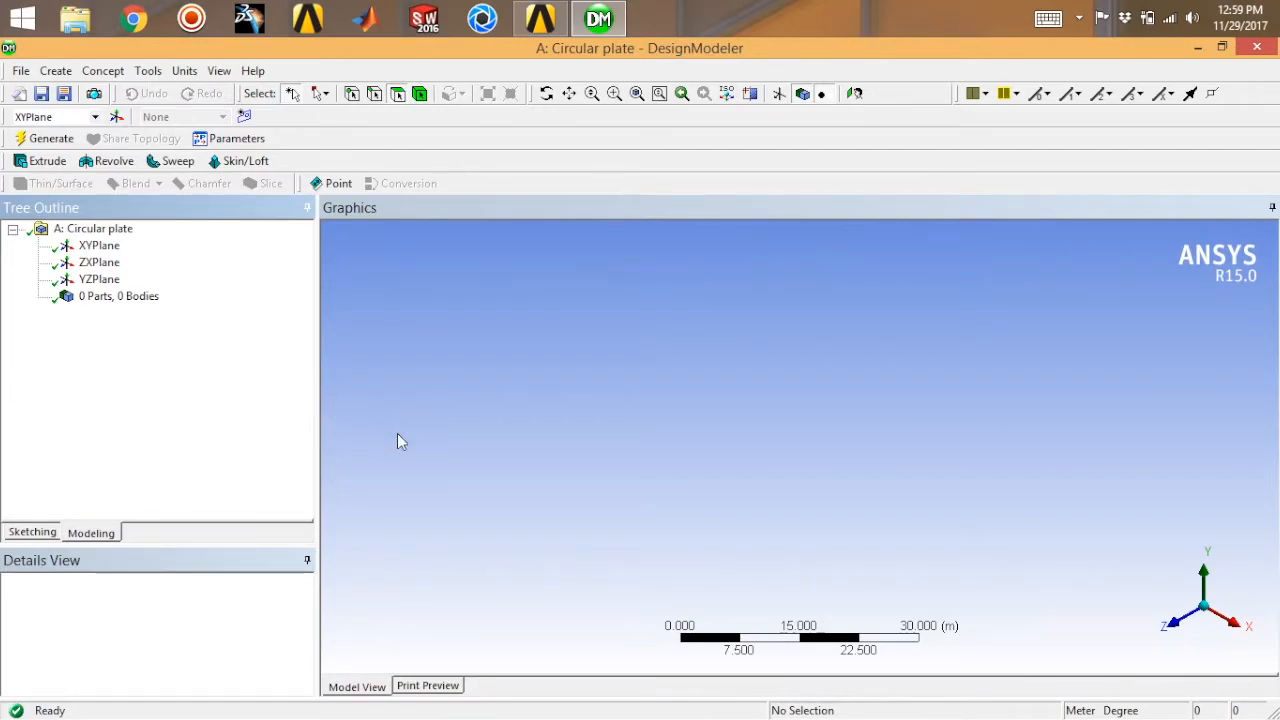
mouse_move(278, 170)
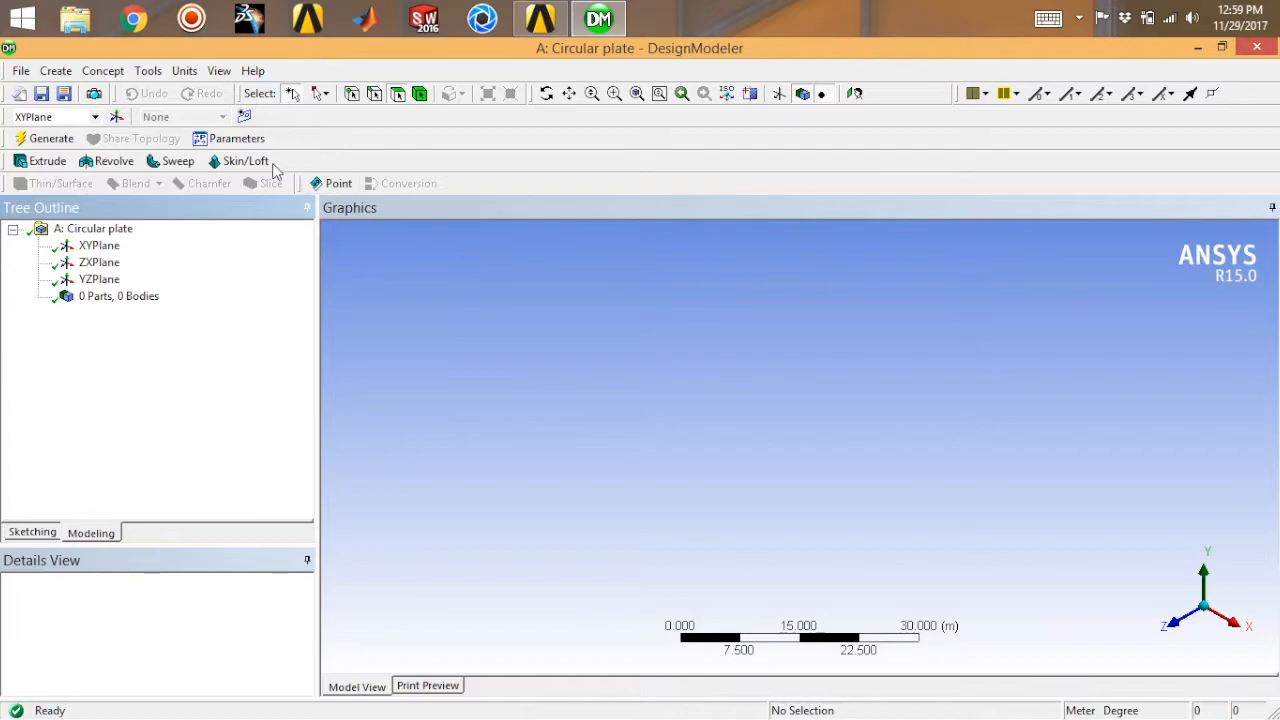
Step: Set model units to millimetres and enter sketching mode on the XYPlane
left_click(184, 70)
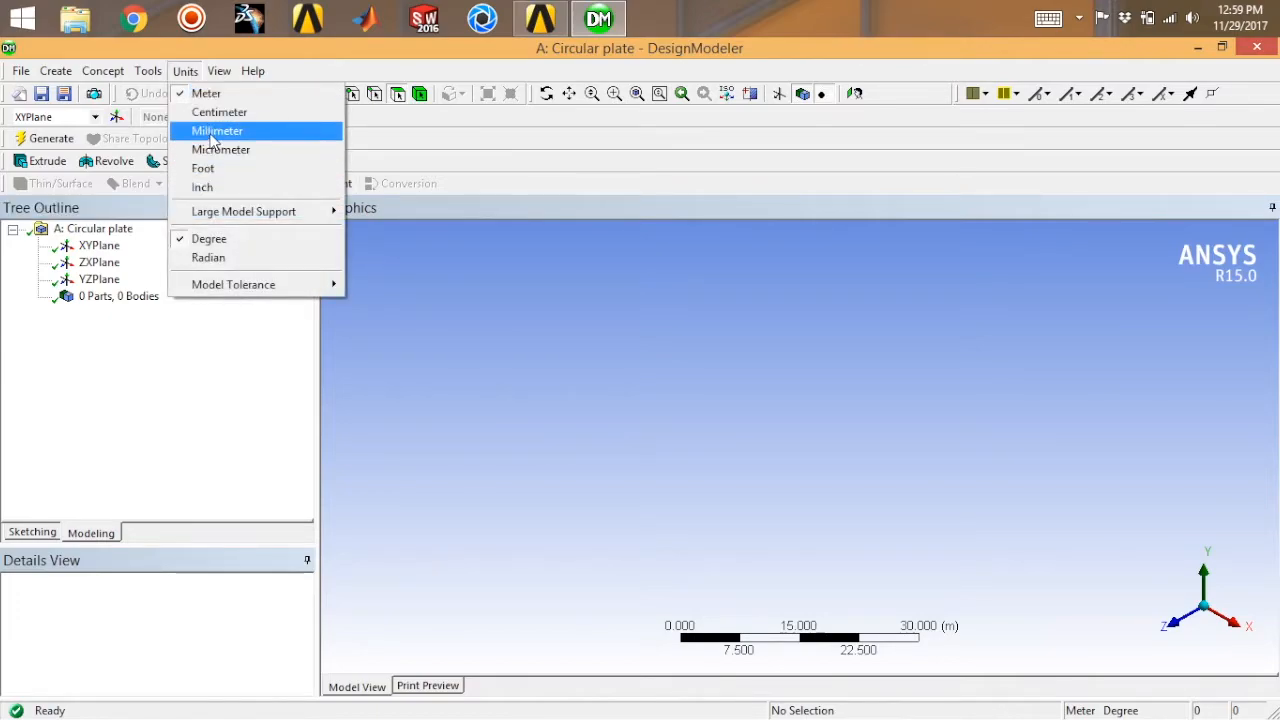
left_click(216, 130)
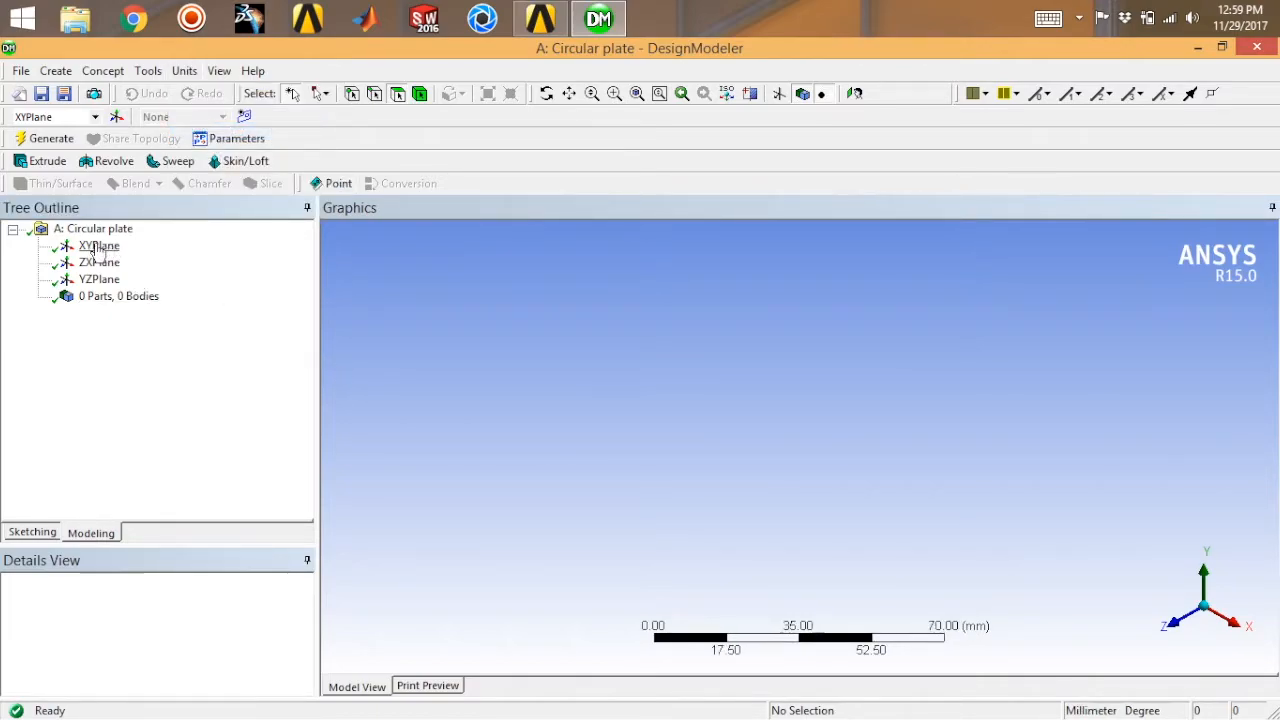
left_click(100, 246)
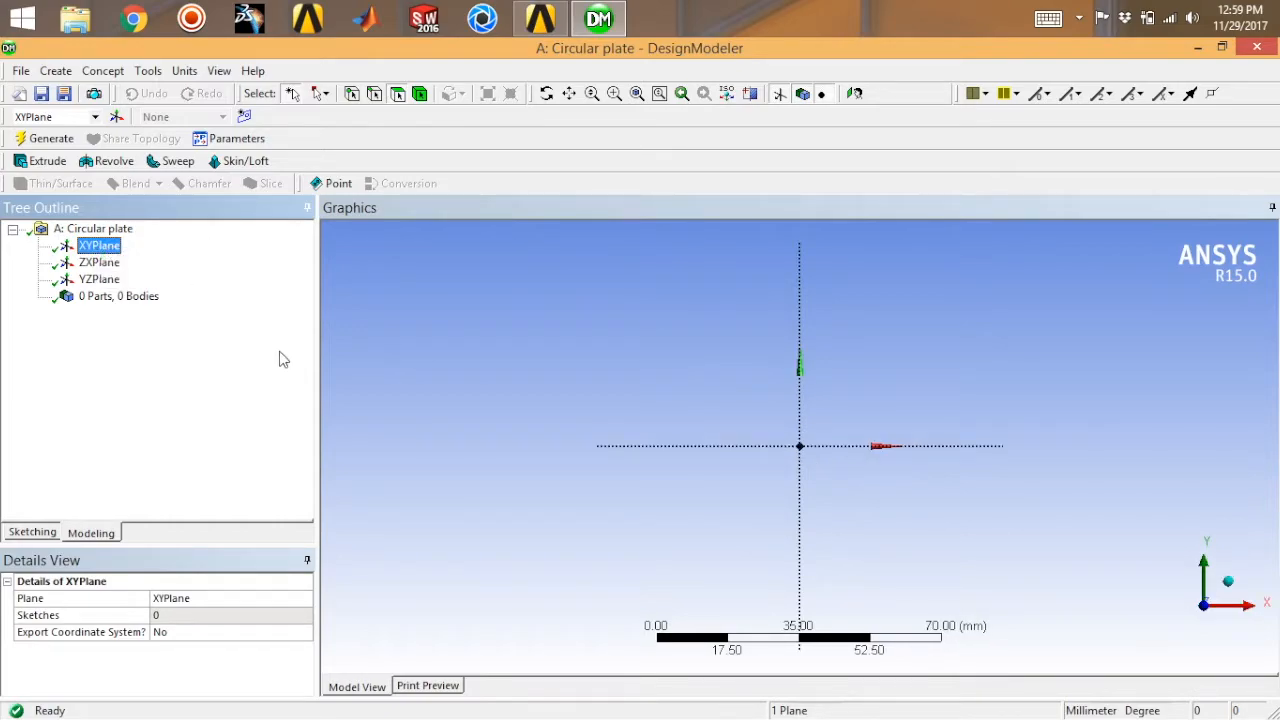
left_click(32, 532)
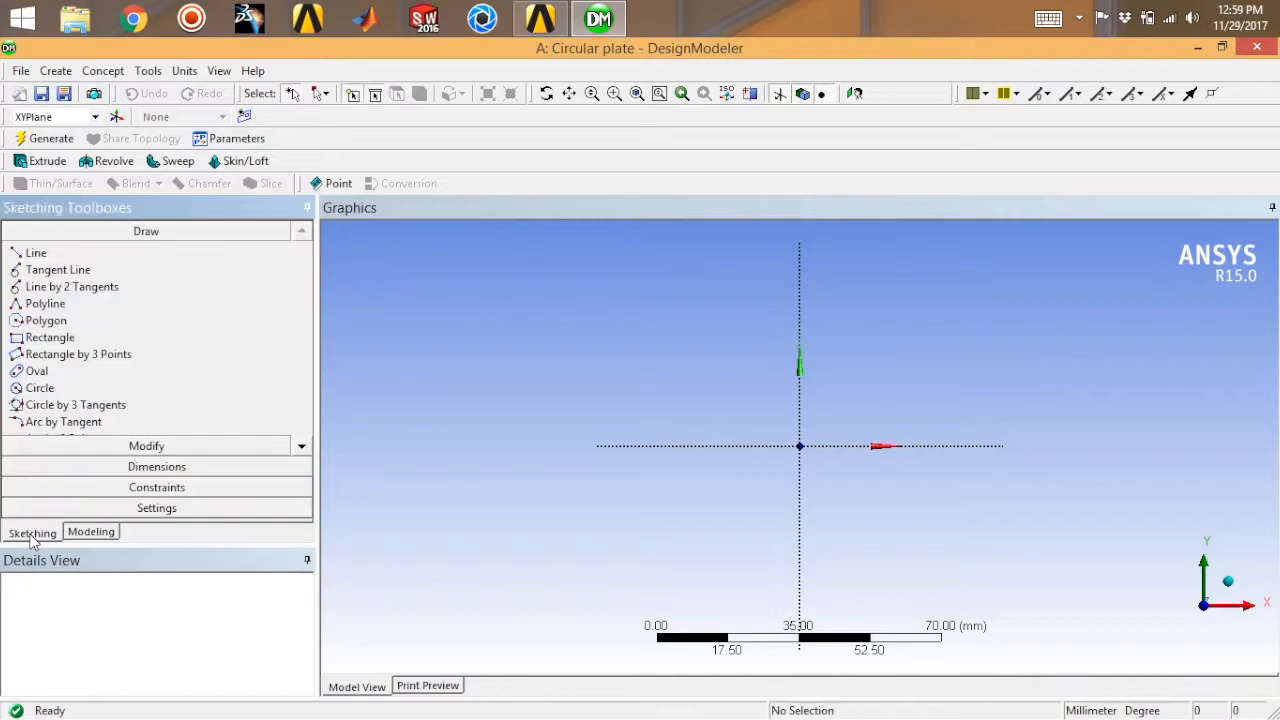
Step: Sketch a circle at the origin and add a diameter dimension to it
left_click(40, 388)
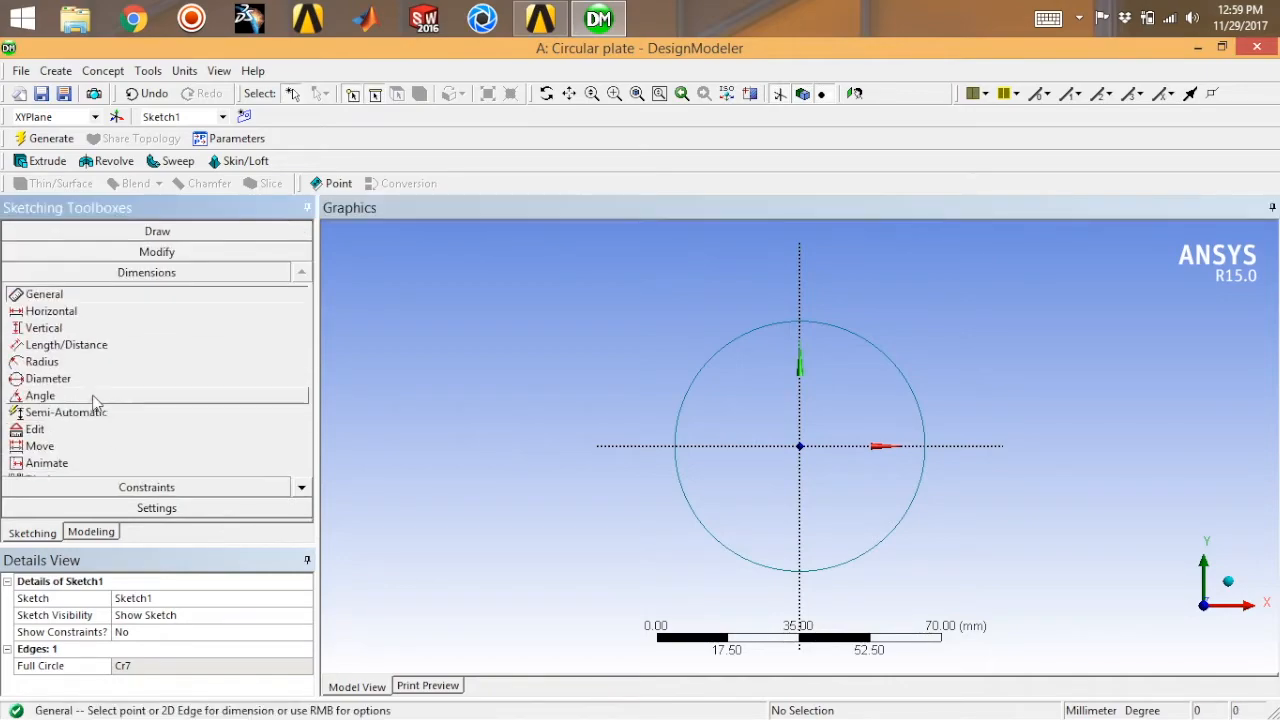
left_click(48, 378)
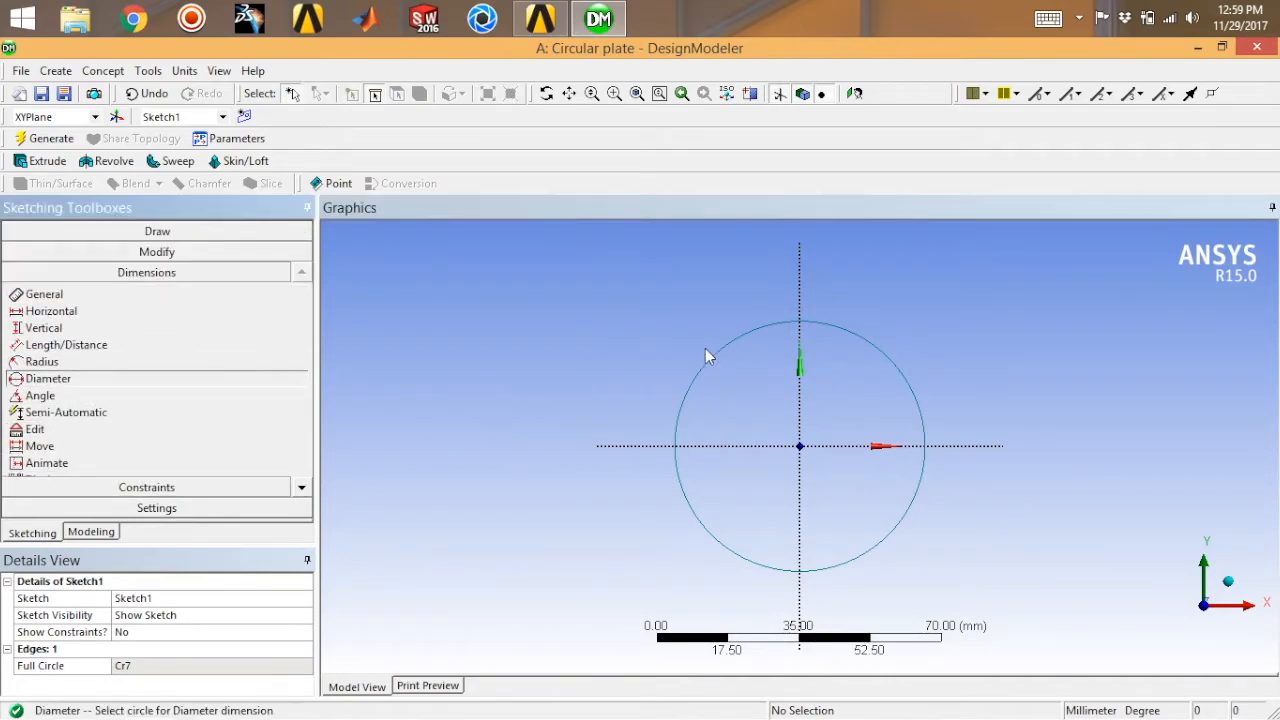
left_click(708, 352)
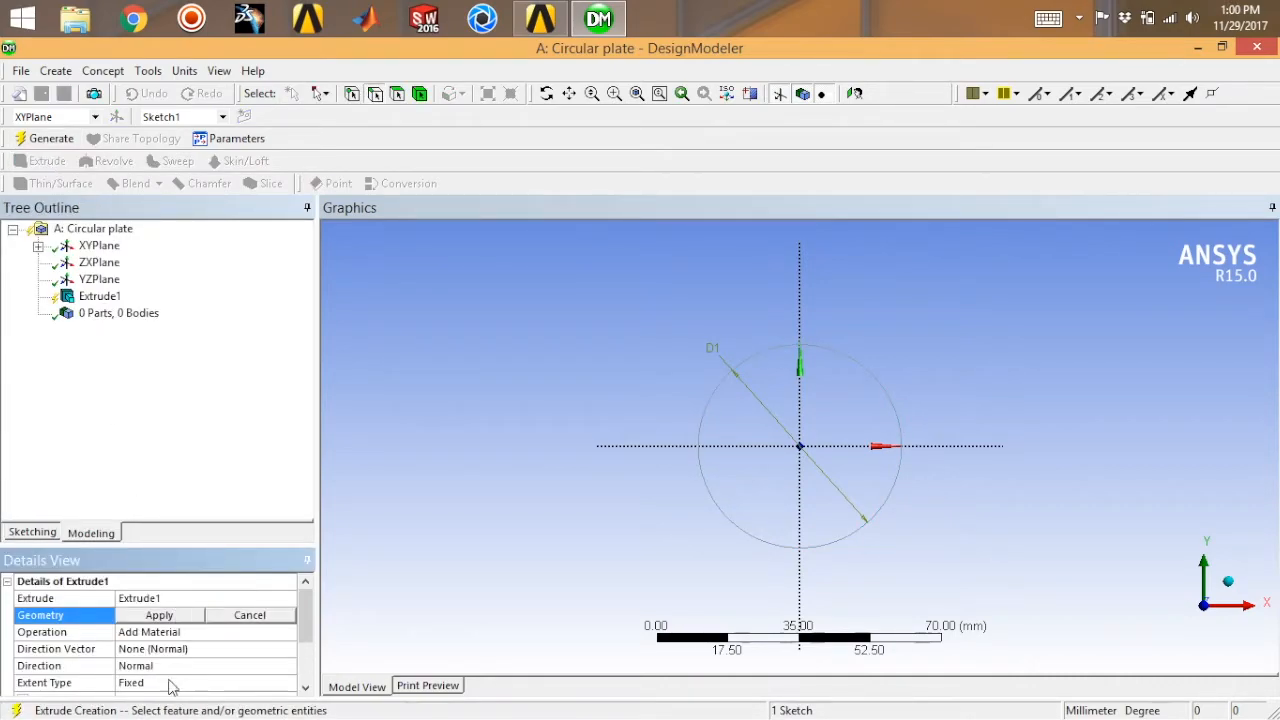
Step: Extrude the circle sketch 10 mm and generate the solid plate body
scroll("down", 3)
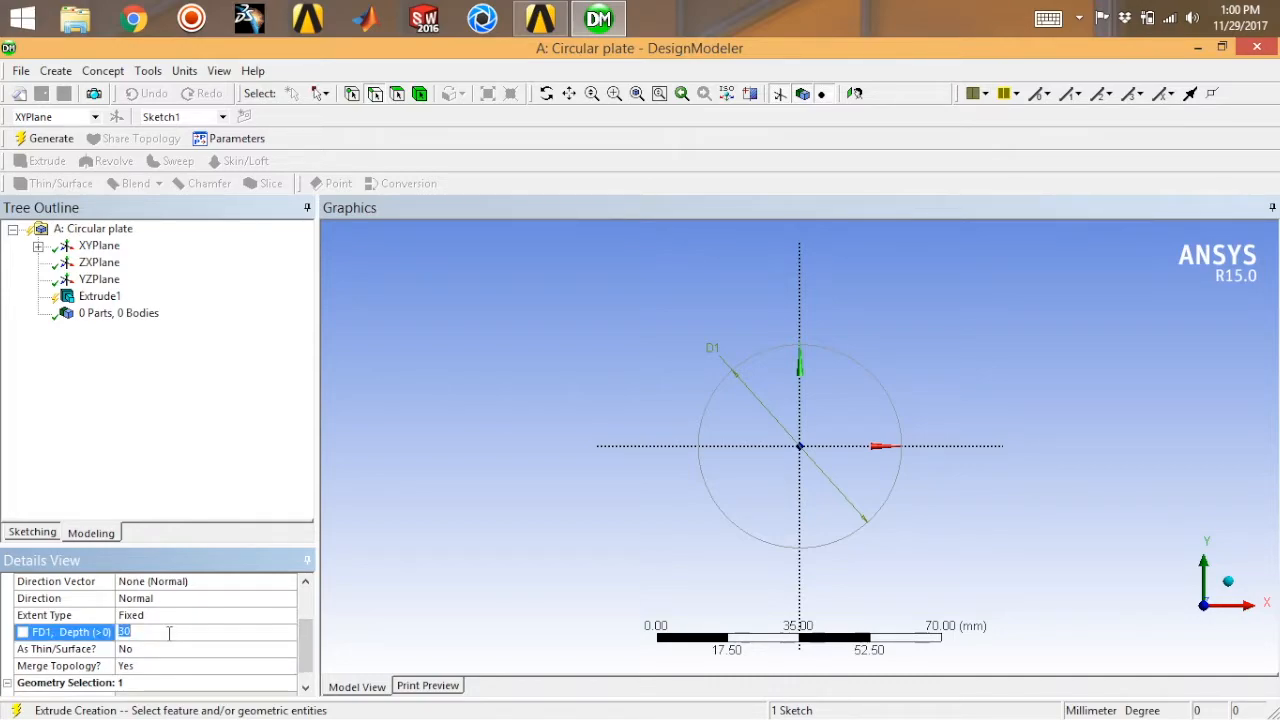
type("10")
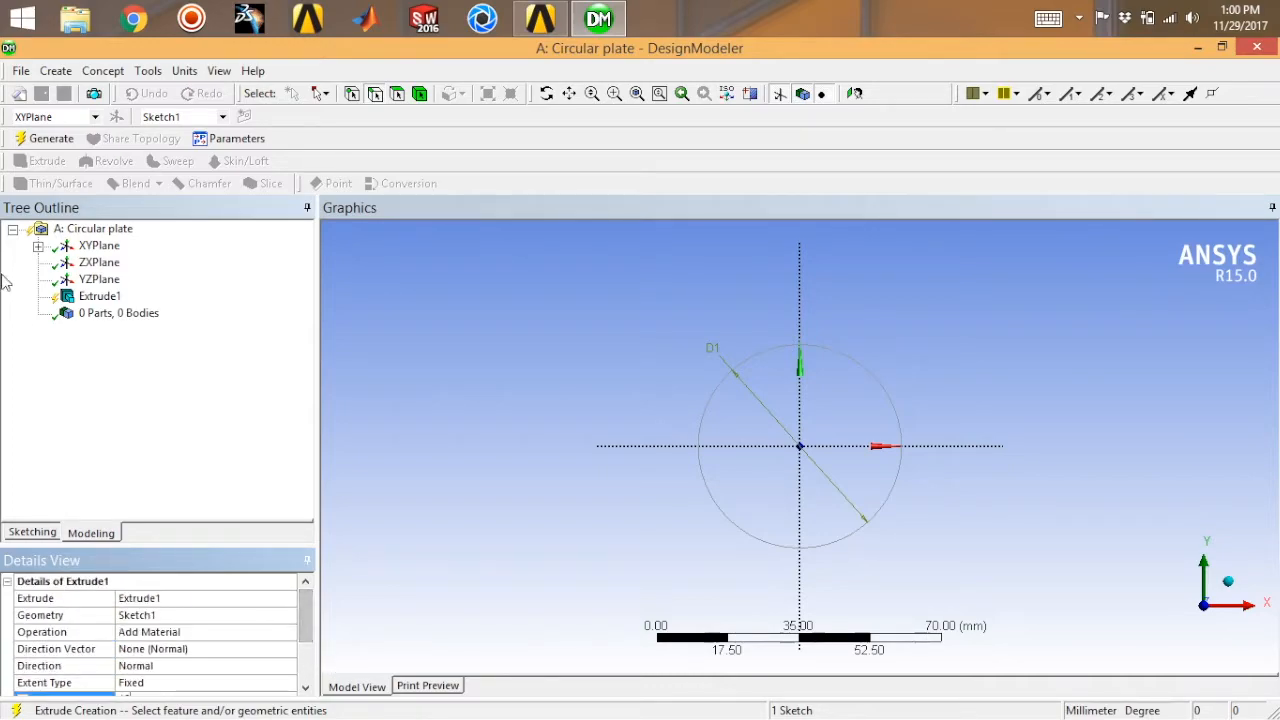
left_click(48, 138)
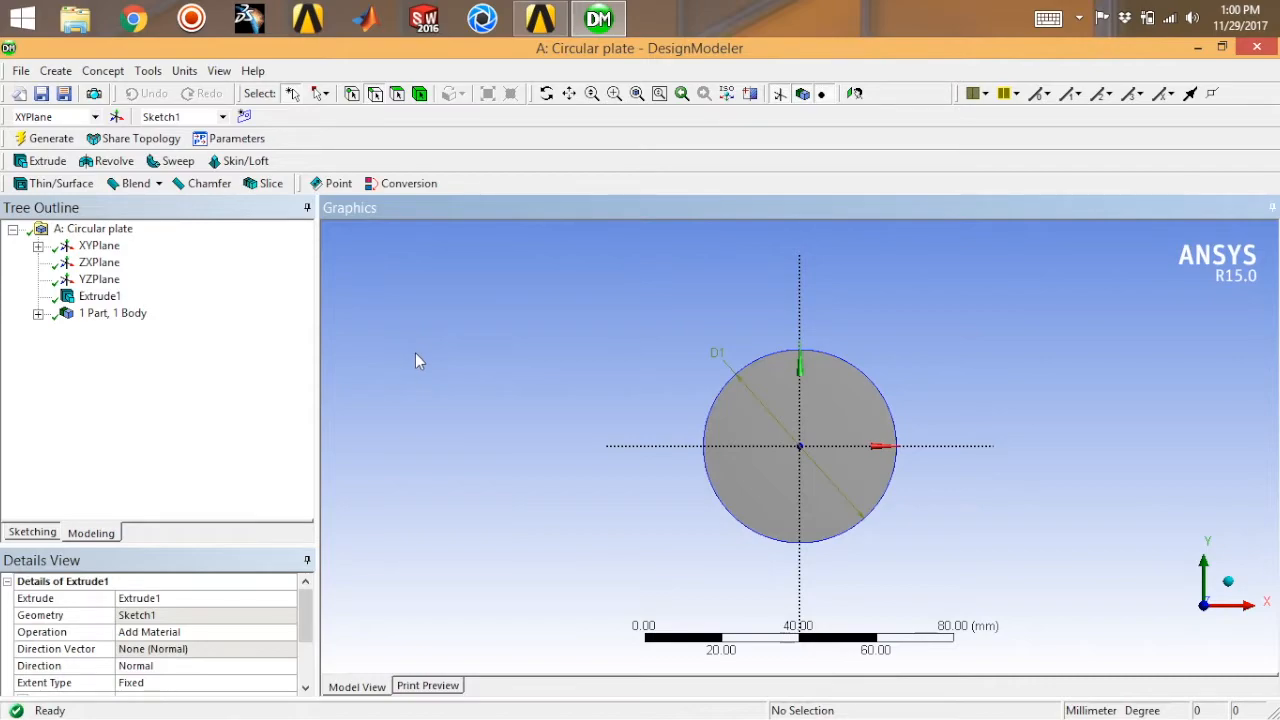
mouse_move(400, 350)
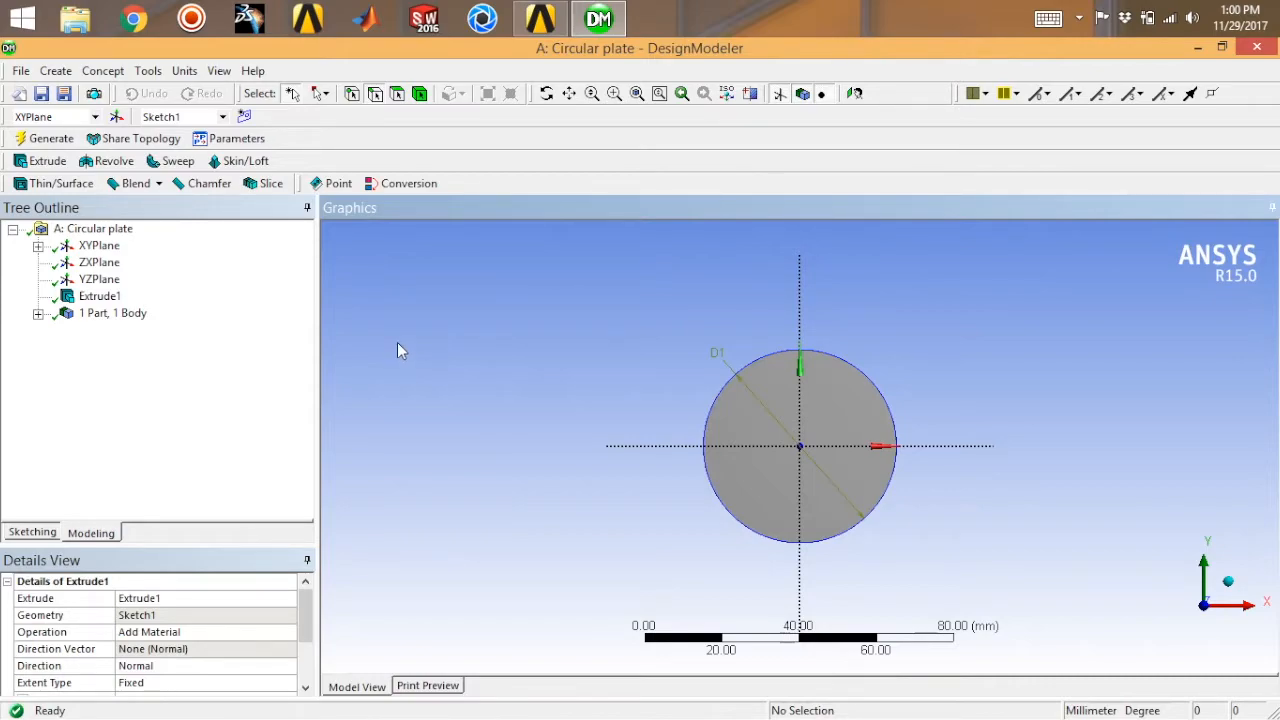
mouse_move(432, 336)
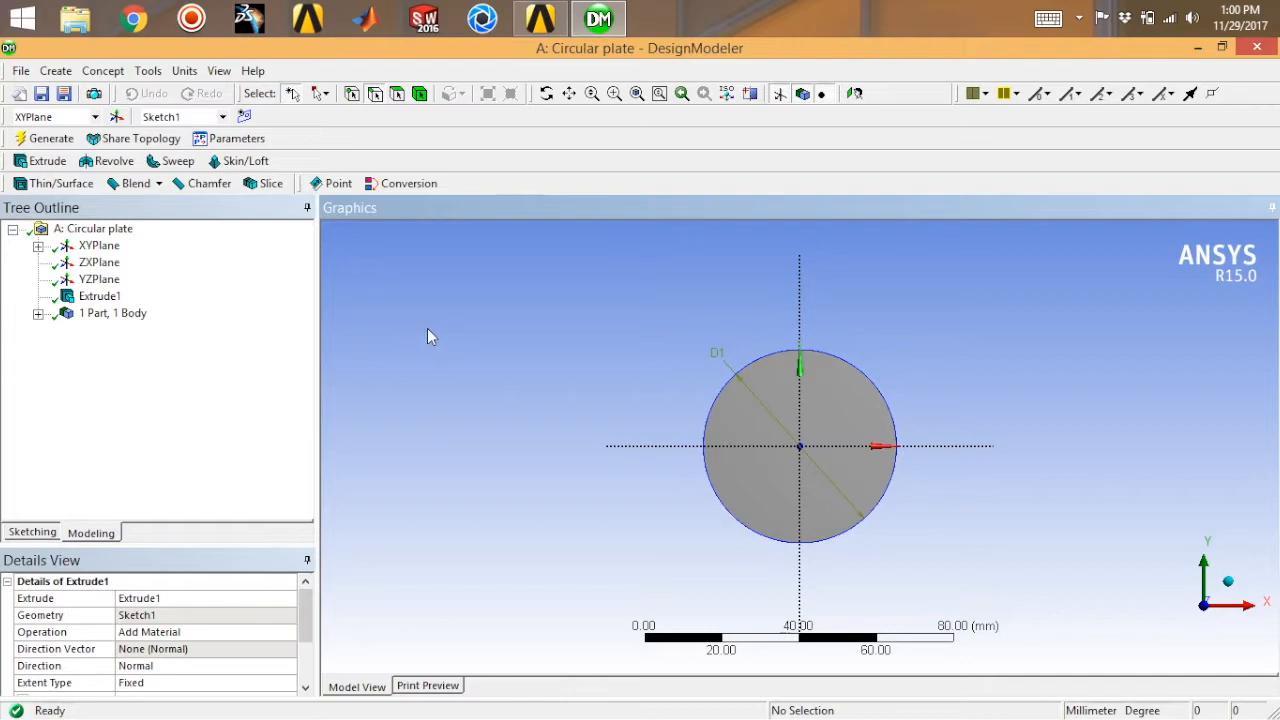
mouse_move(56, 70)
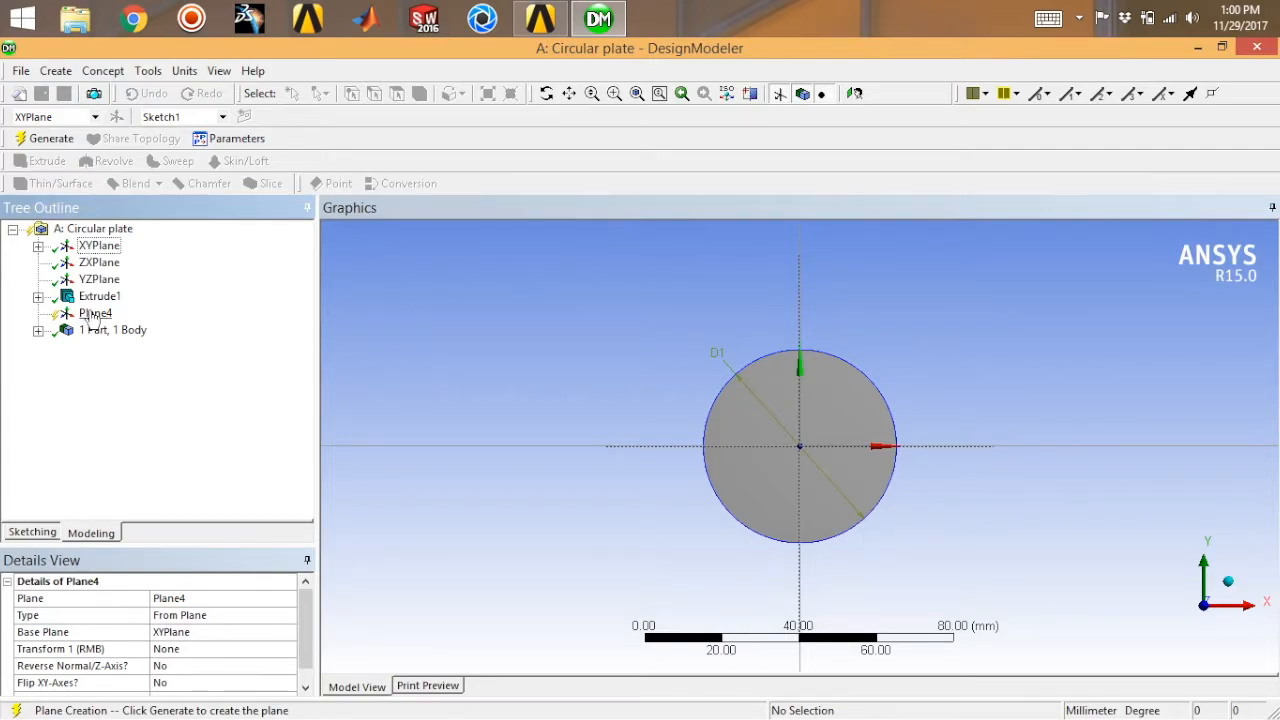
Step: Create Plane4 on the XY plane and enter sketching mode on it
left_click(96, 312)
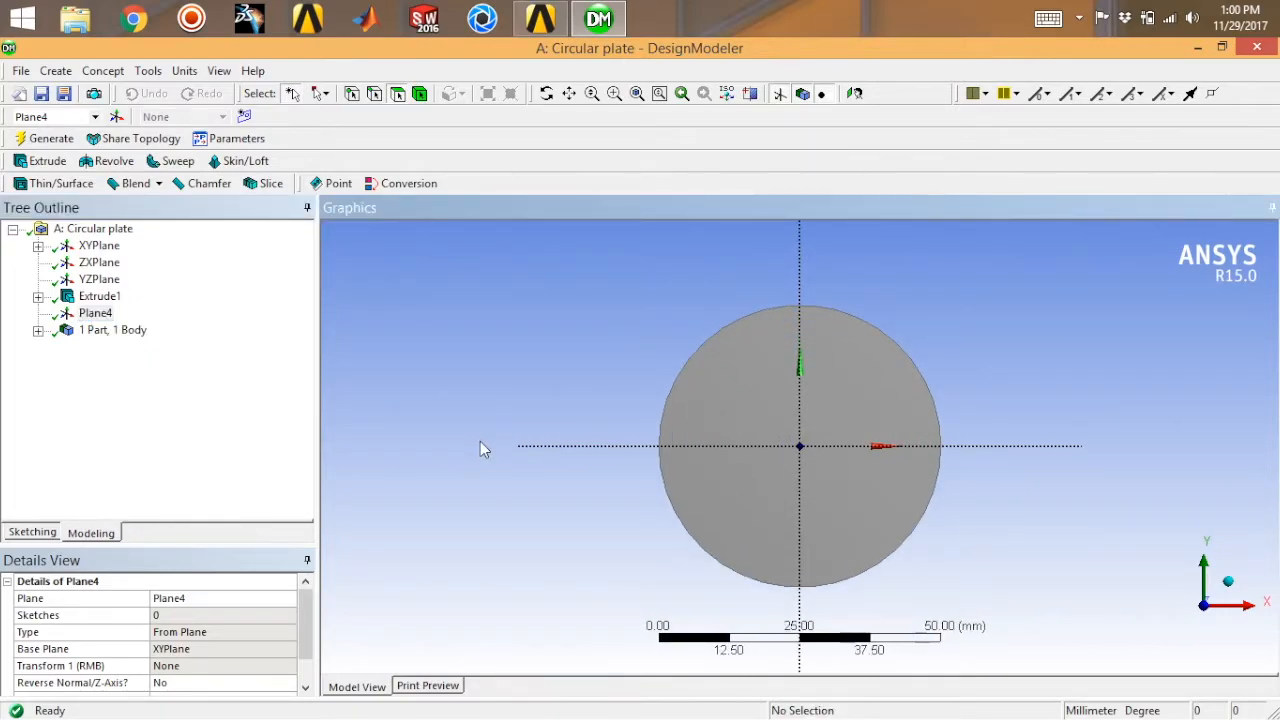
left_click(32, 532)
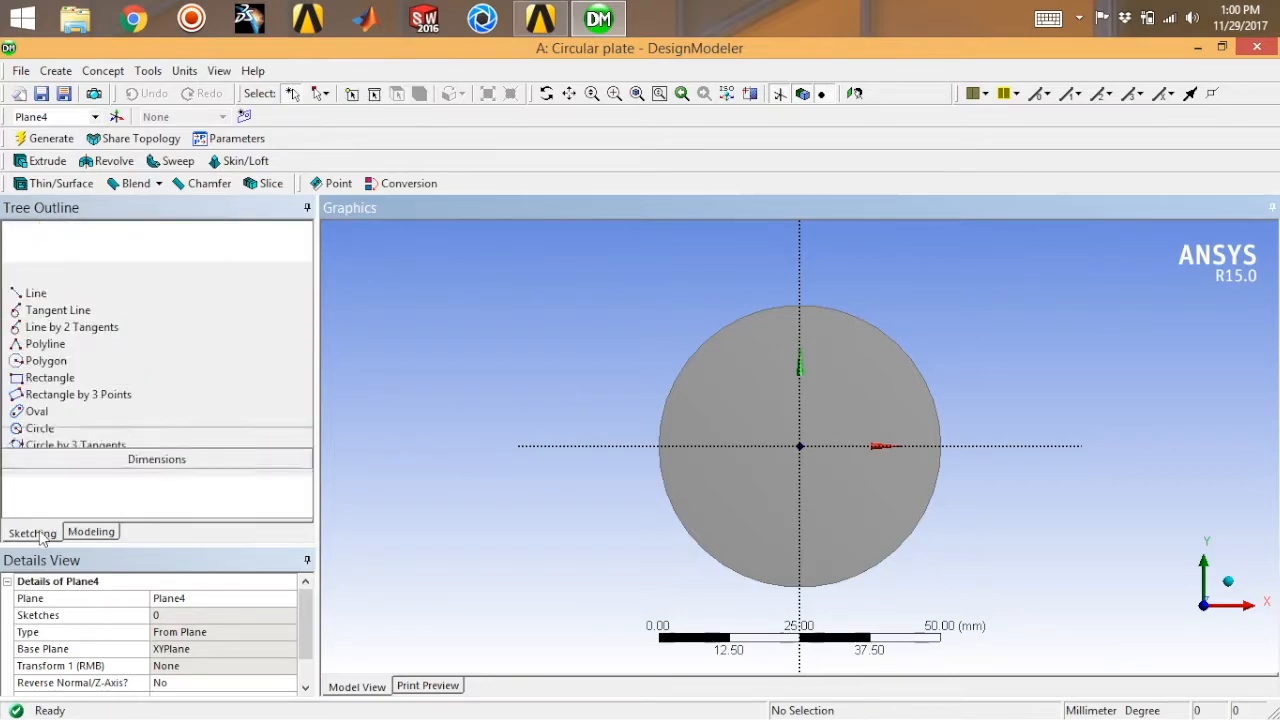
Step: Draw an off-centre circle with 8 mm diameter, 10 mm offset and 30° angle dimensions
left_click(32, 532)
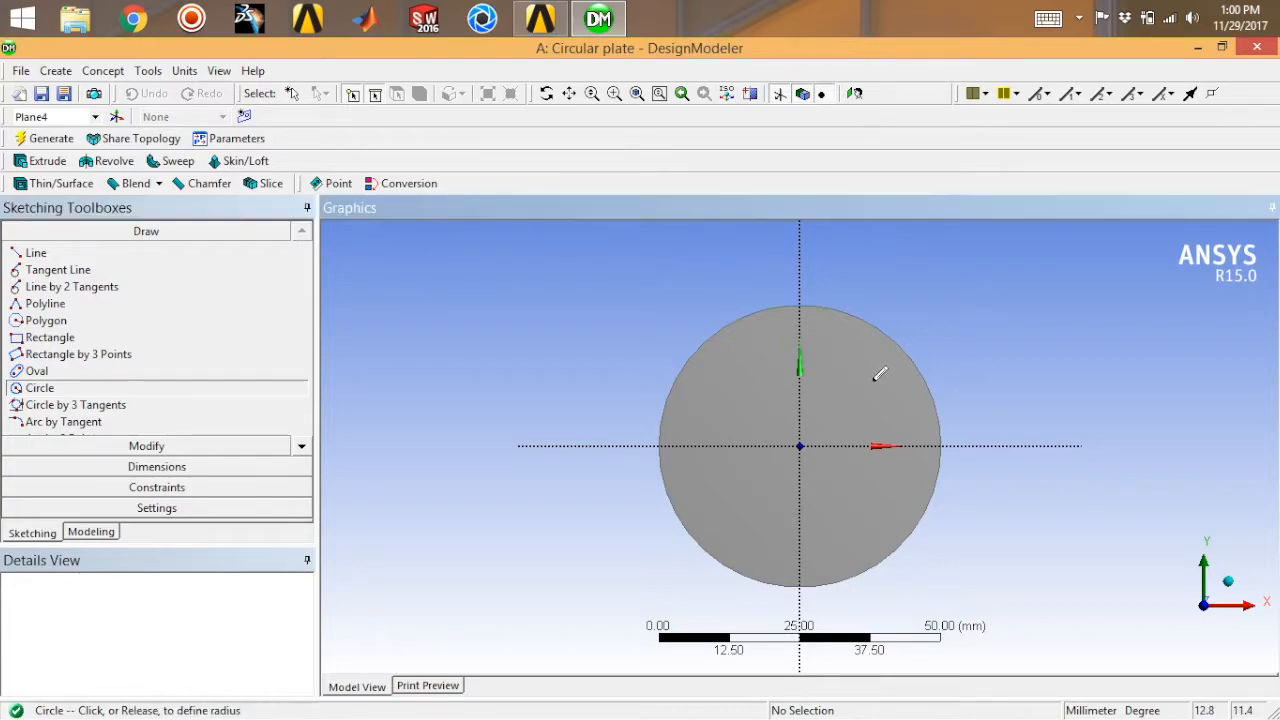
left_click(870, 380)
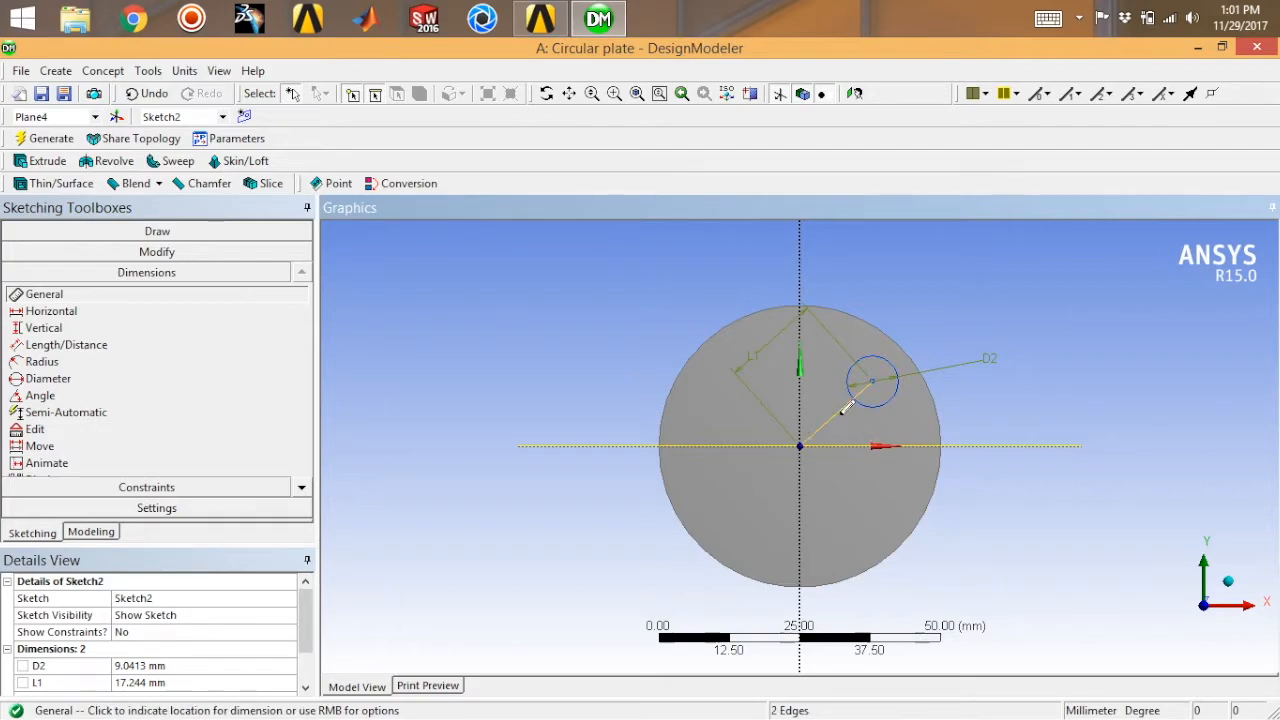
left_click(836, 450)
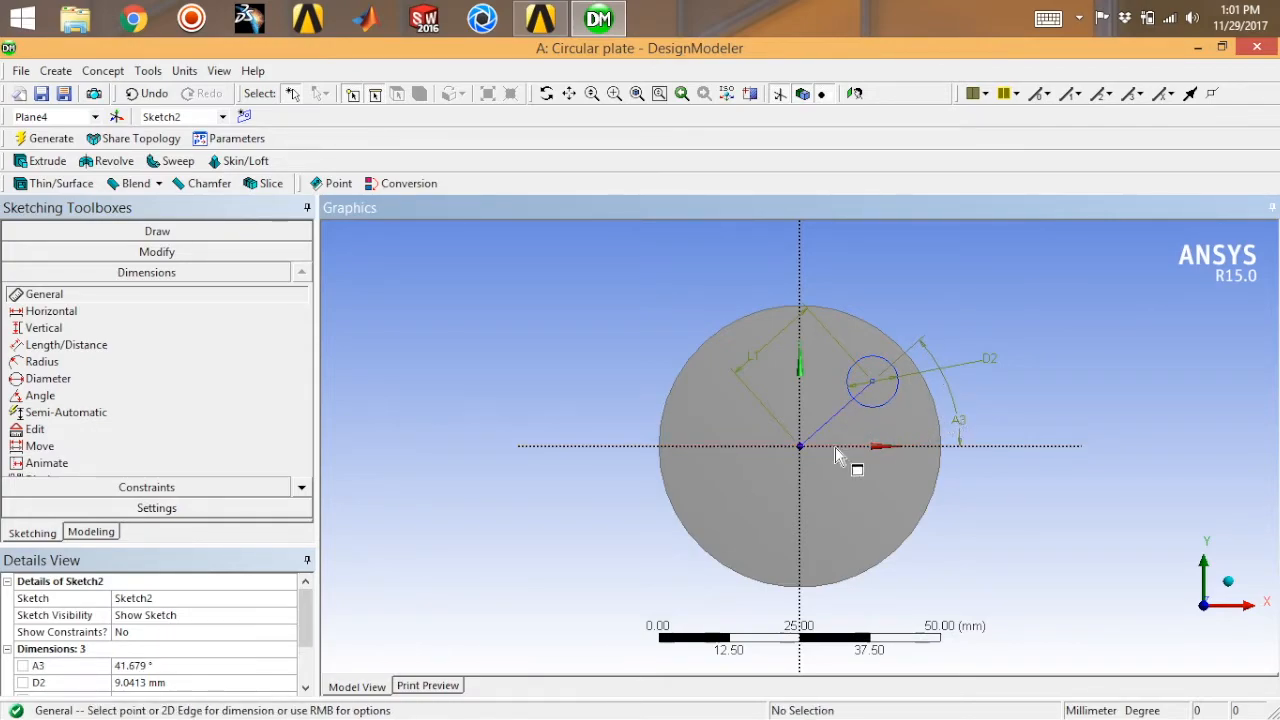
scroll("down", 3)
type("30")
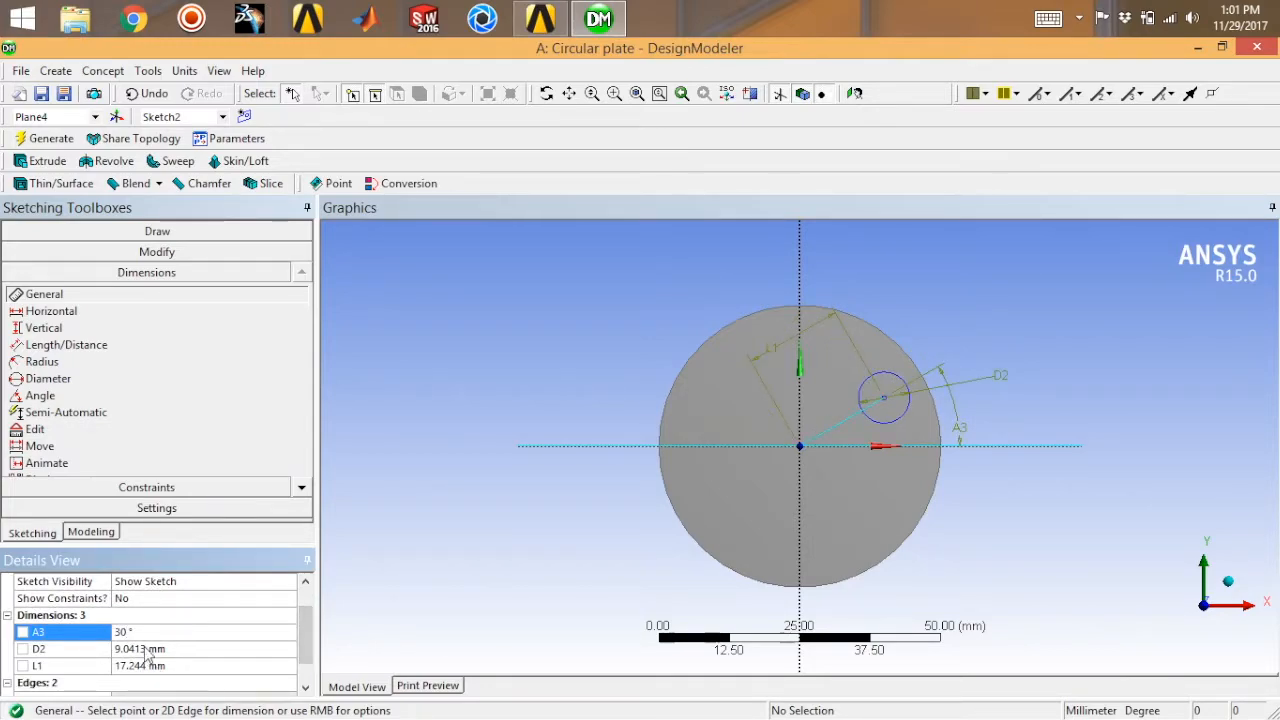
left_click(156, 648)
type("8")
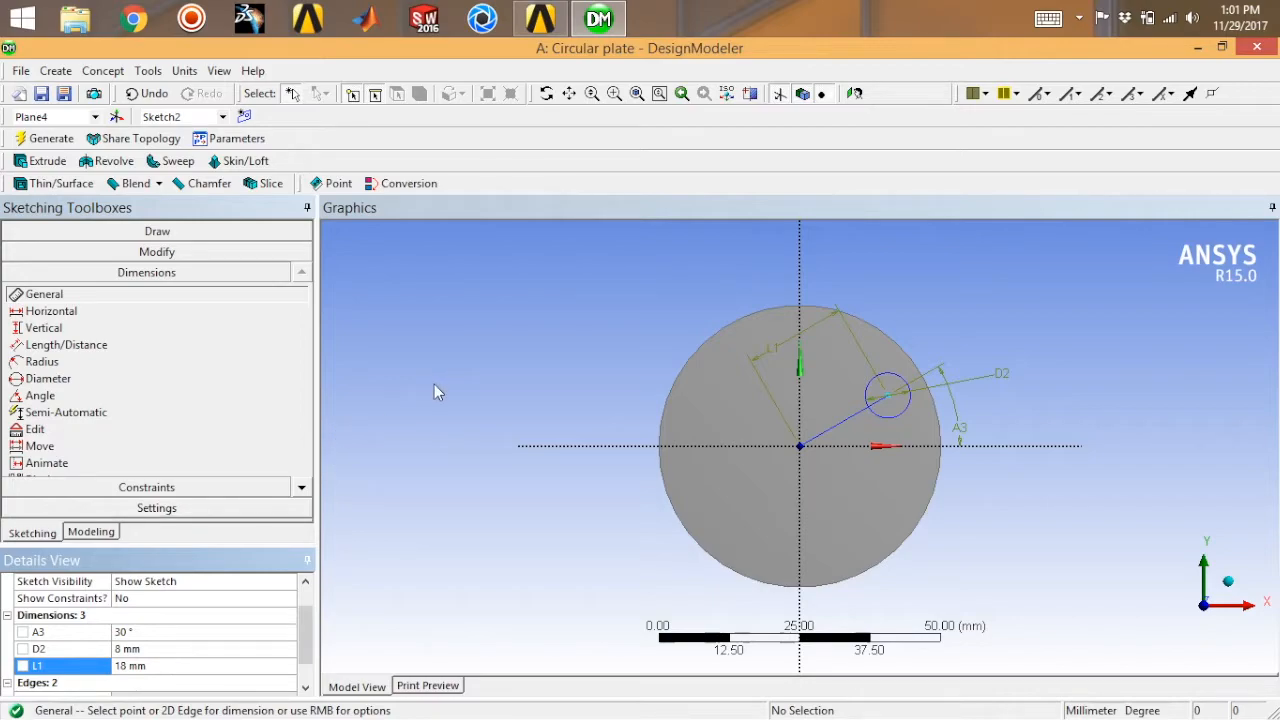
mouse_move(430, 394)
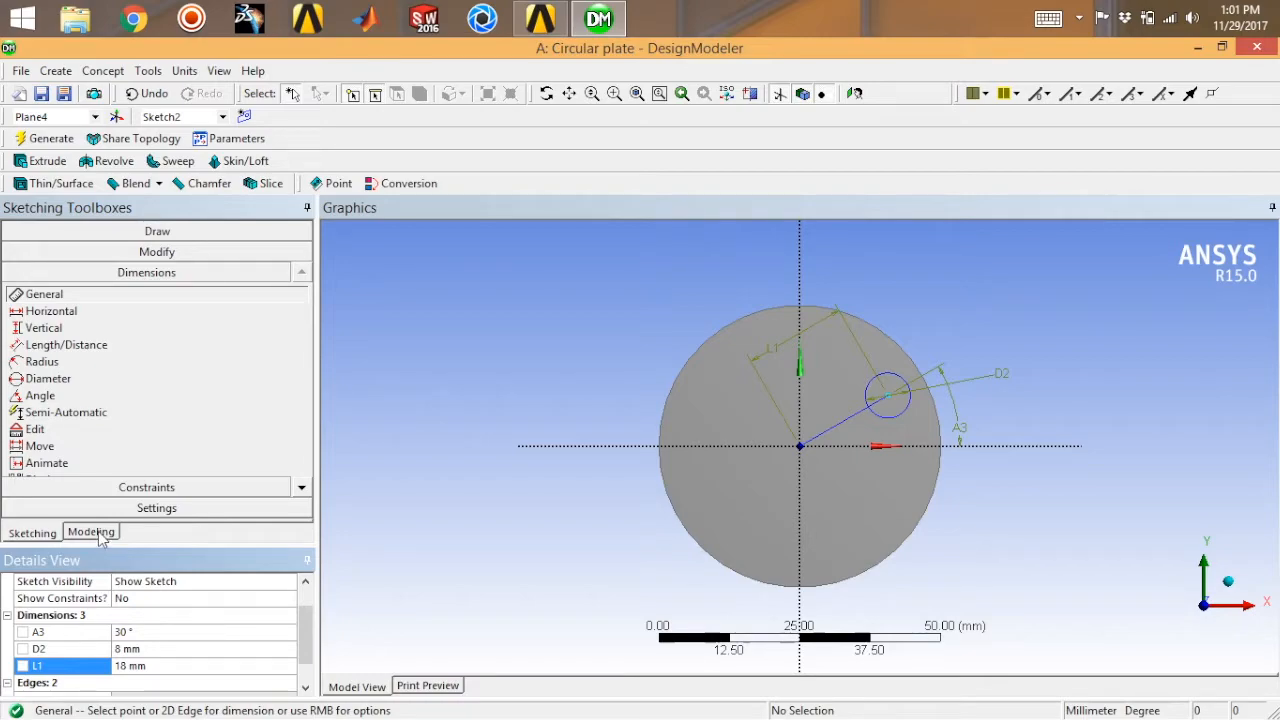
Step: Add Extrude2 as a Cut Material, Through All extrusion and generate it
left_click(90, 532)
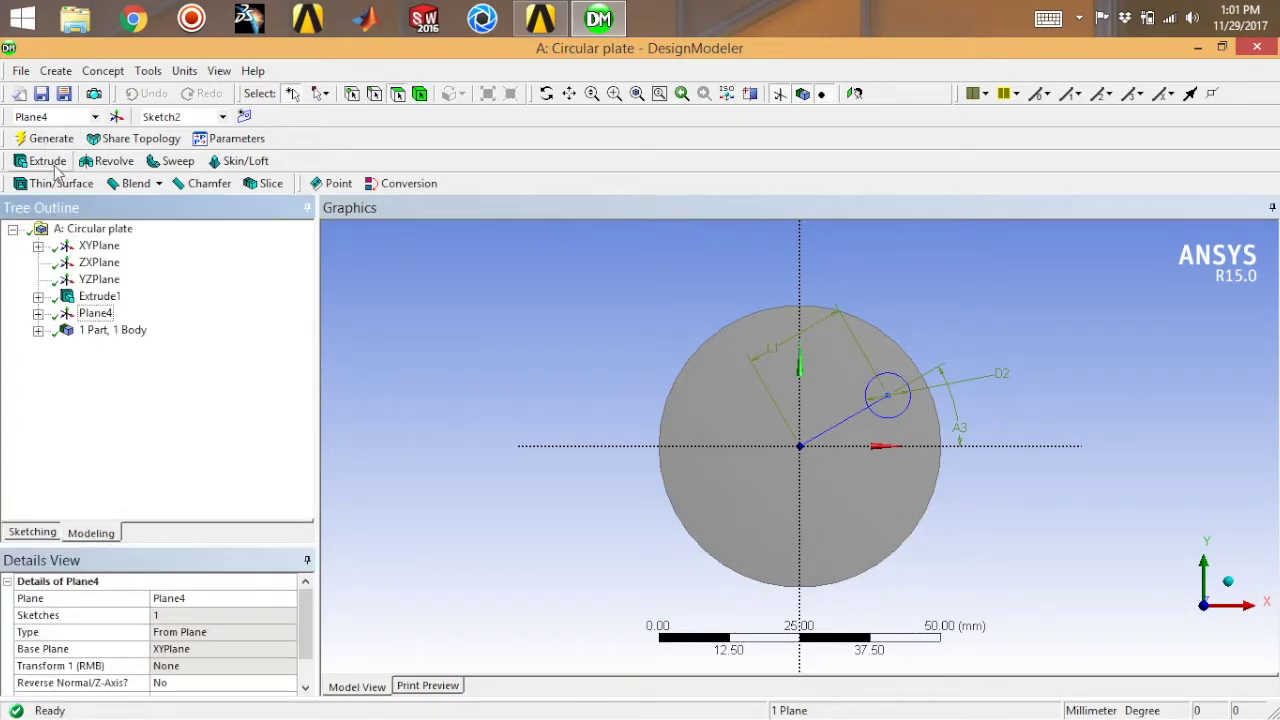
left_click(44, 160)
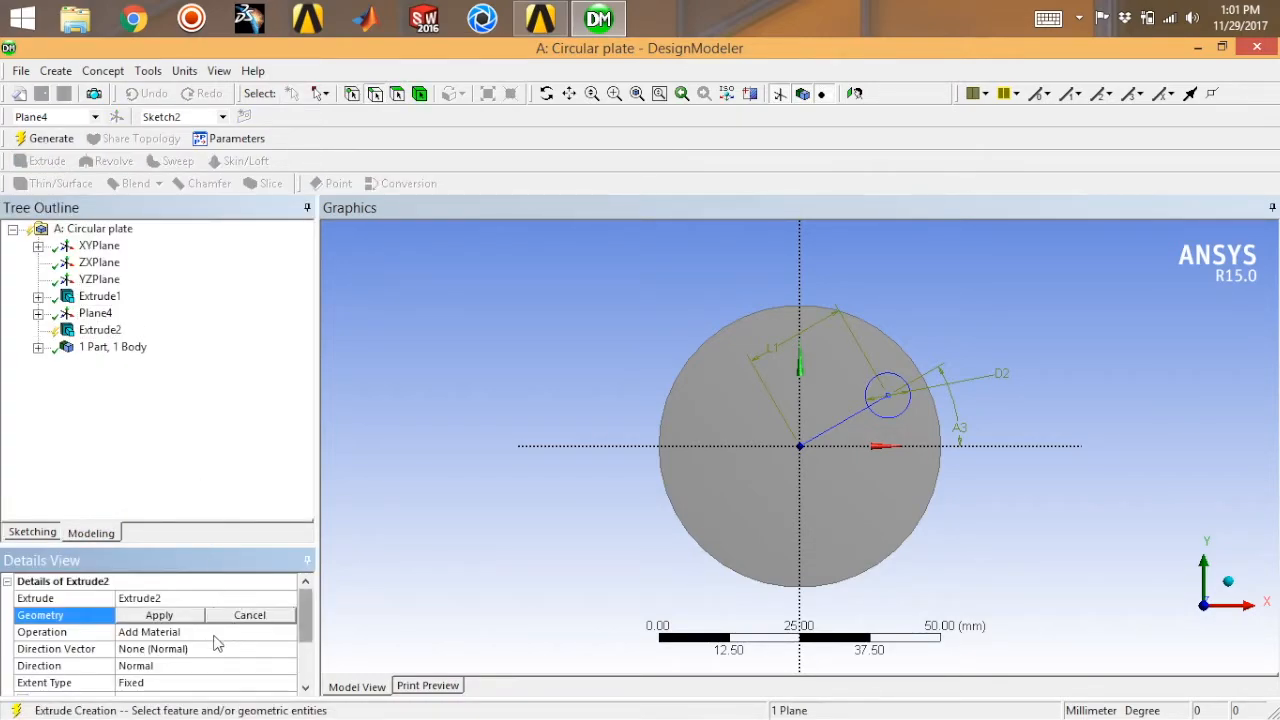
left_click(288, 632)
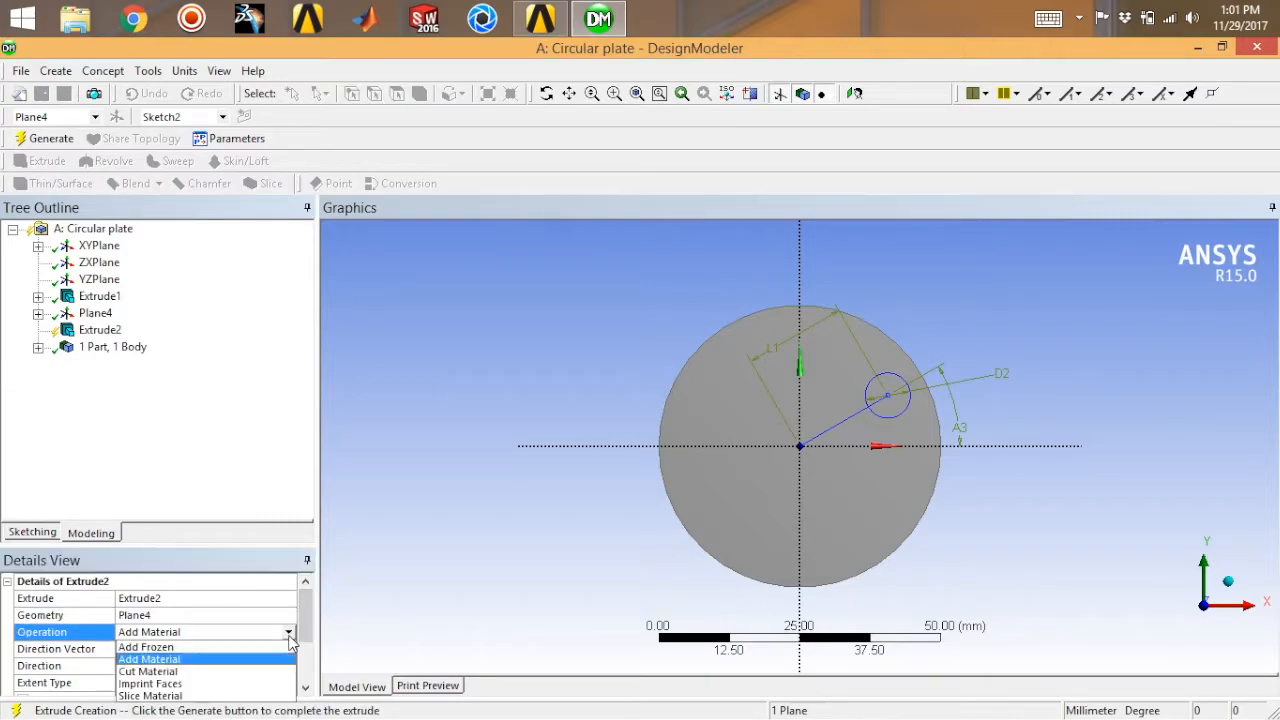
left_click(156, 672)
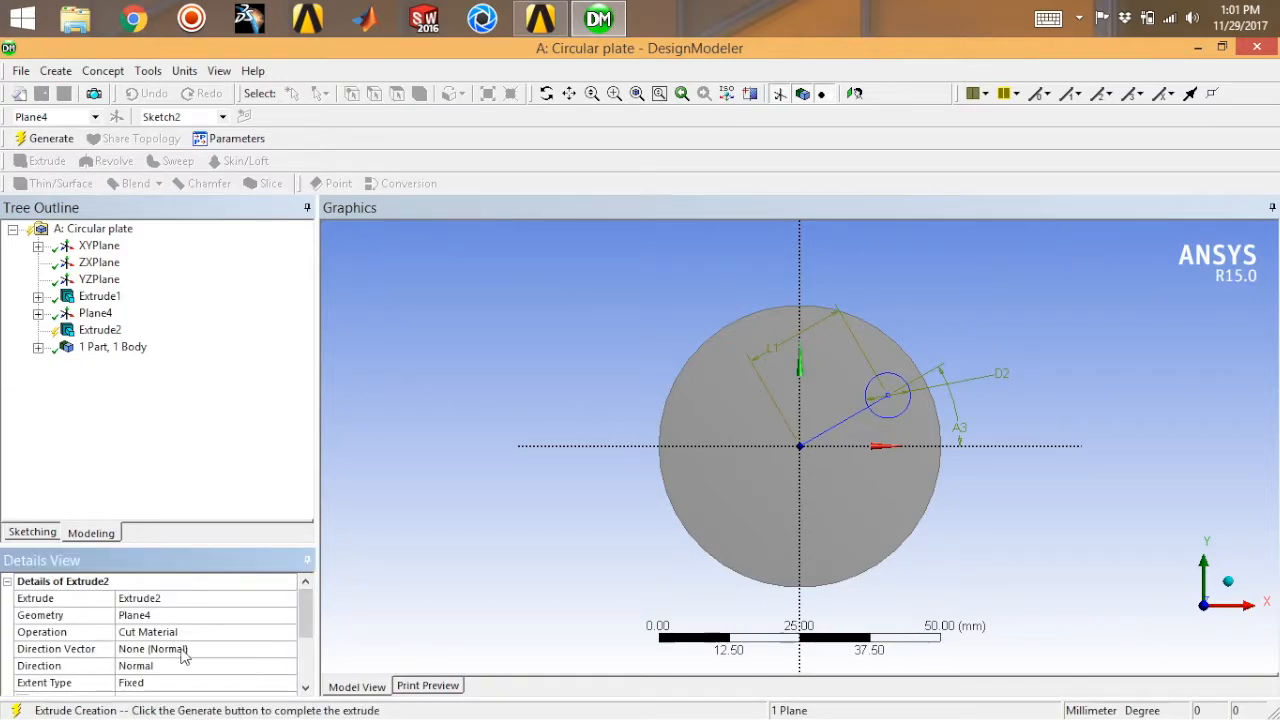
scroll("down", 3)
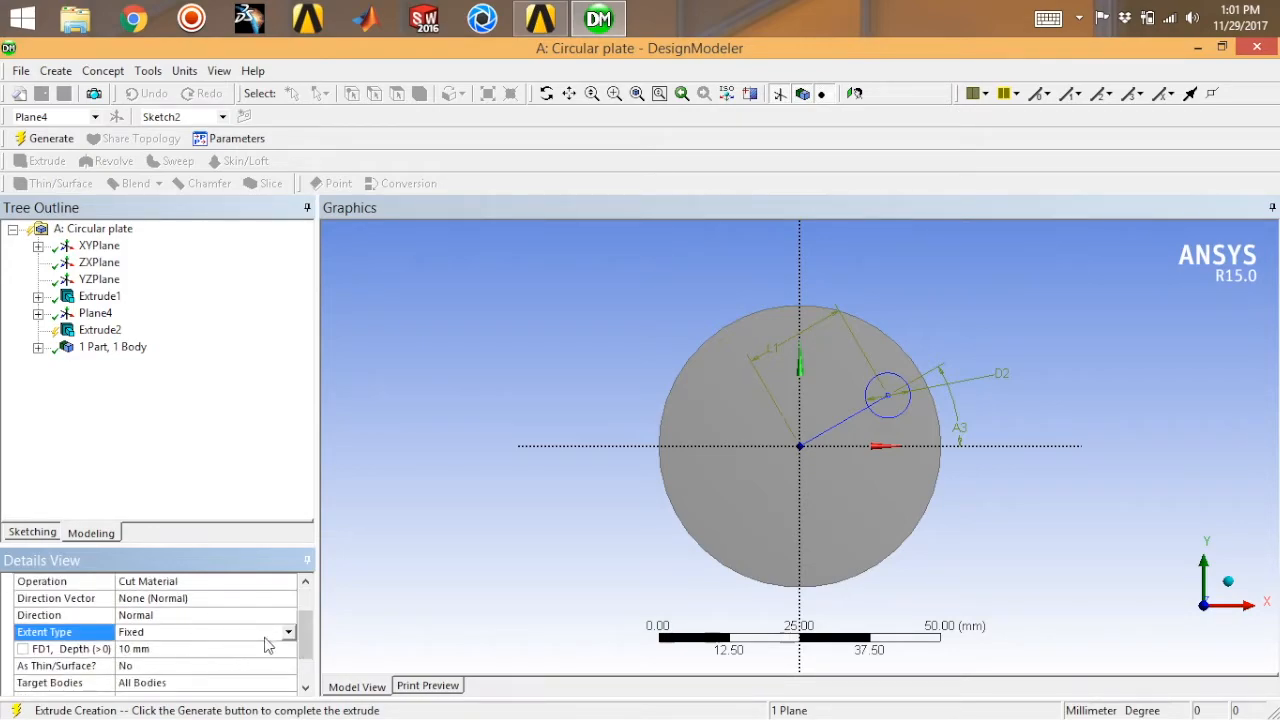
left_click(288, 632)
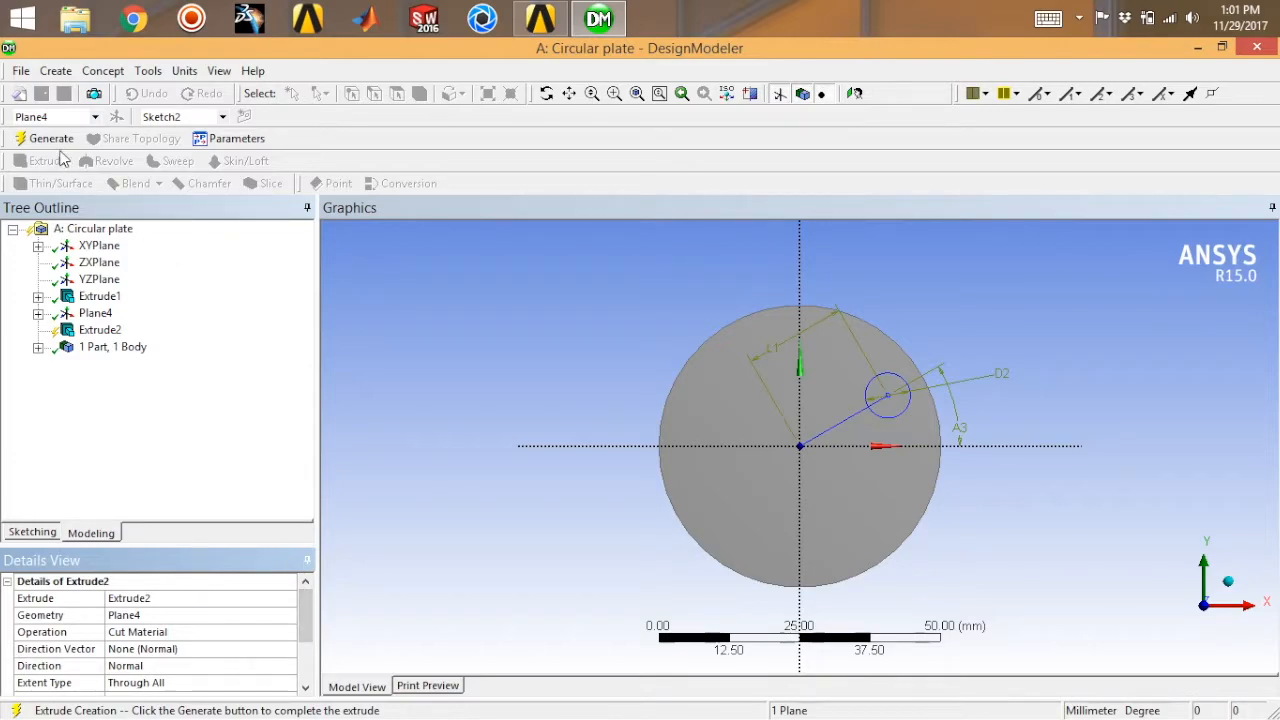
left_click(50, 138)
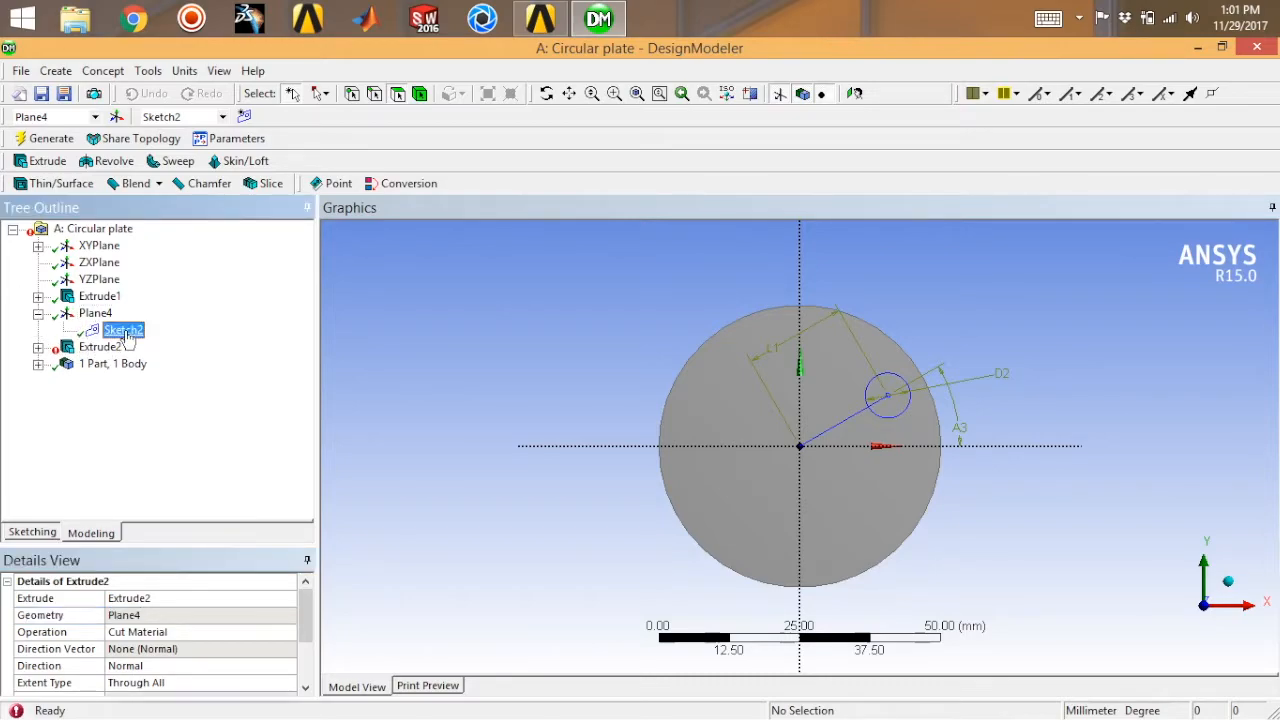
Step: Assign Sketch2 as Extrude2's cut geometry so the hole goes through the plate
left_click(124, 330)
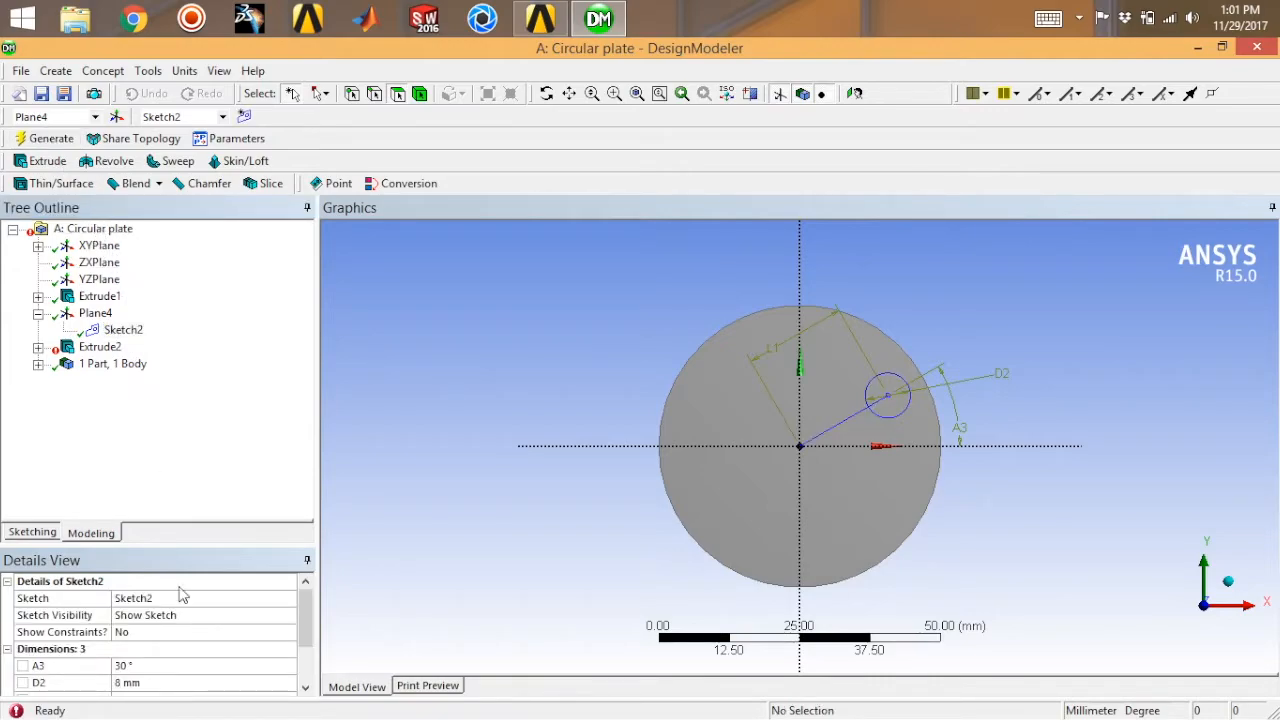
scroll("down", 3)
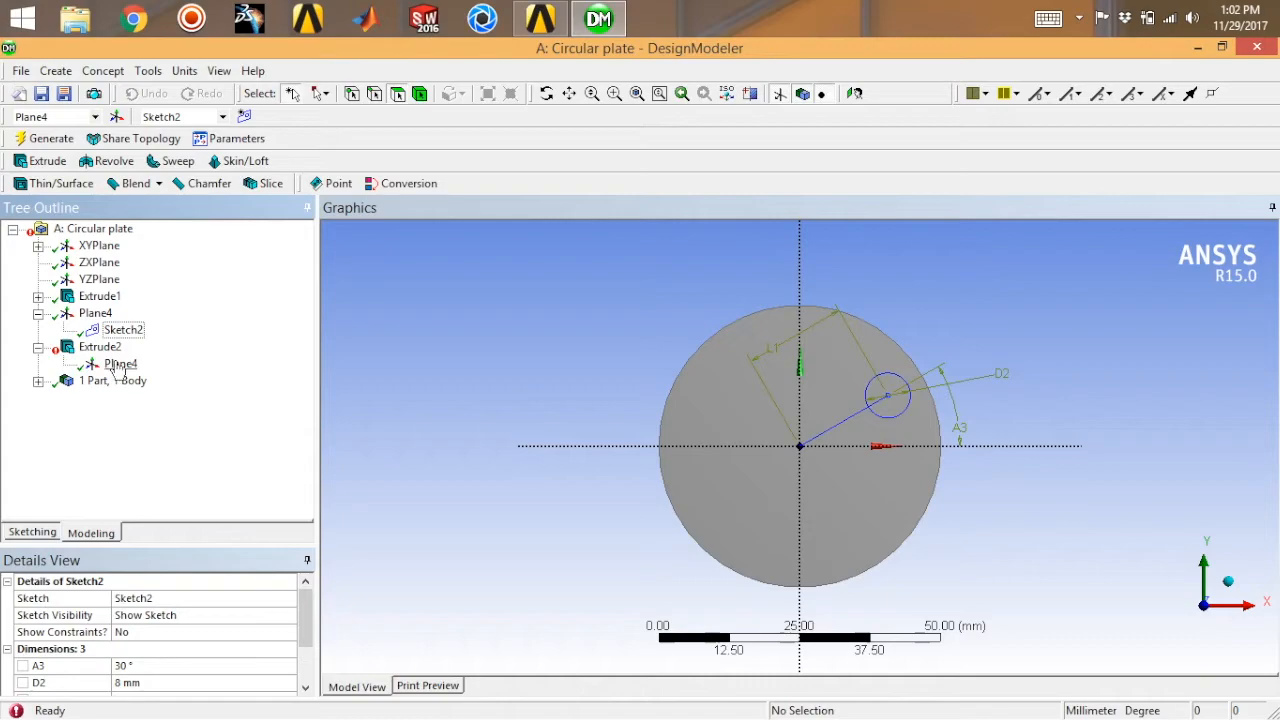
left_click(100, 346)
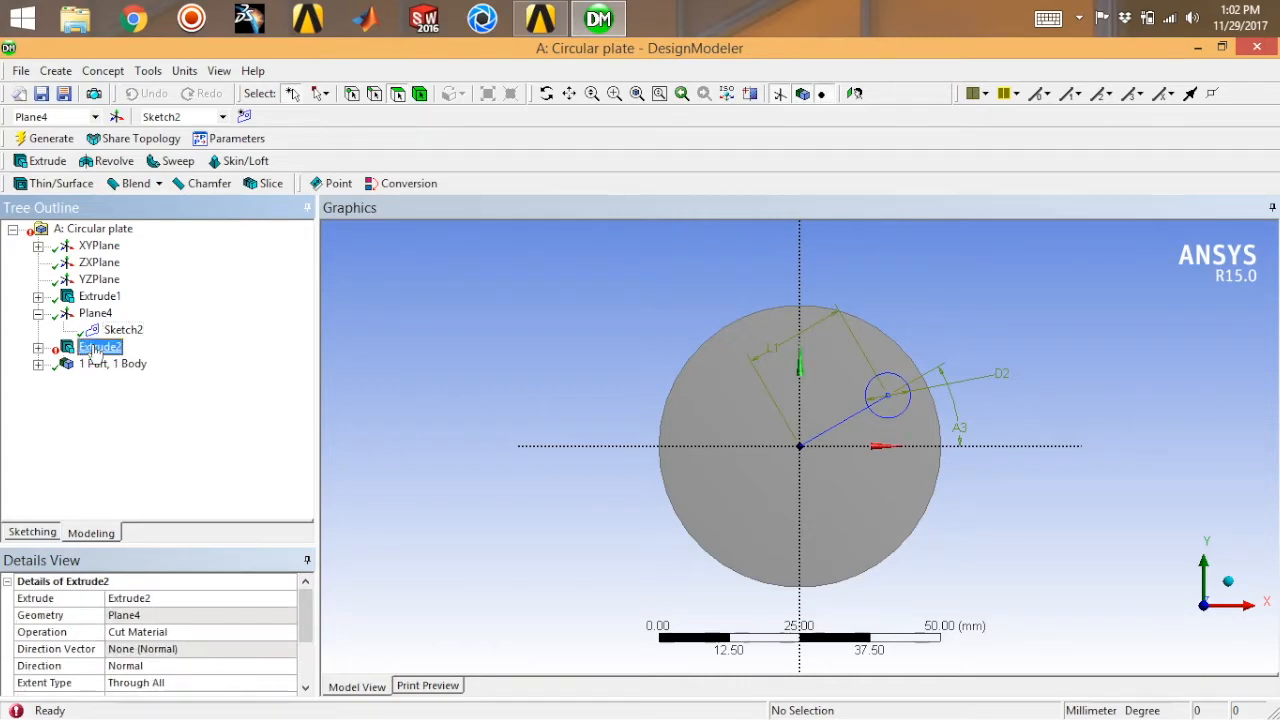
right_click(100, 348)
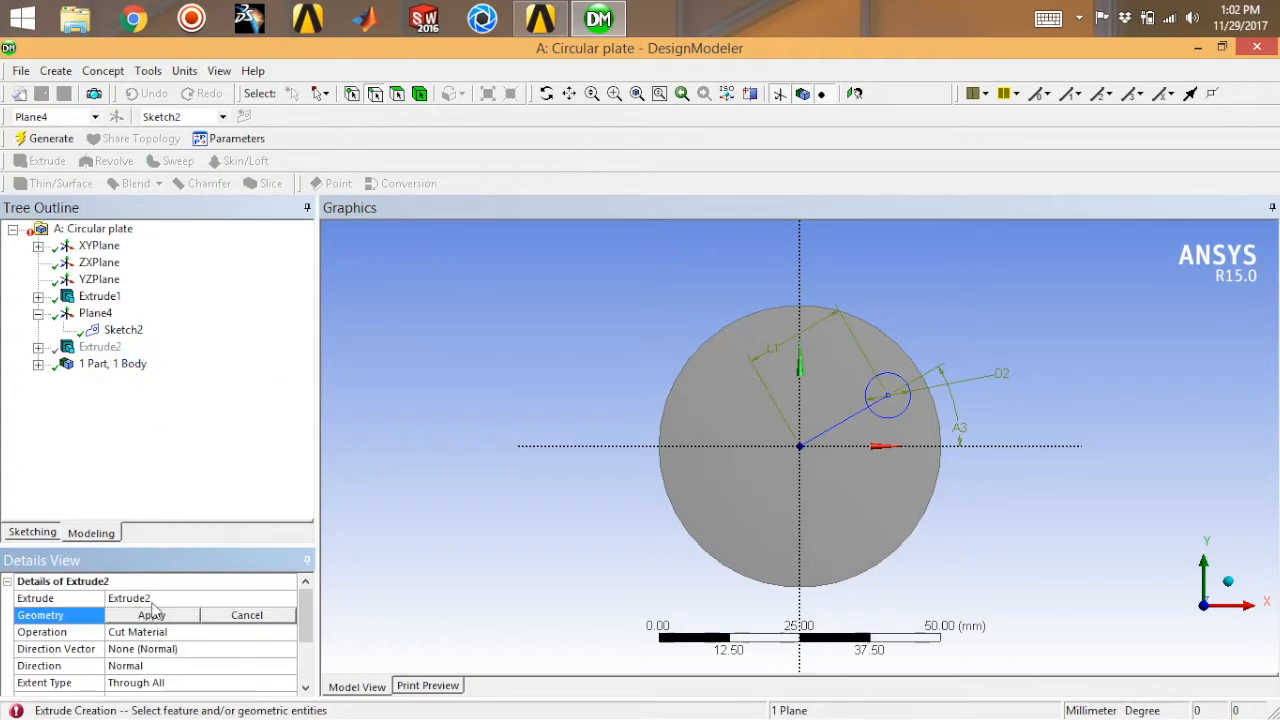
left_click(124, 330)
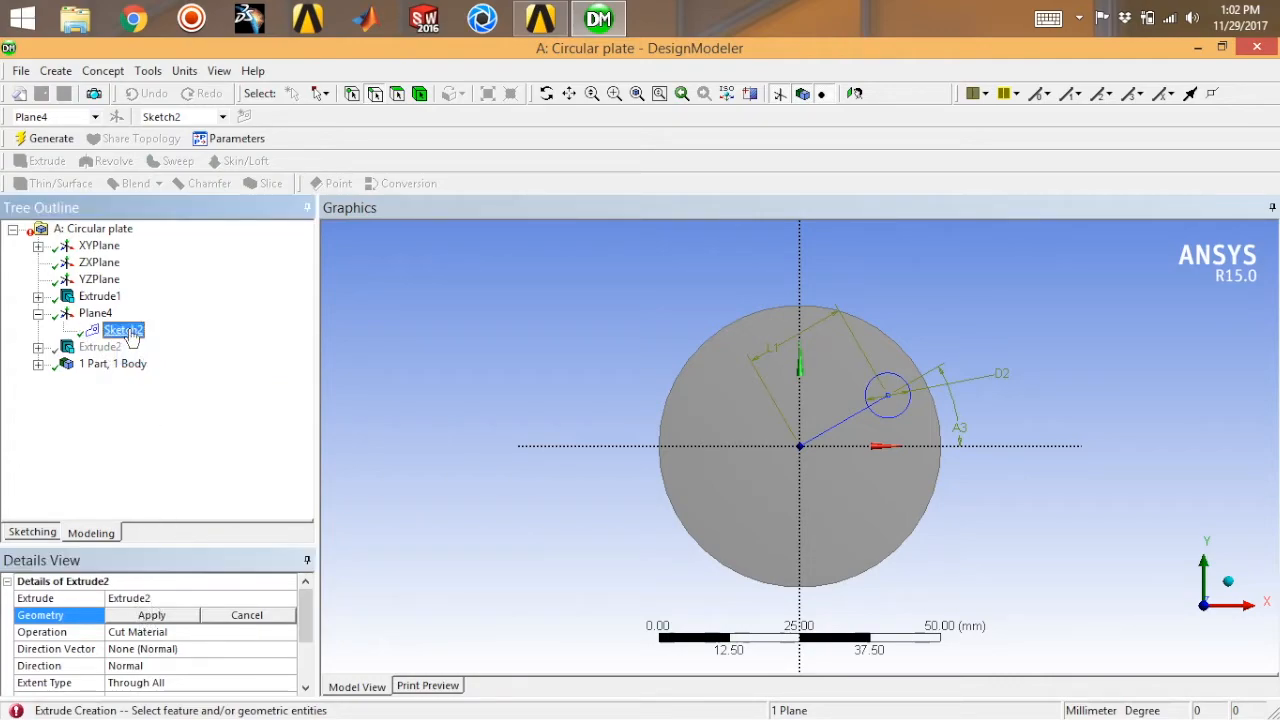
left_click(152, 616)
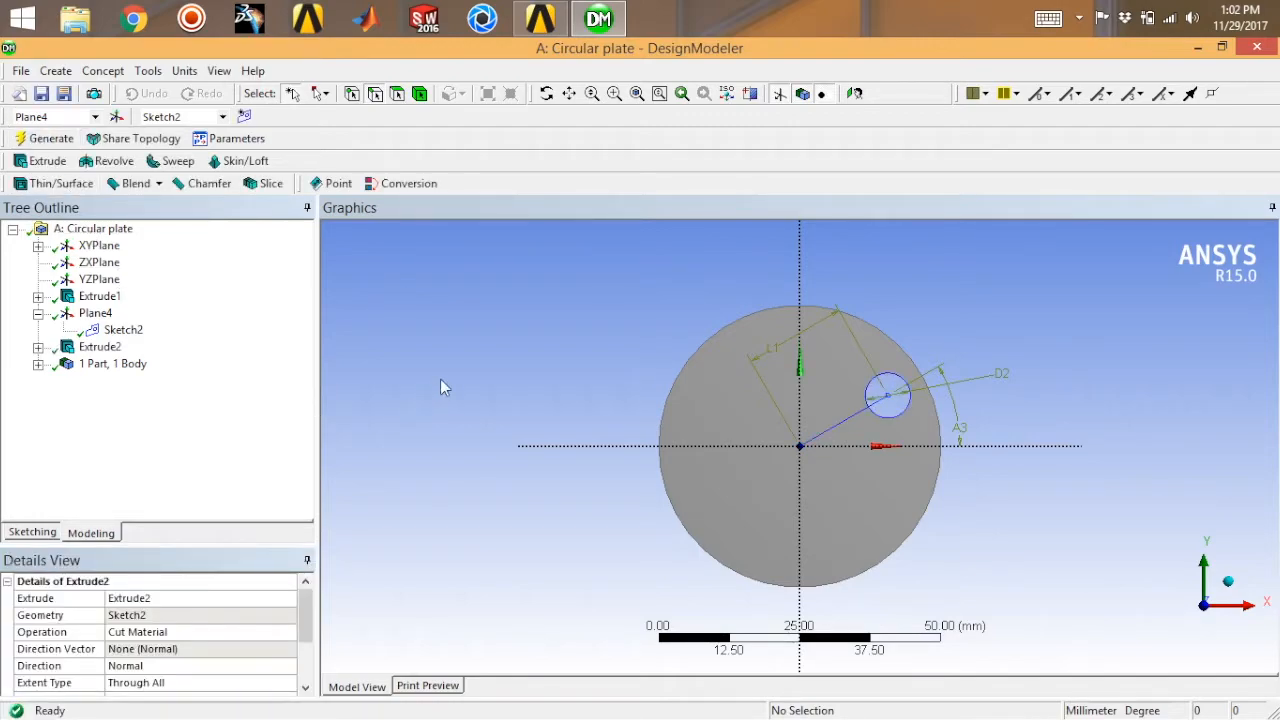
mouse_move(524, 340)
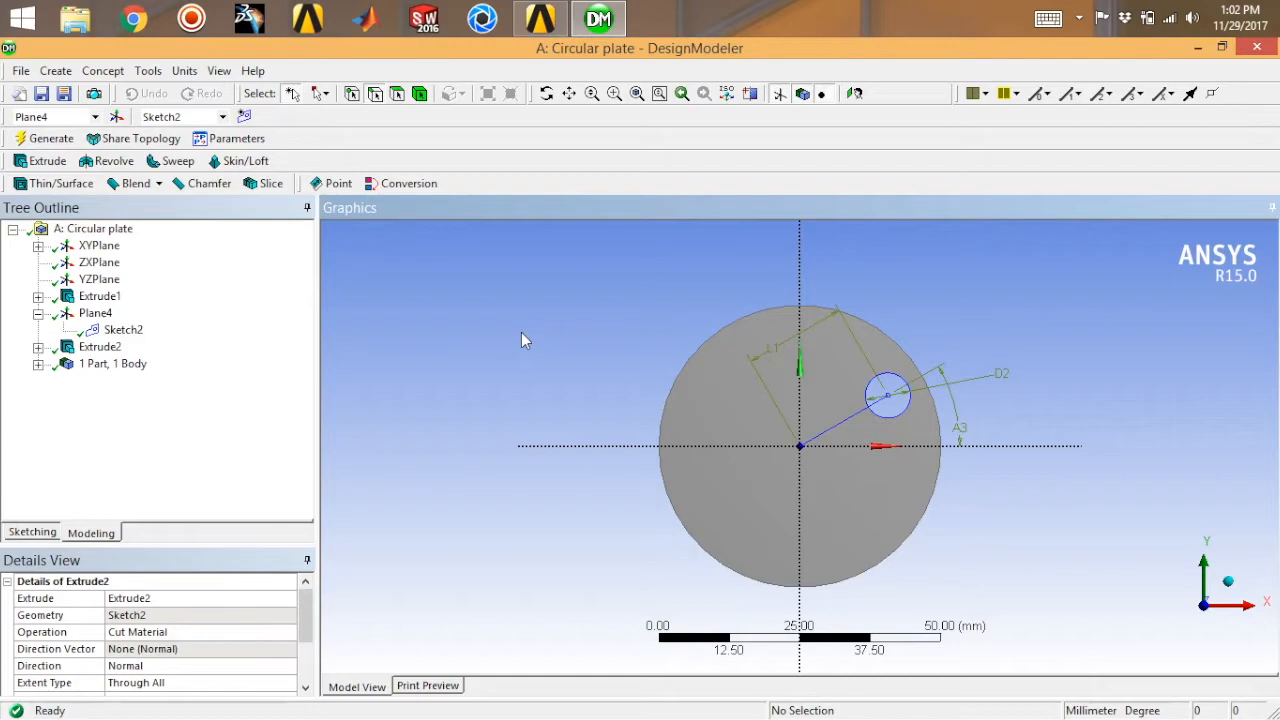
mouse_move(840, 352)
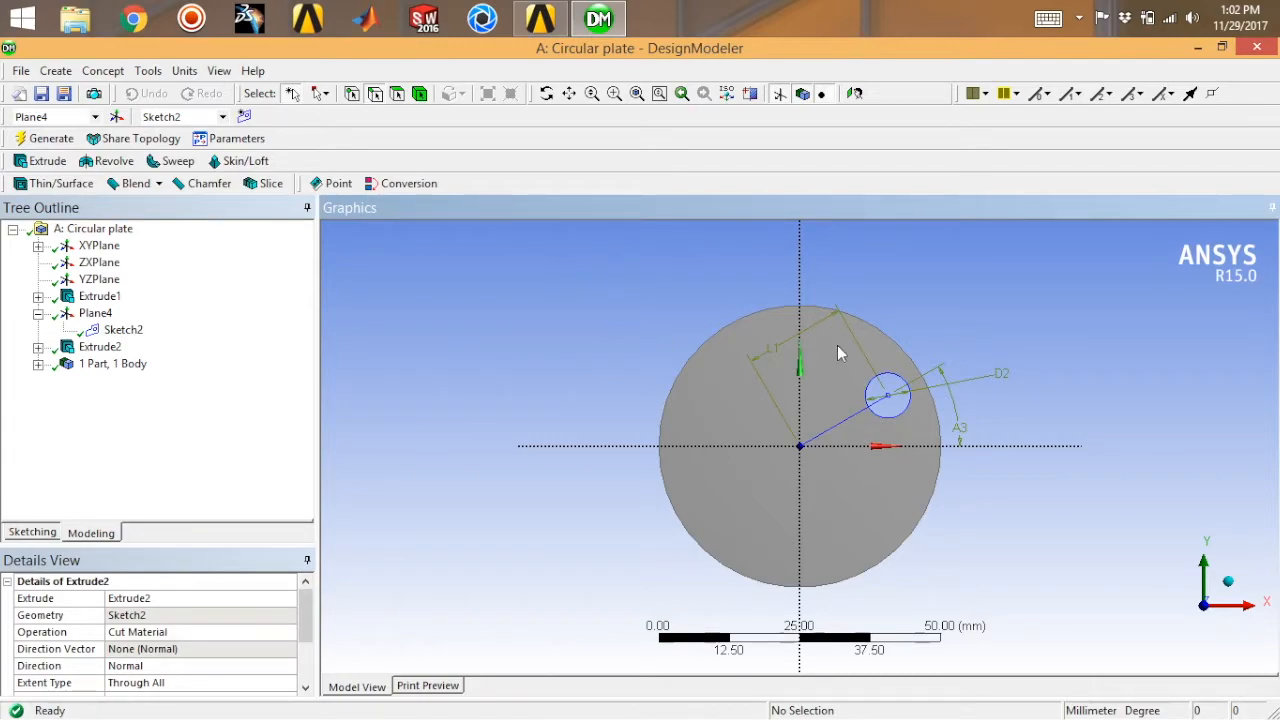
mouse_move(704, 132)
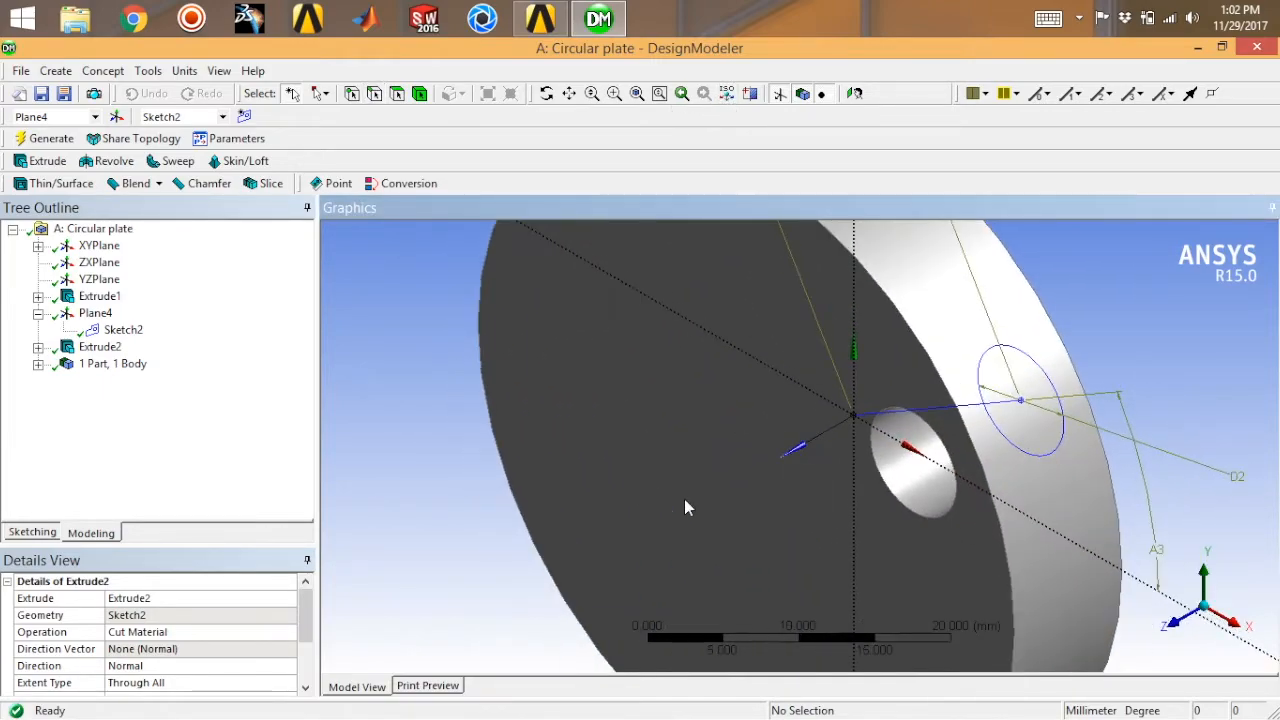
left_click(208, 184)
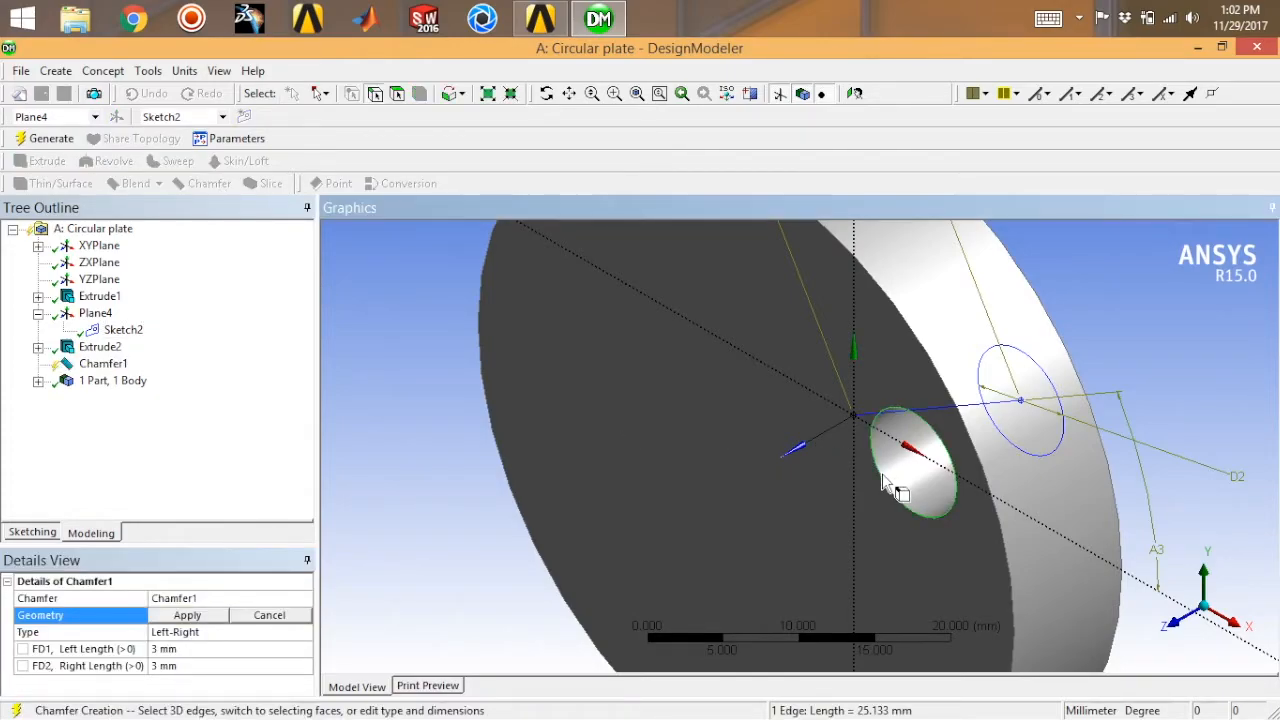
left_click(200, 648)
type("1")
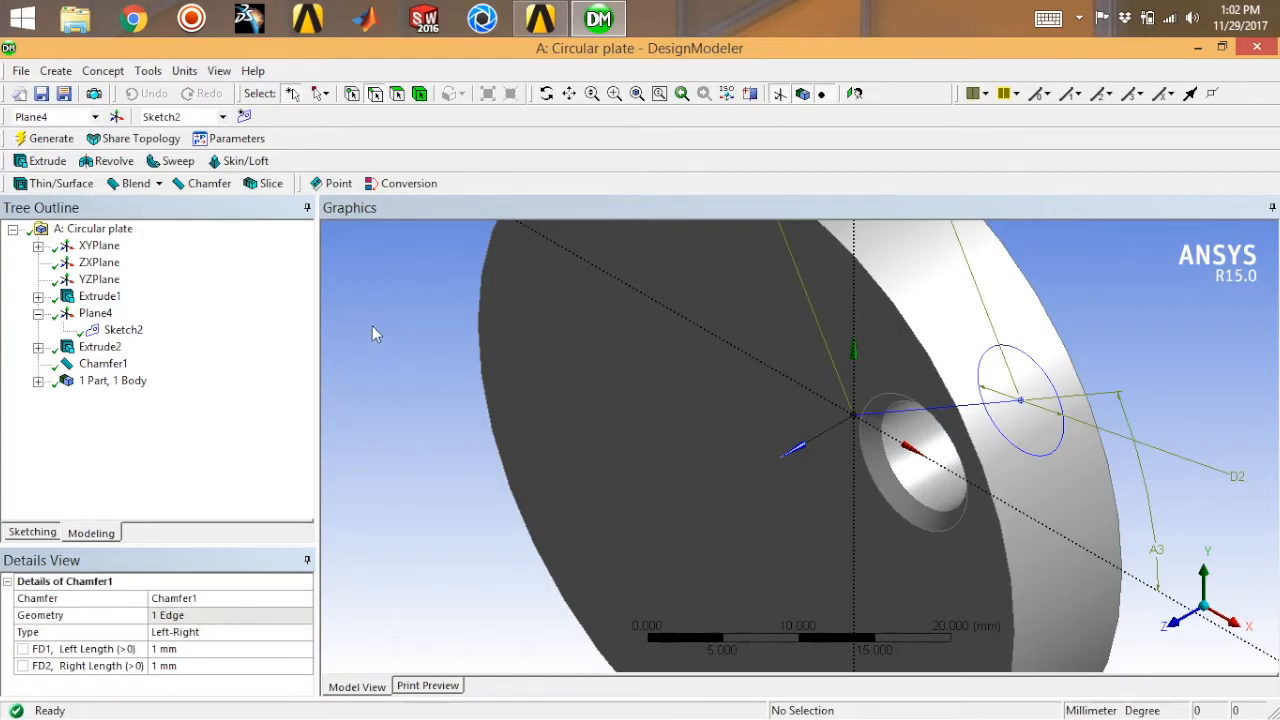
left_click(98, 262)
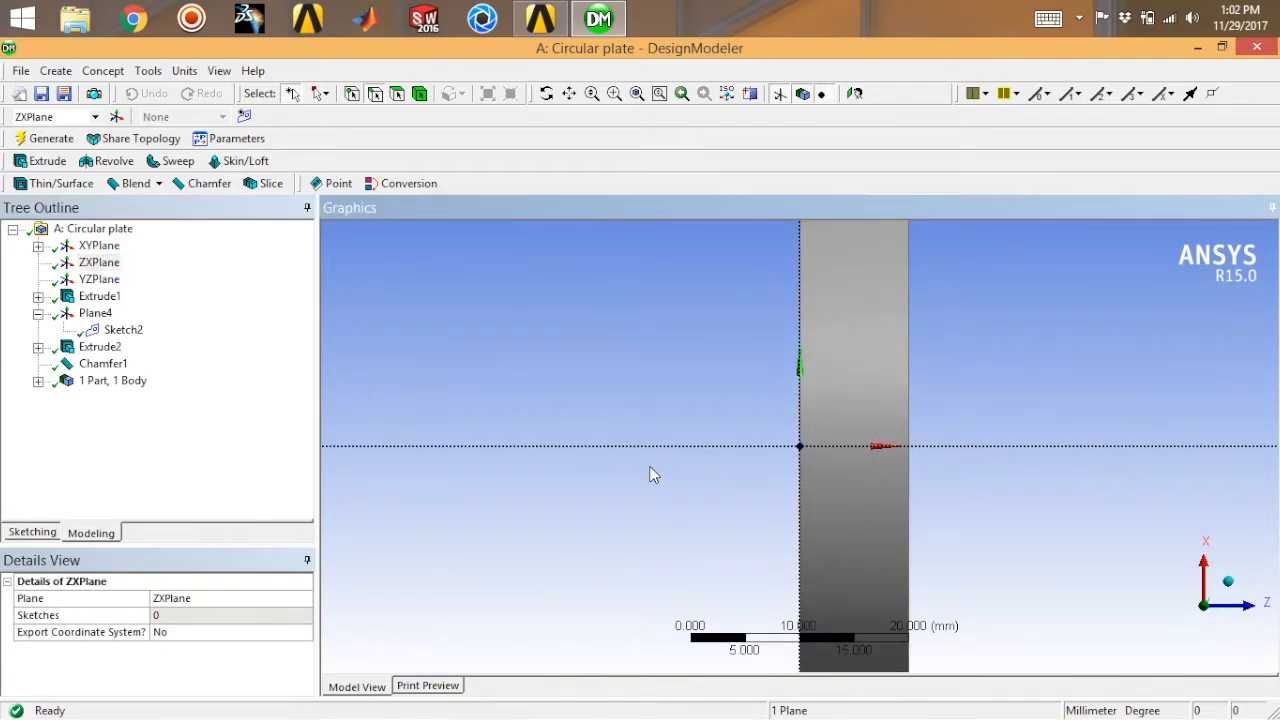
mouse_move(216, 218)
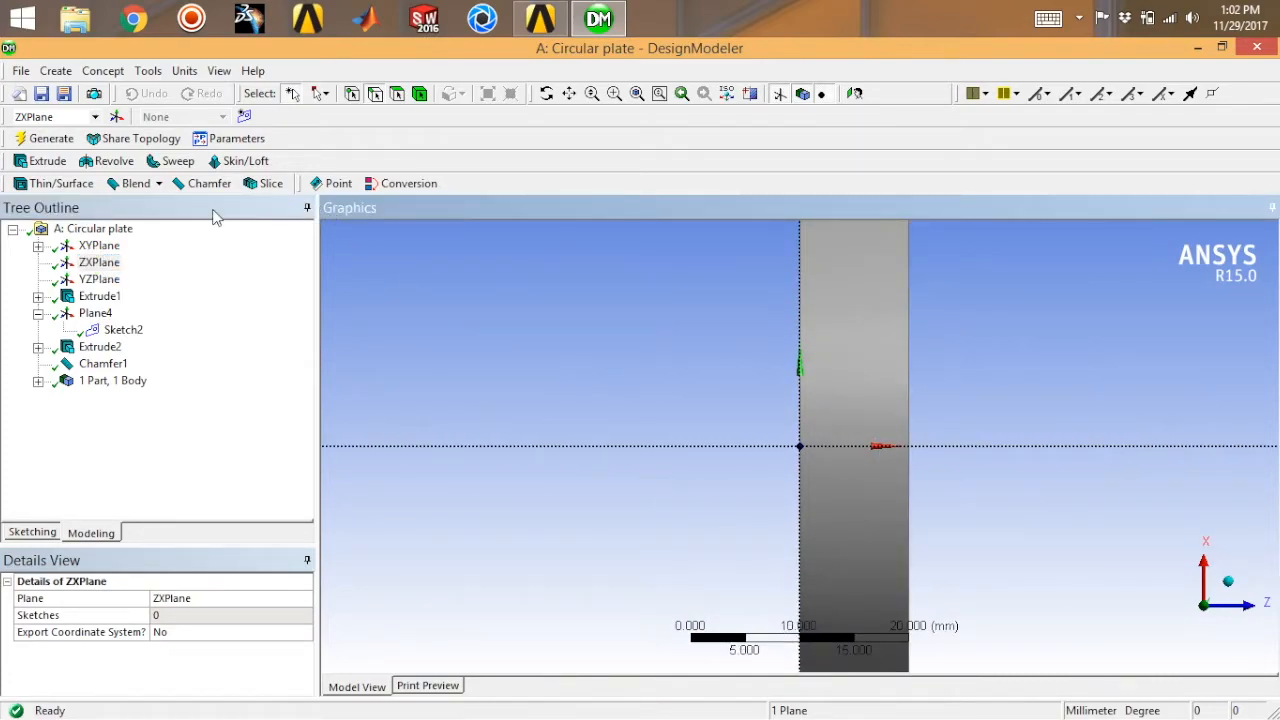
Step: Create Sketch3 on the ZX plane and expand ZXPlane to show it in the tree
left_click(32, 532)
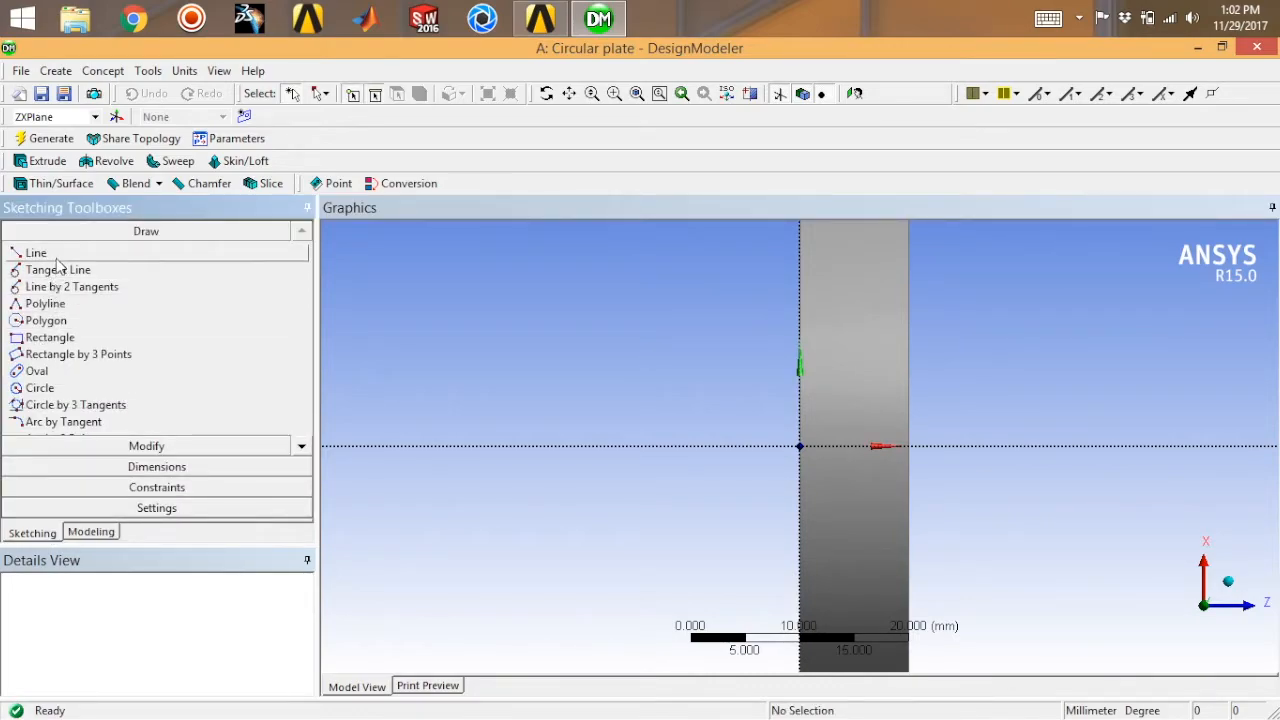
left_click(36, 252)
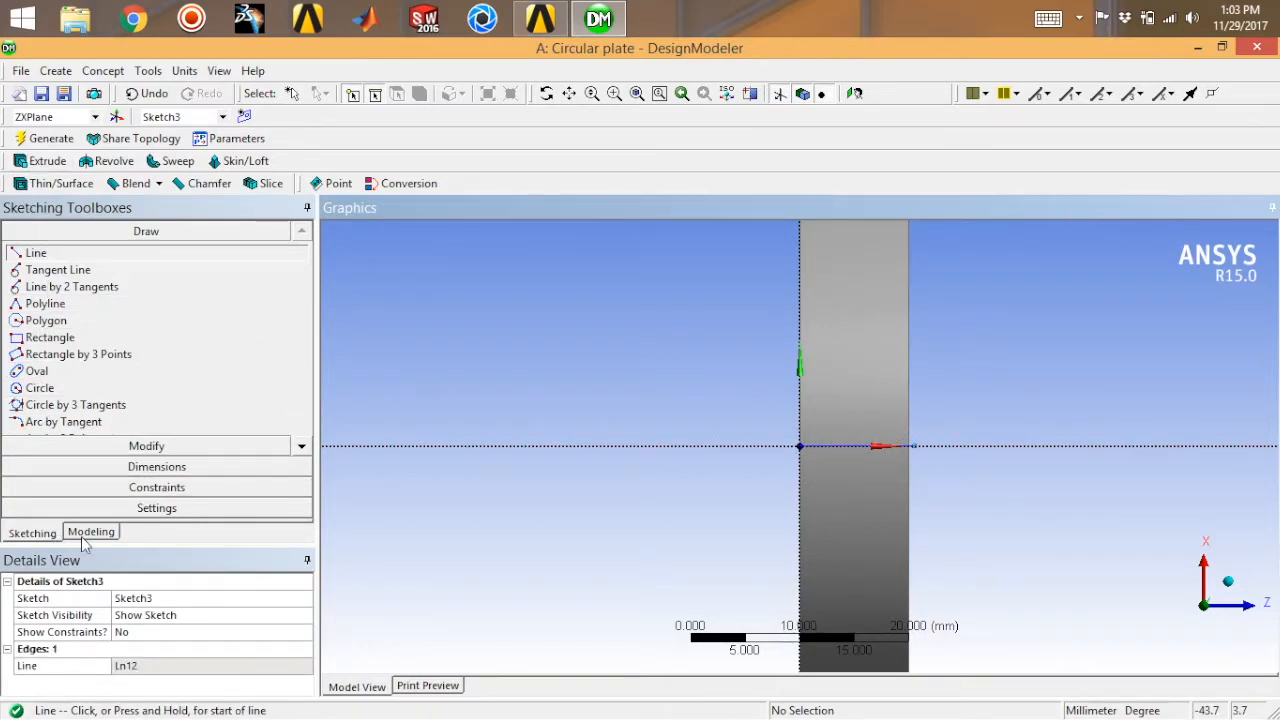
left_click(90, 532)
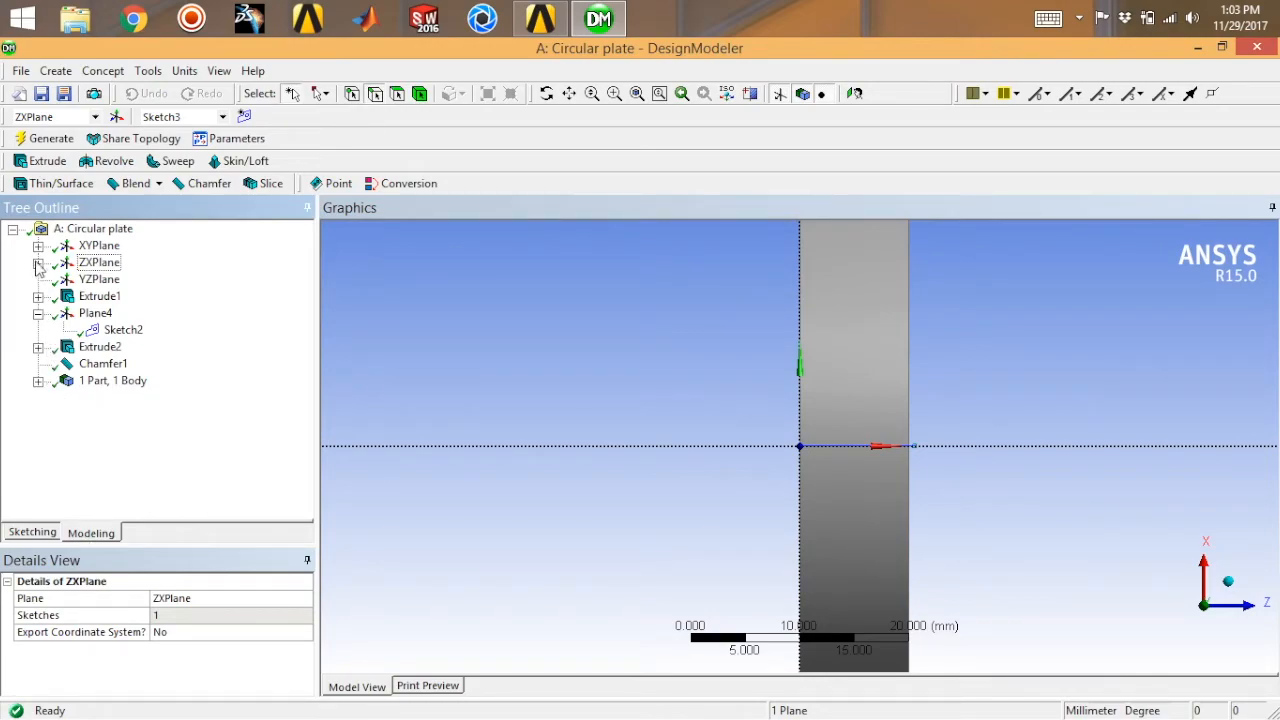
left_click(38, 262)
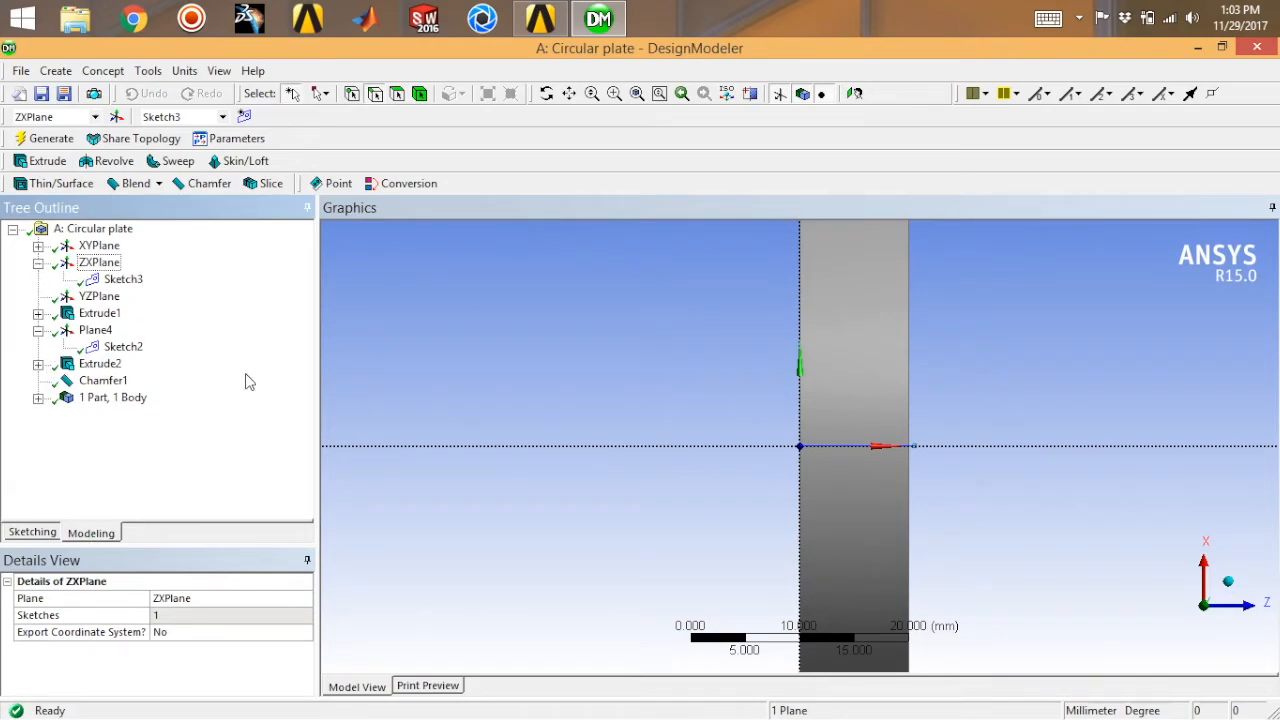
mouse_move(378, 500)
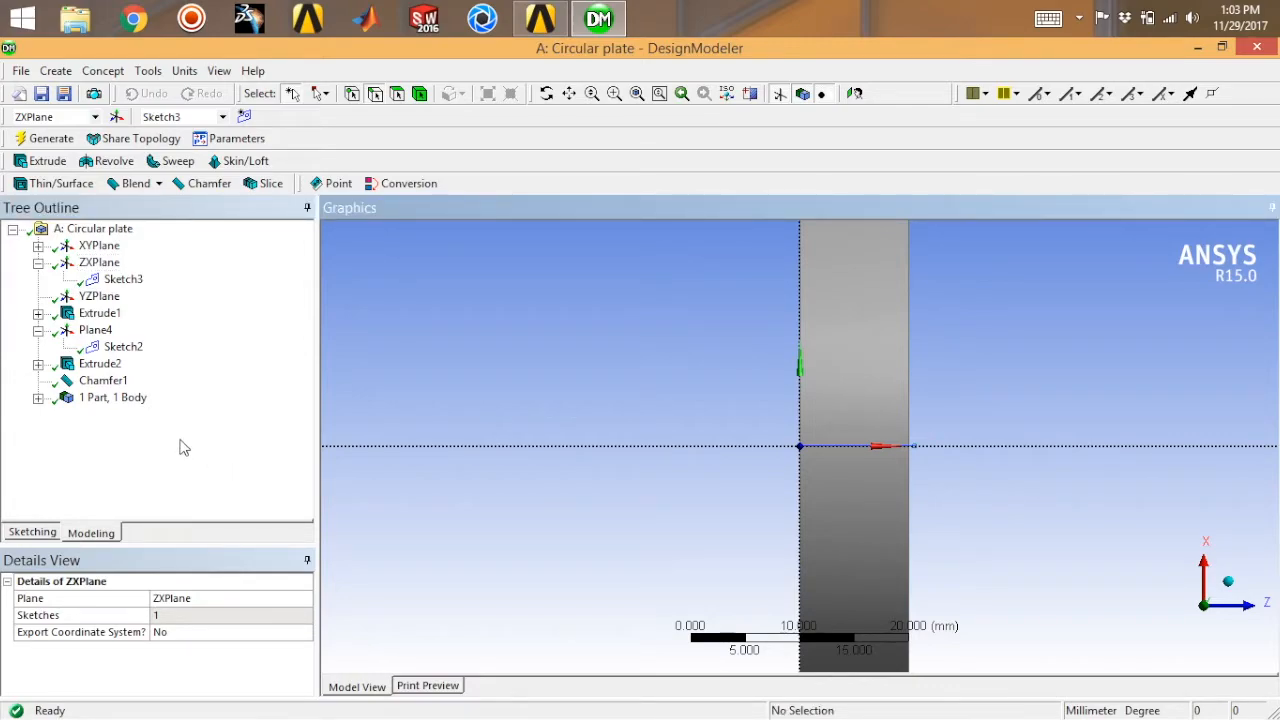
mouse_move(398, 94)
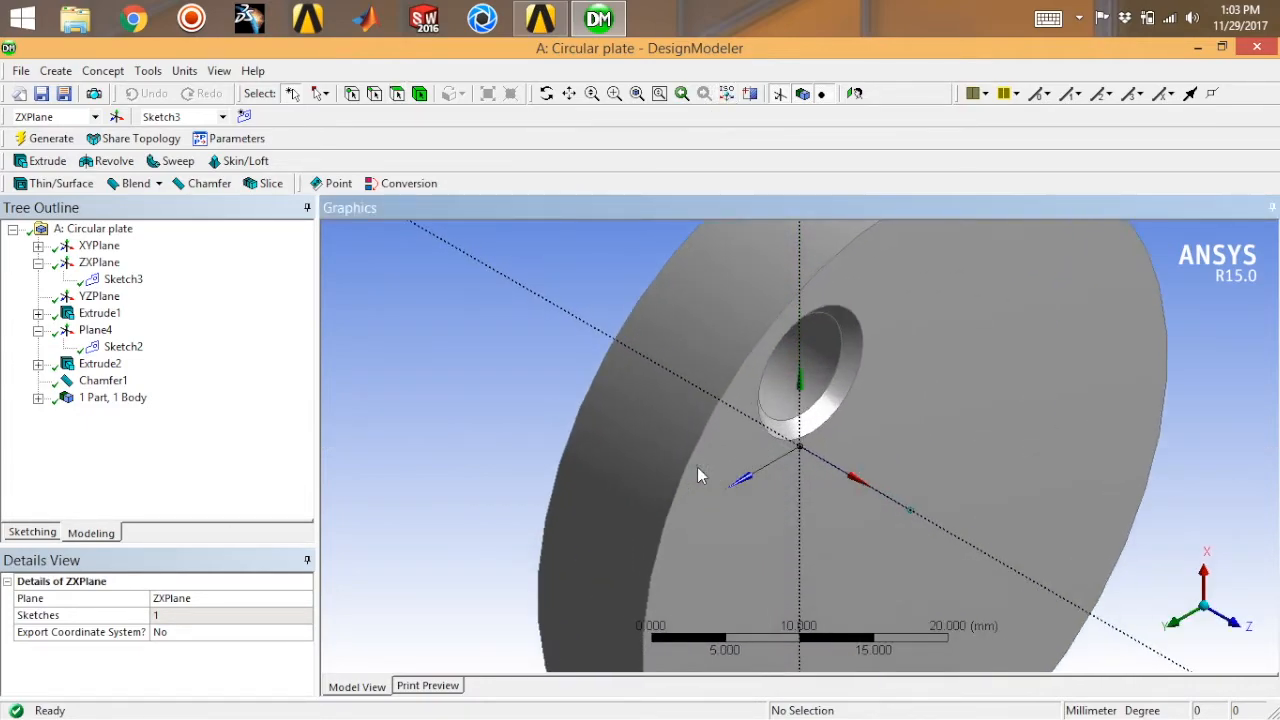
mouse_move(420, 94)
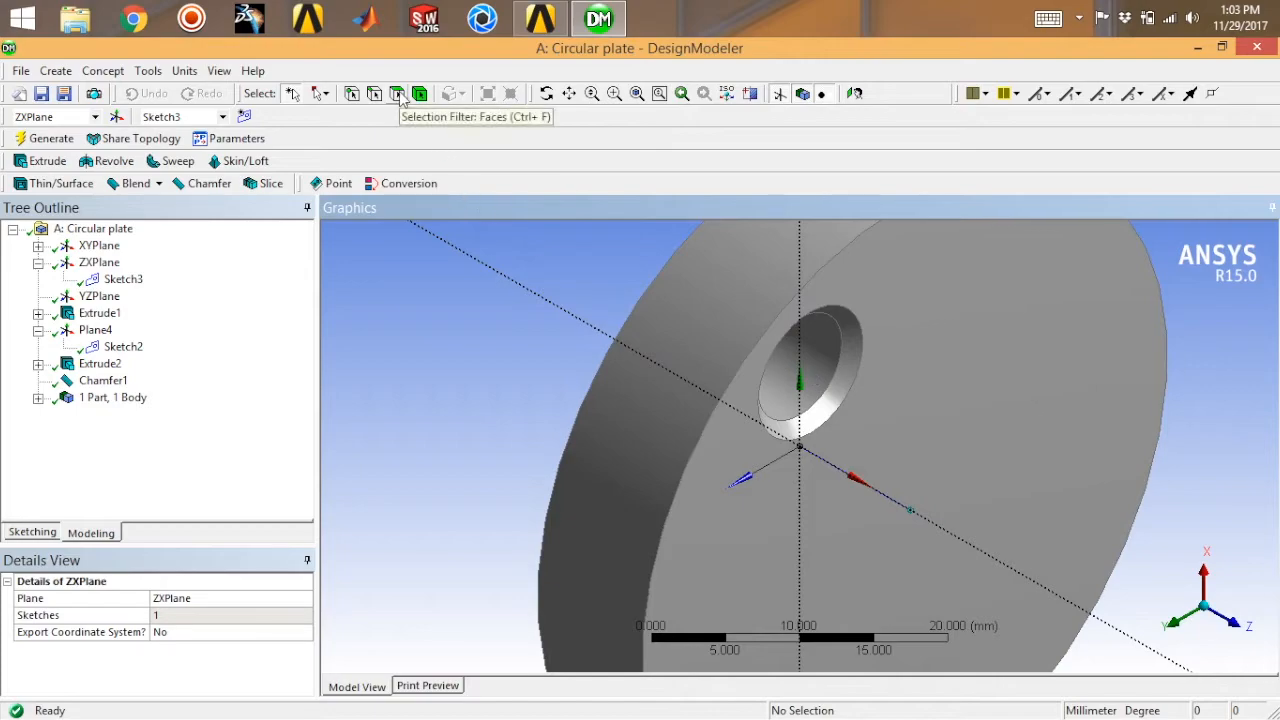
Step: Filter selection to faces to pick the chamfered hole's two faces for copying
left_click(800, 370)
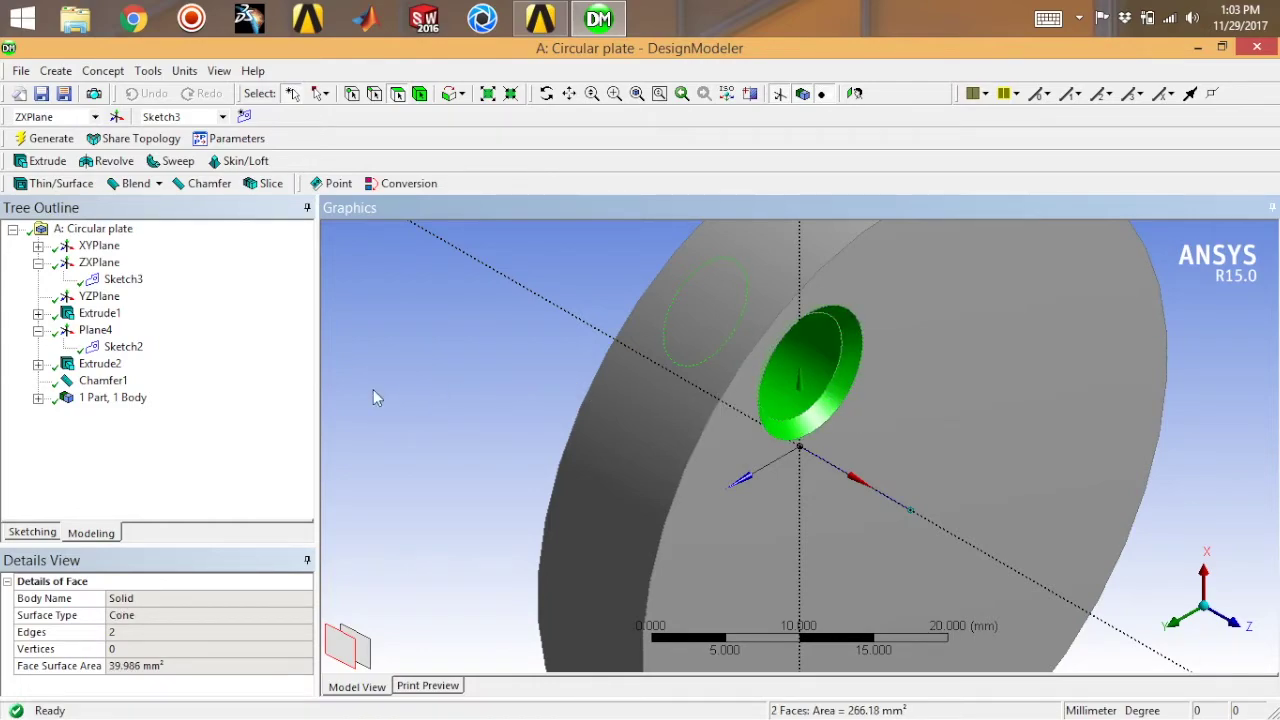
mouse_move(56, 70)
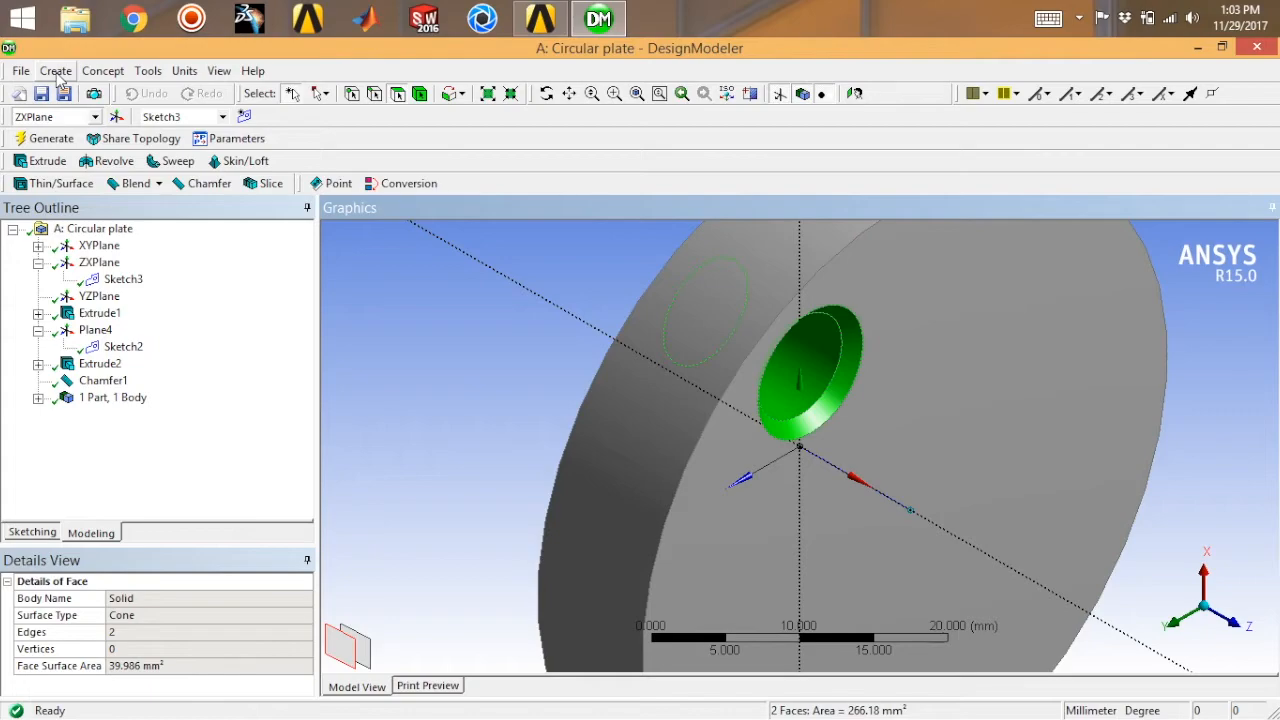
left_click(56, 70)
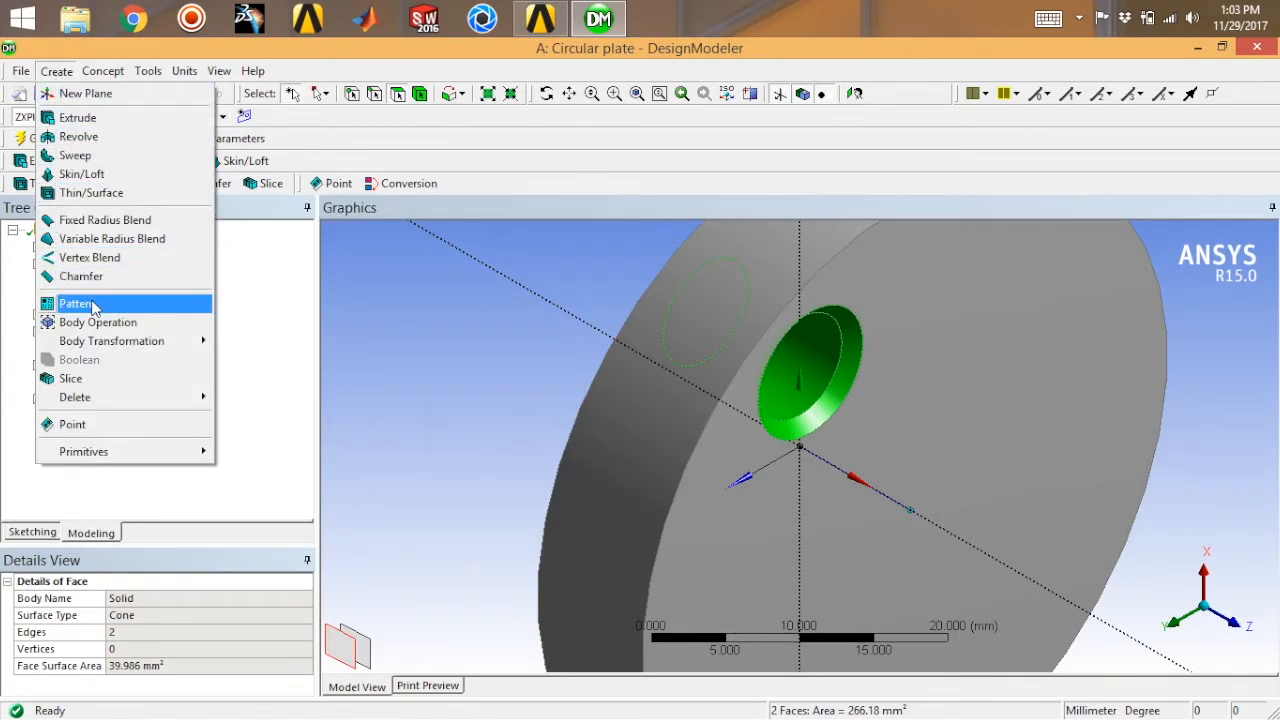
Step: Start a Pattern feature on the two hole faces and set its type to Circular
left_click(76, 304)
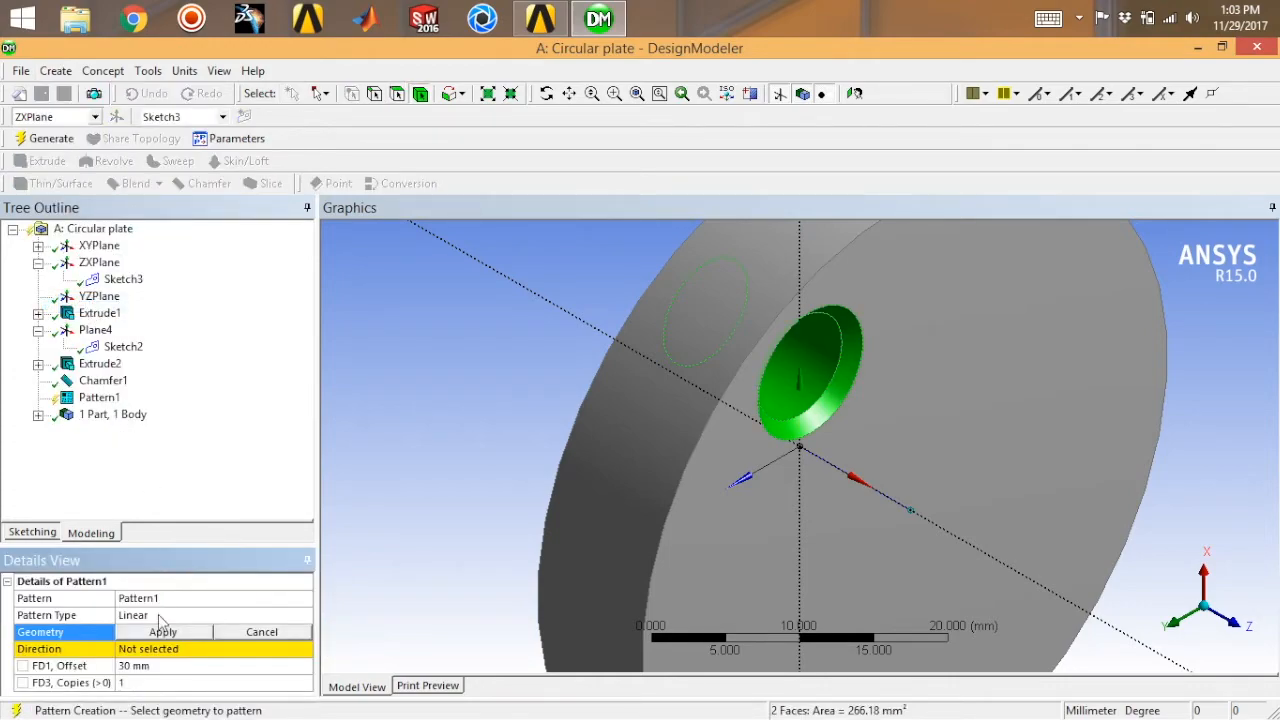
mouse_move(160, 636)
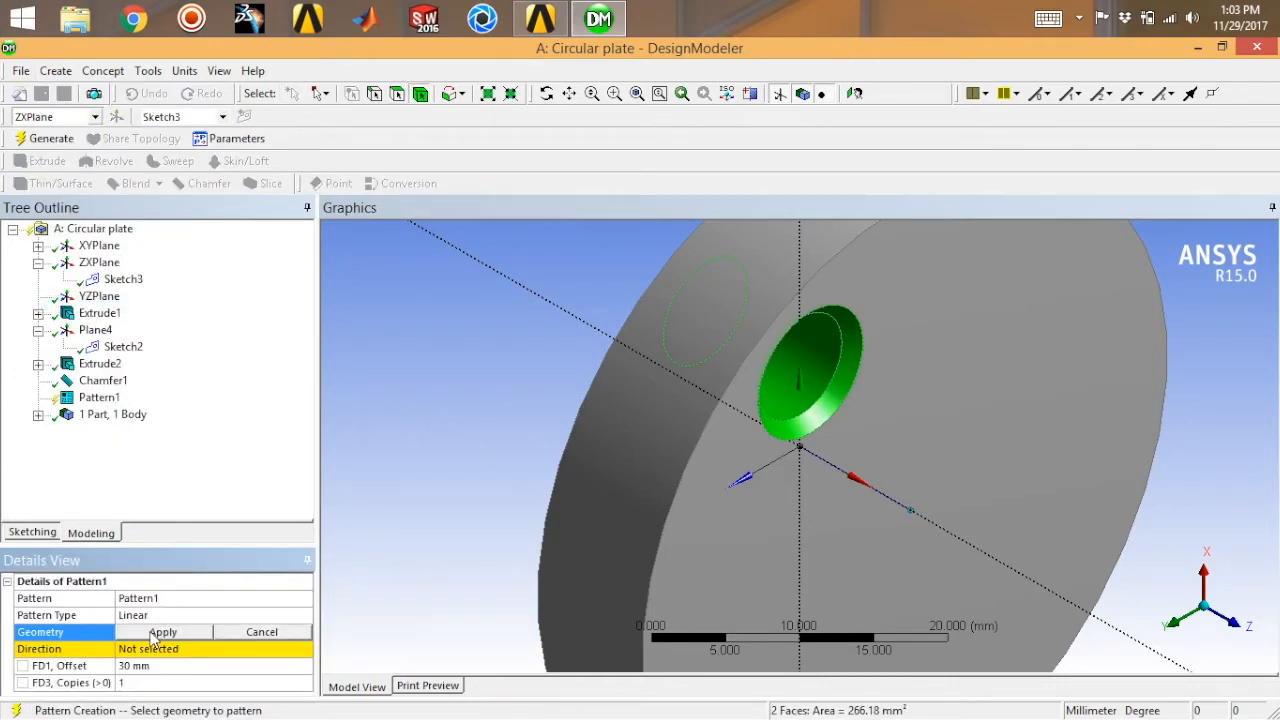
left_click(164, 632)
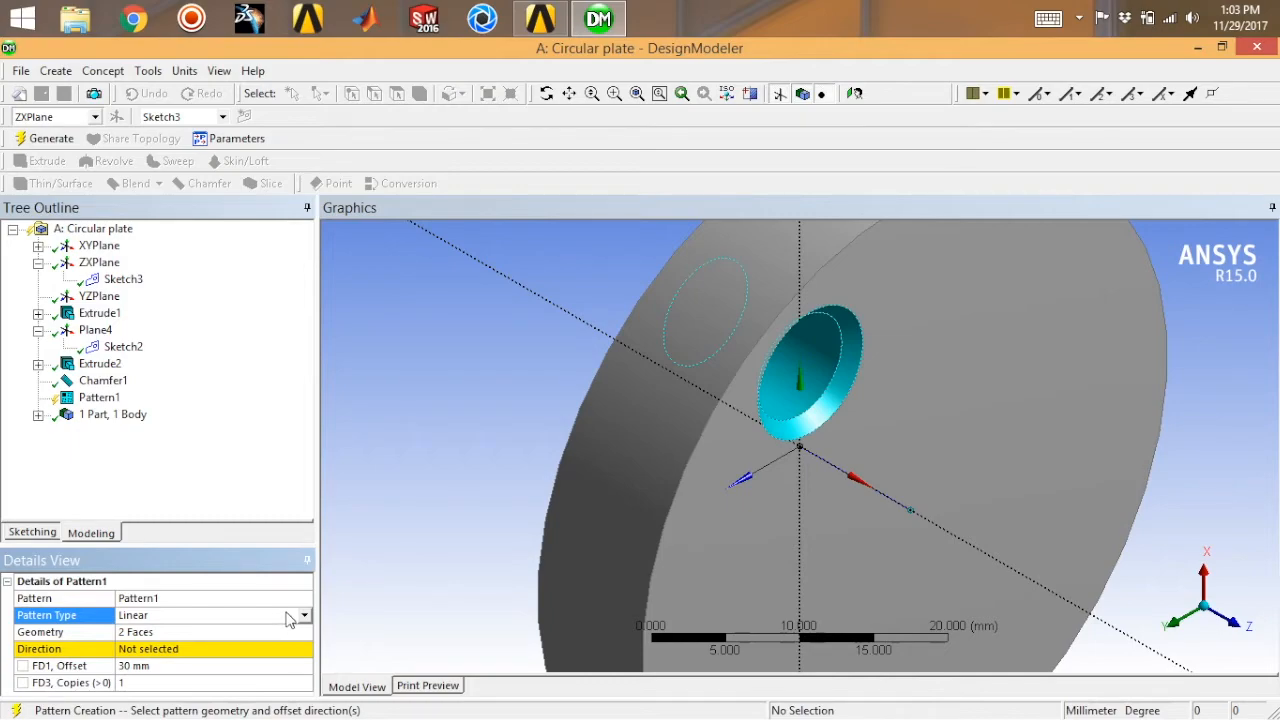
left_click(304, 616)
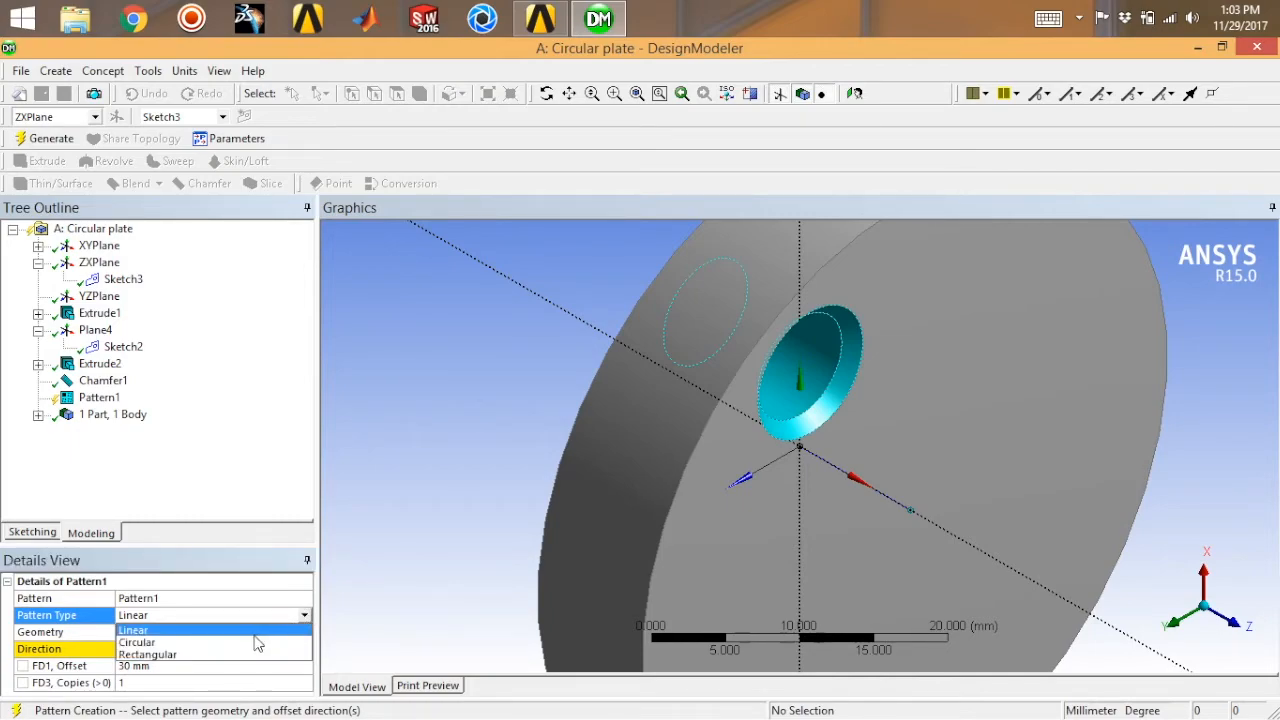
left_click(148, 642)
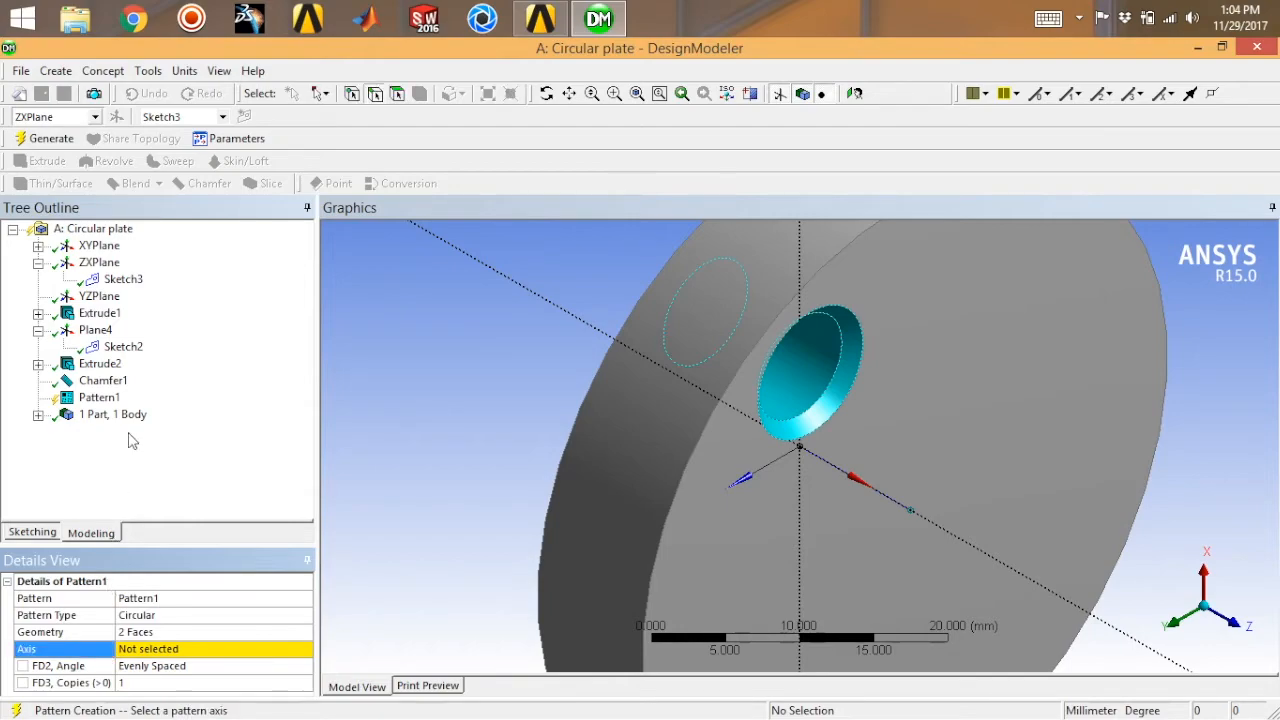
Step: Use the Sketch3 edge as axis with 6 copies and generate the hole pattern
left_click(122, 280)
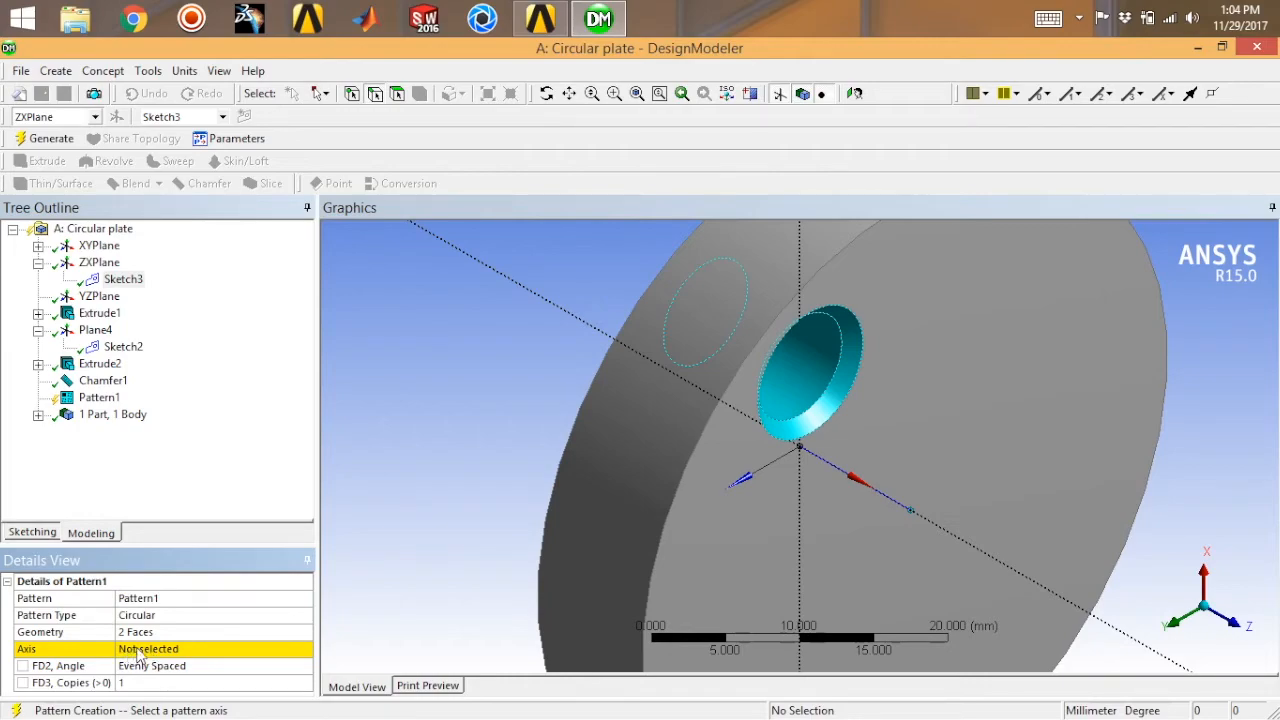
left_click(864, 498)
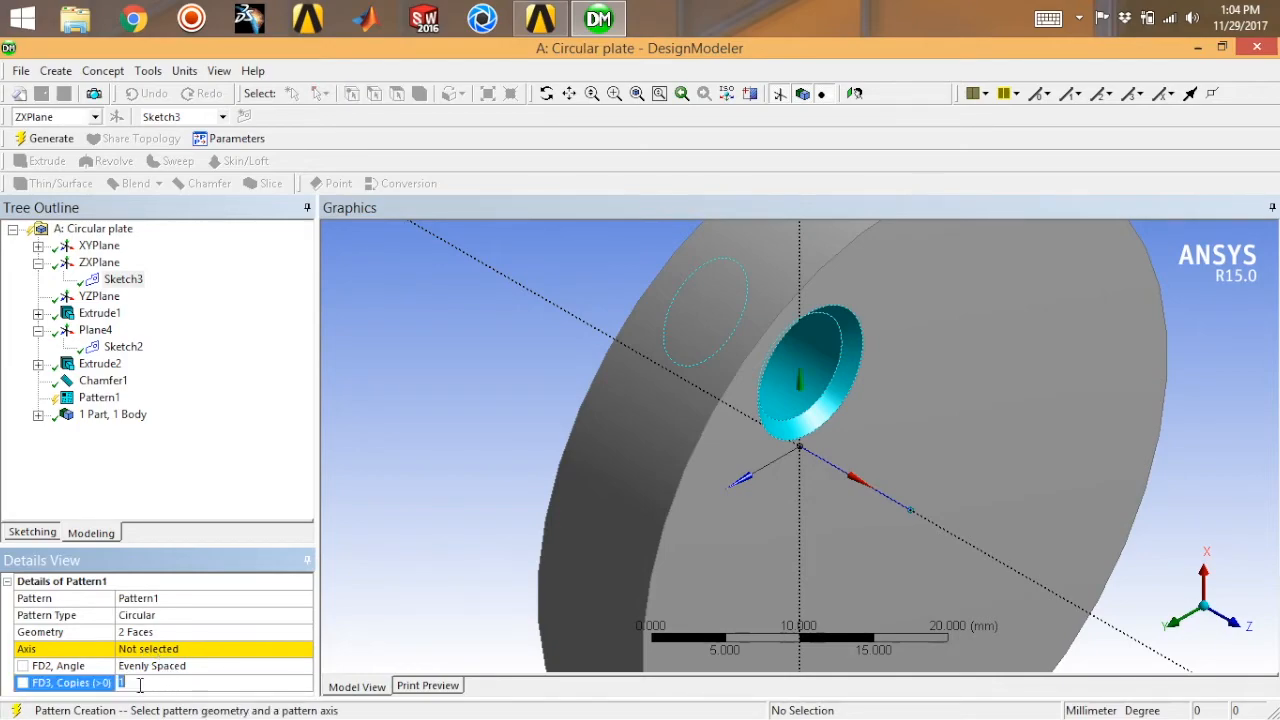
type("6")
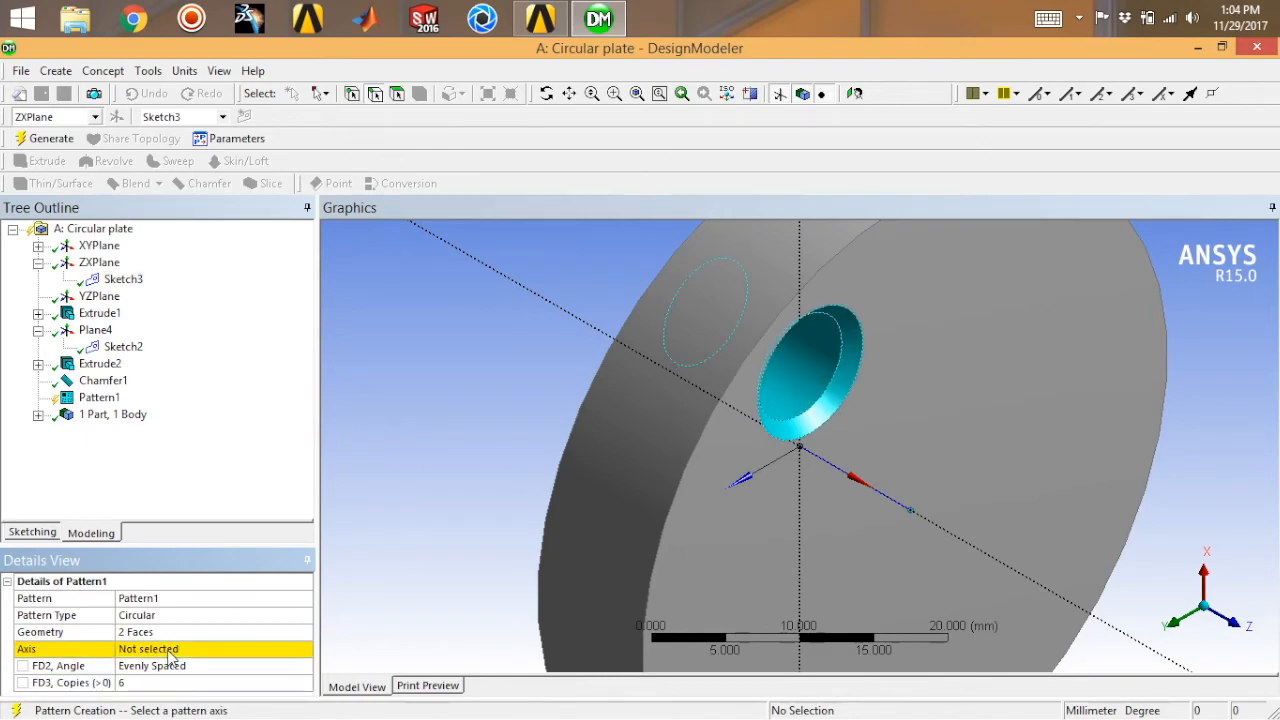
left_click(122, 280)
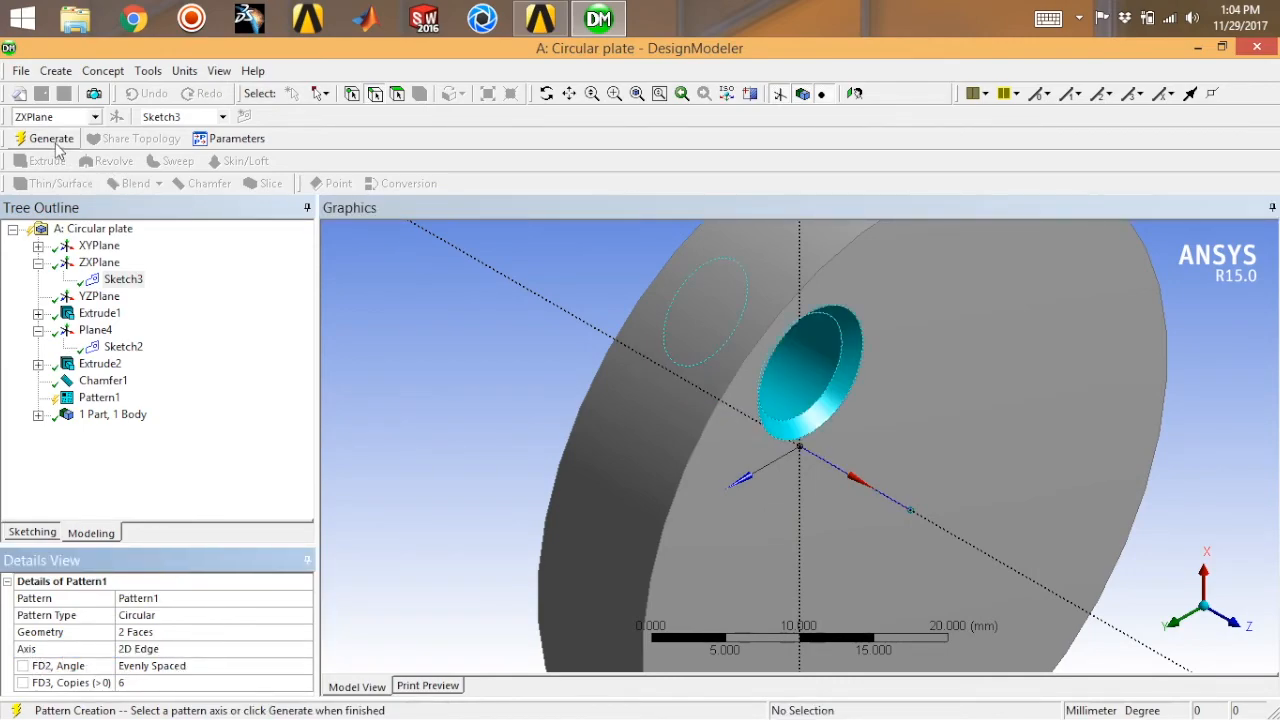
left_click(48, 138)
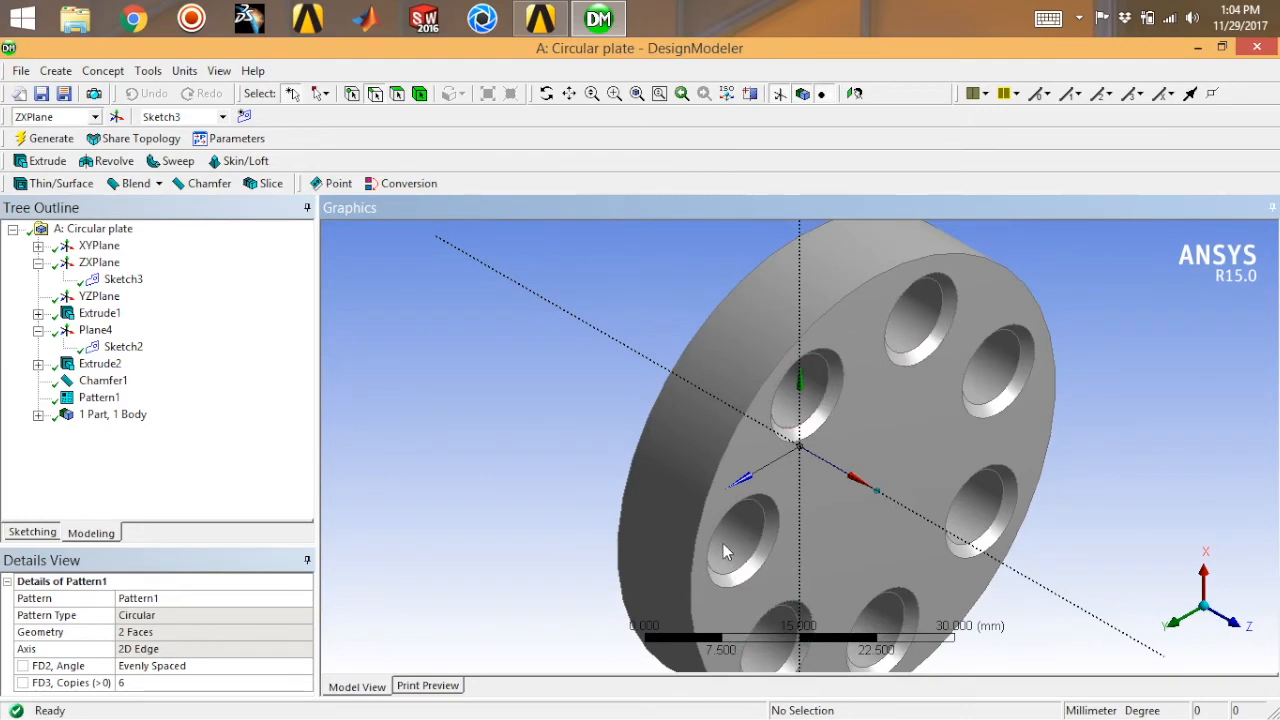
mouse_move(18, 632)
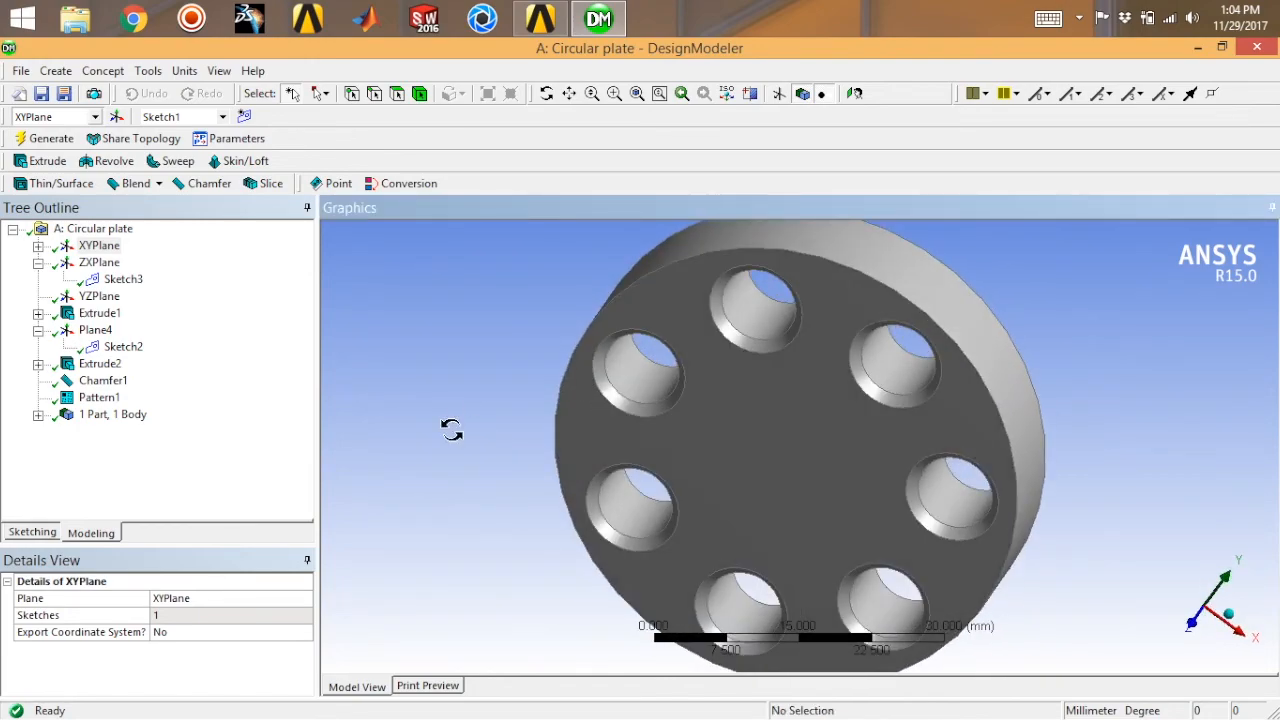
left_click_drag(452, 430, 472, 420)
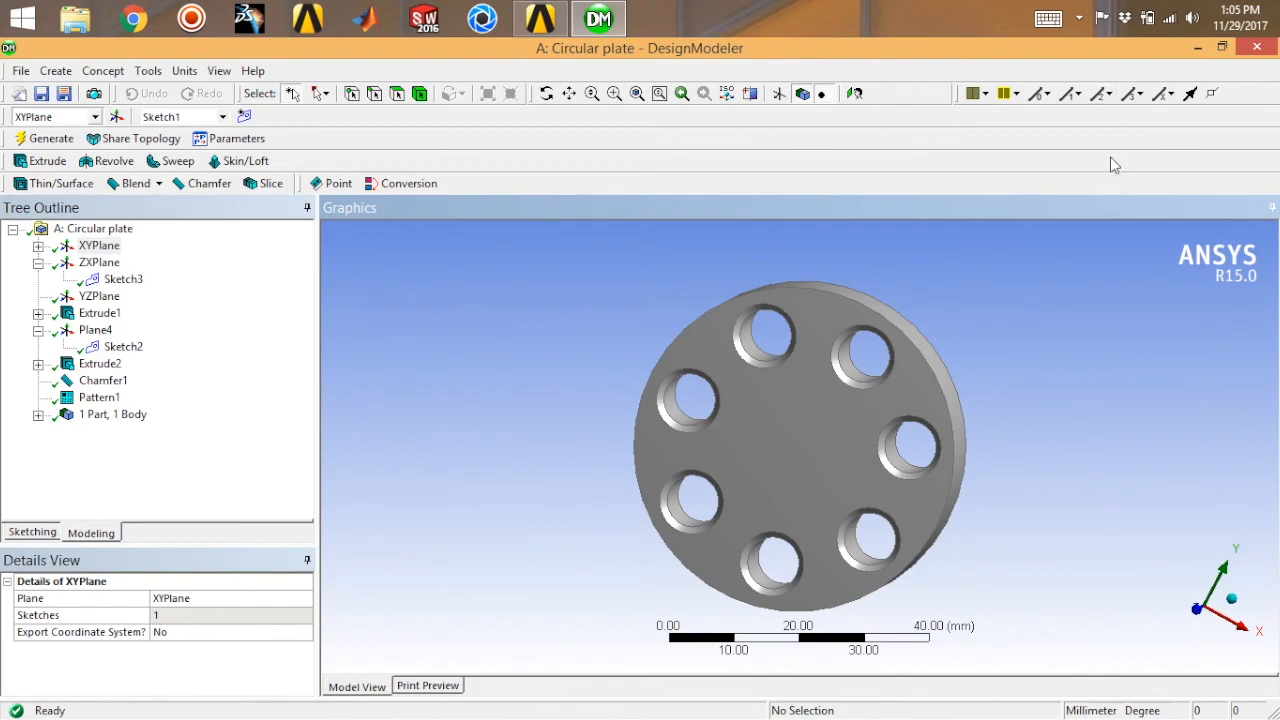
mouse_move(1118, 168)
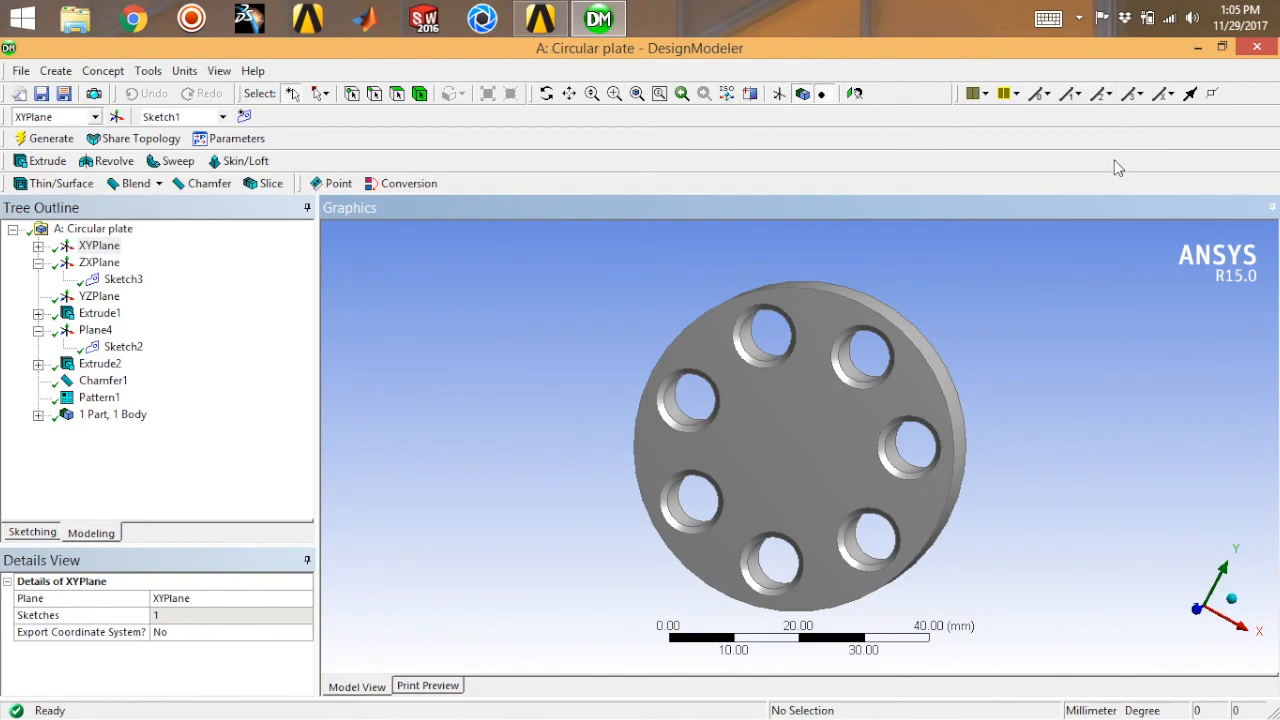